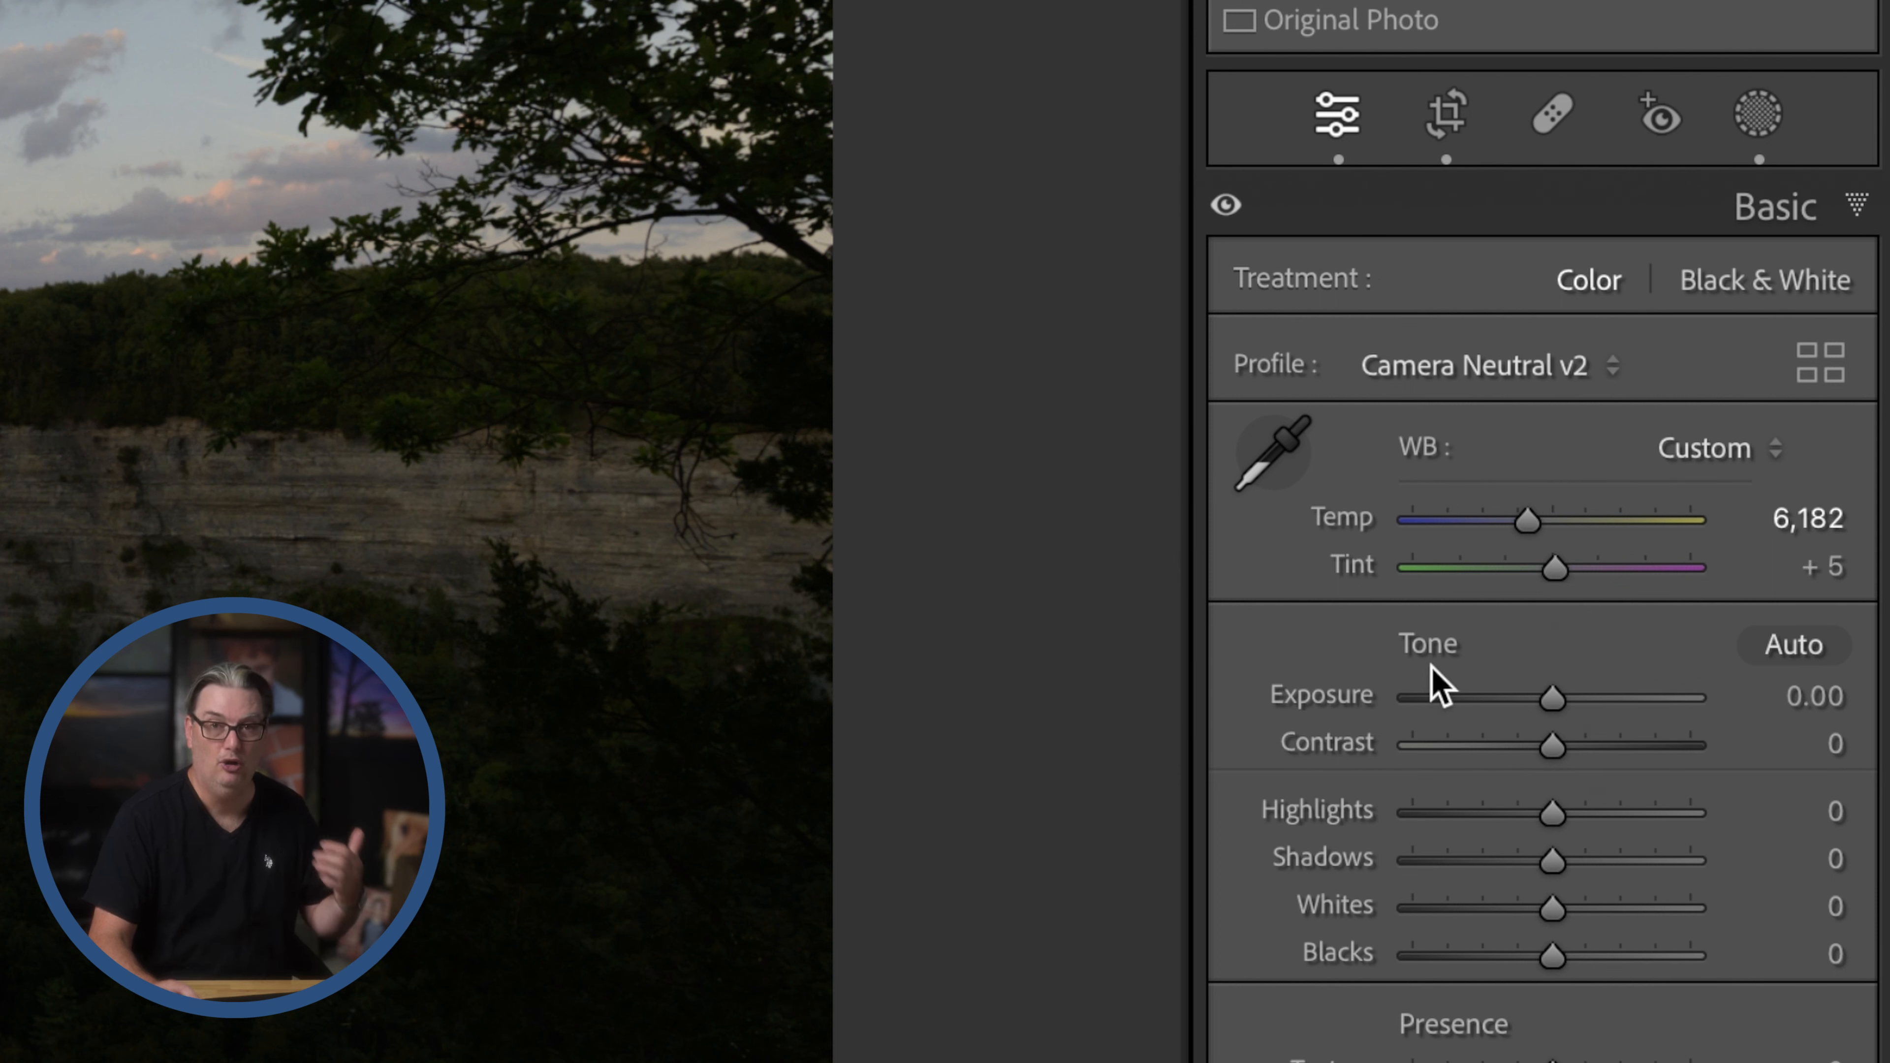
mouse_move(1585, 720)
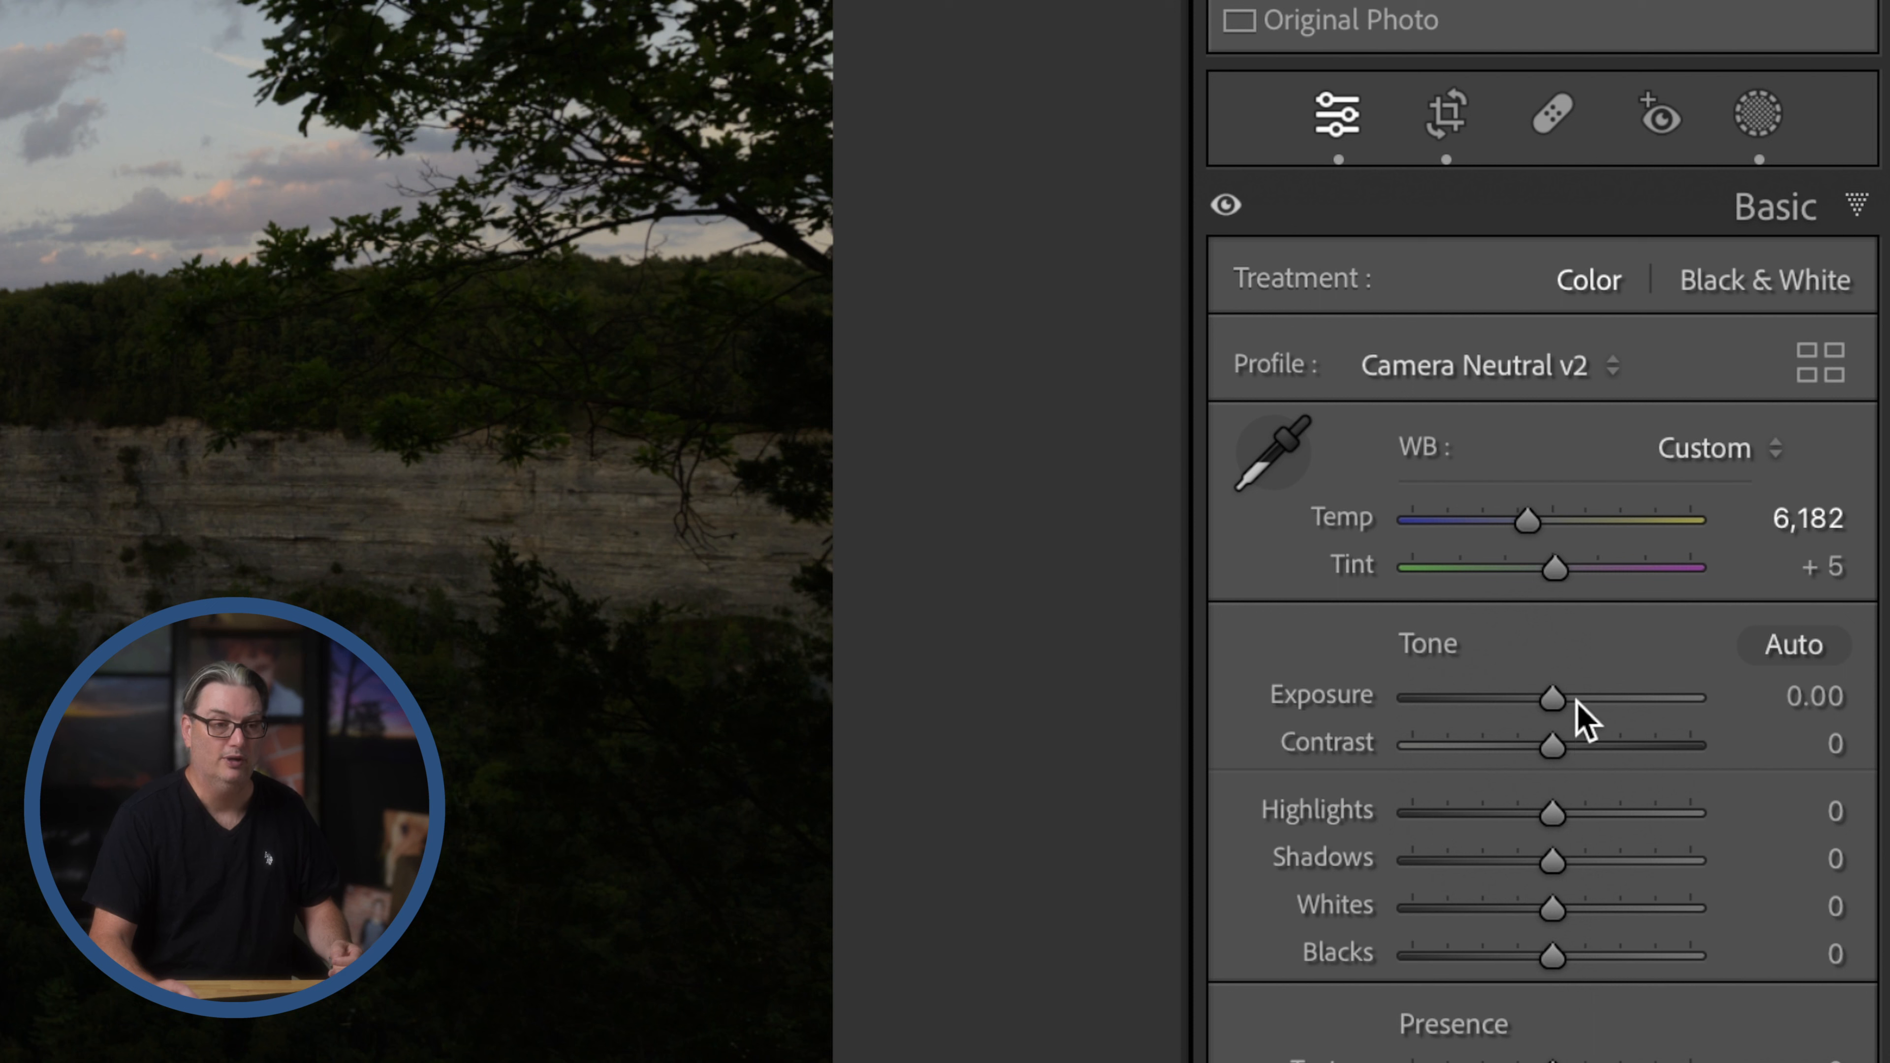
mouse_move(1559, 1000)
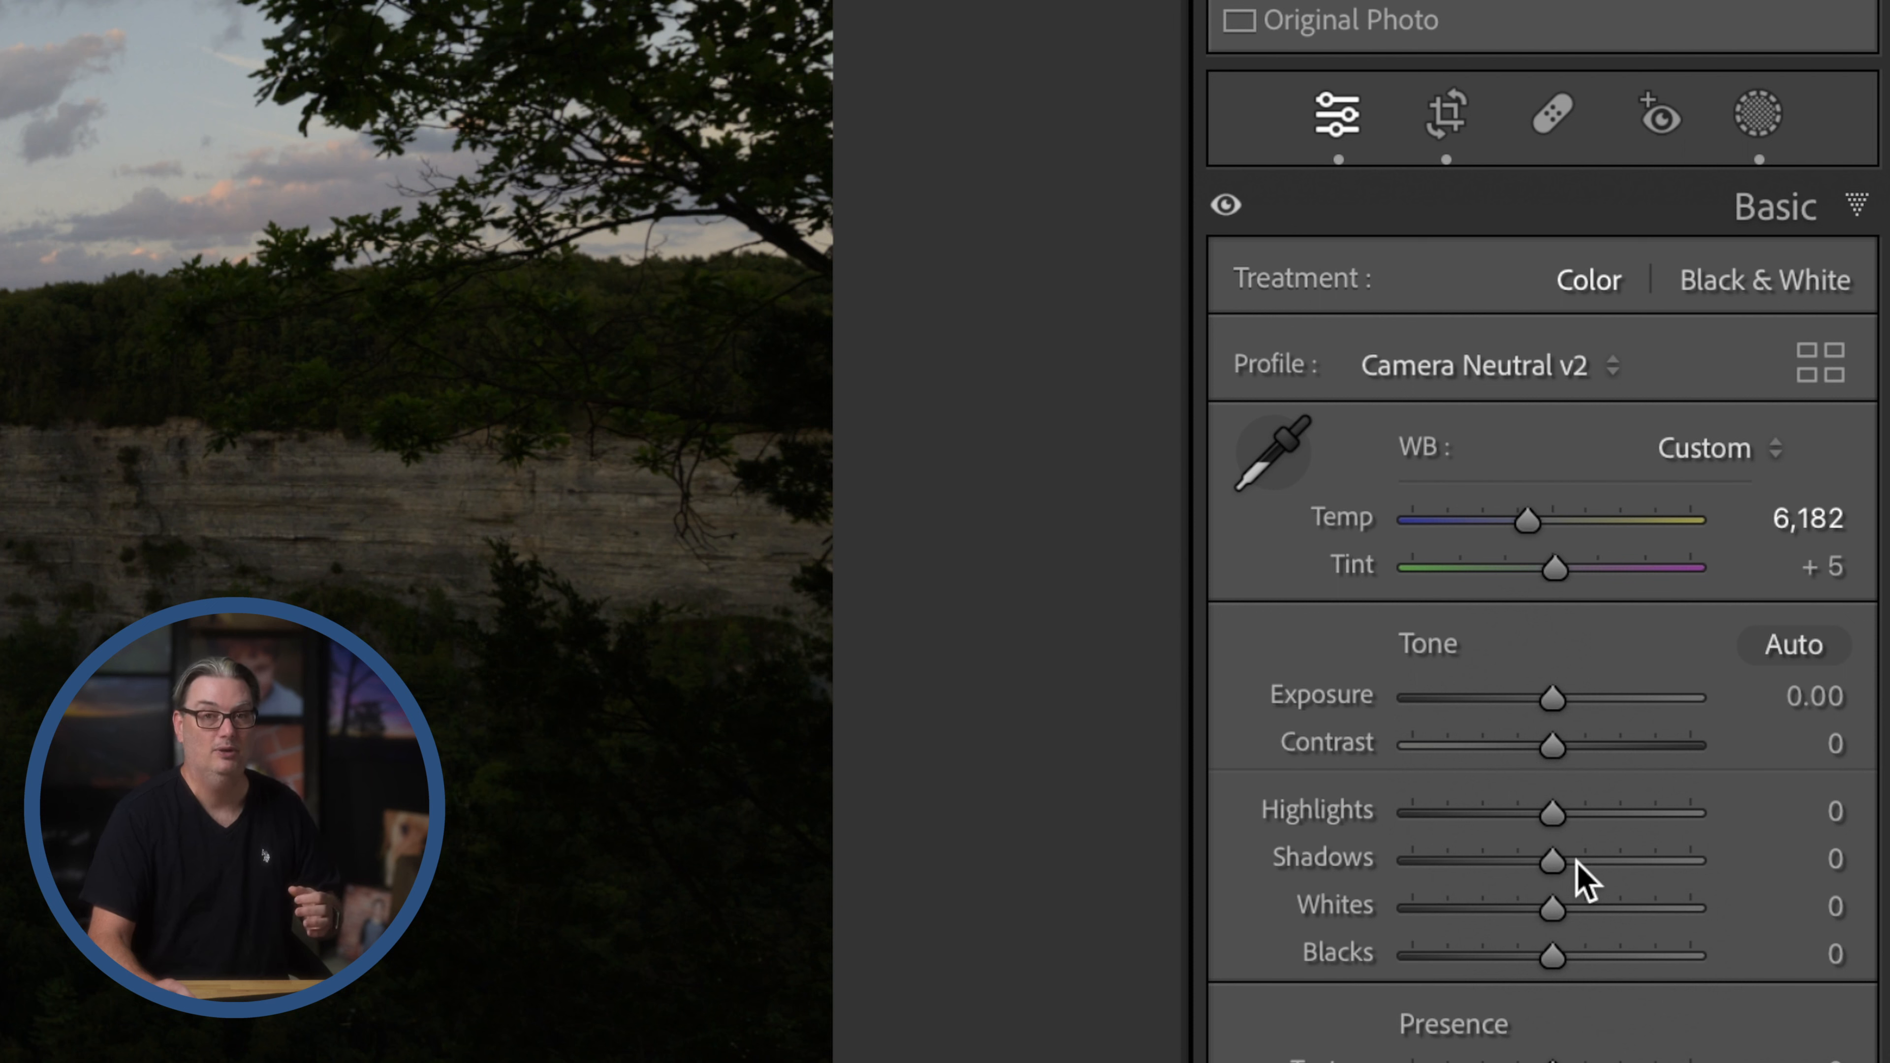
mouse_move(1411, 687)
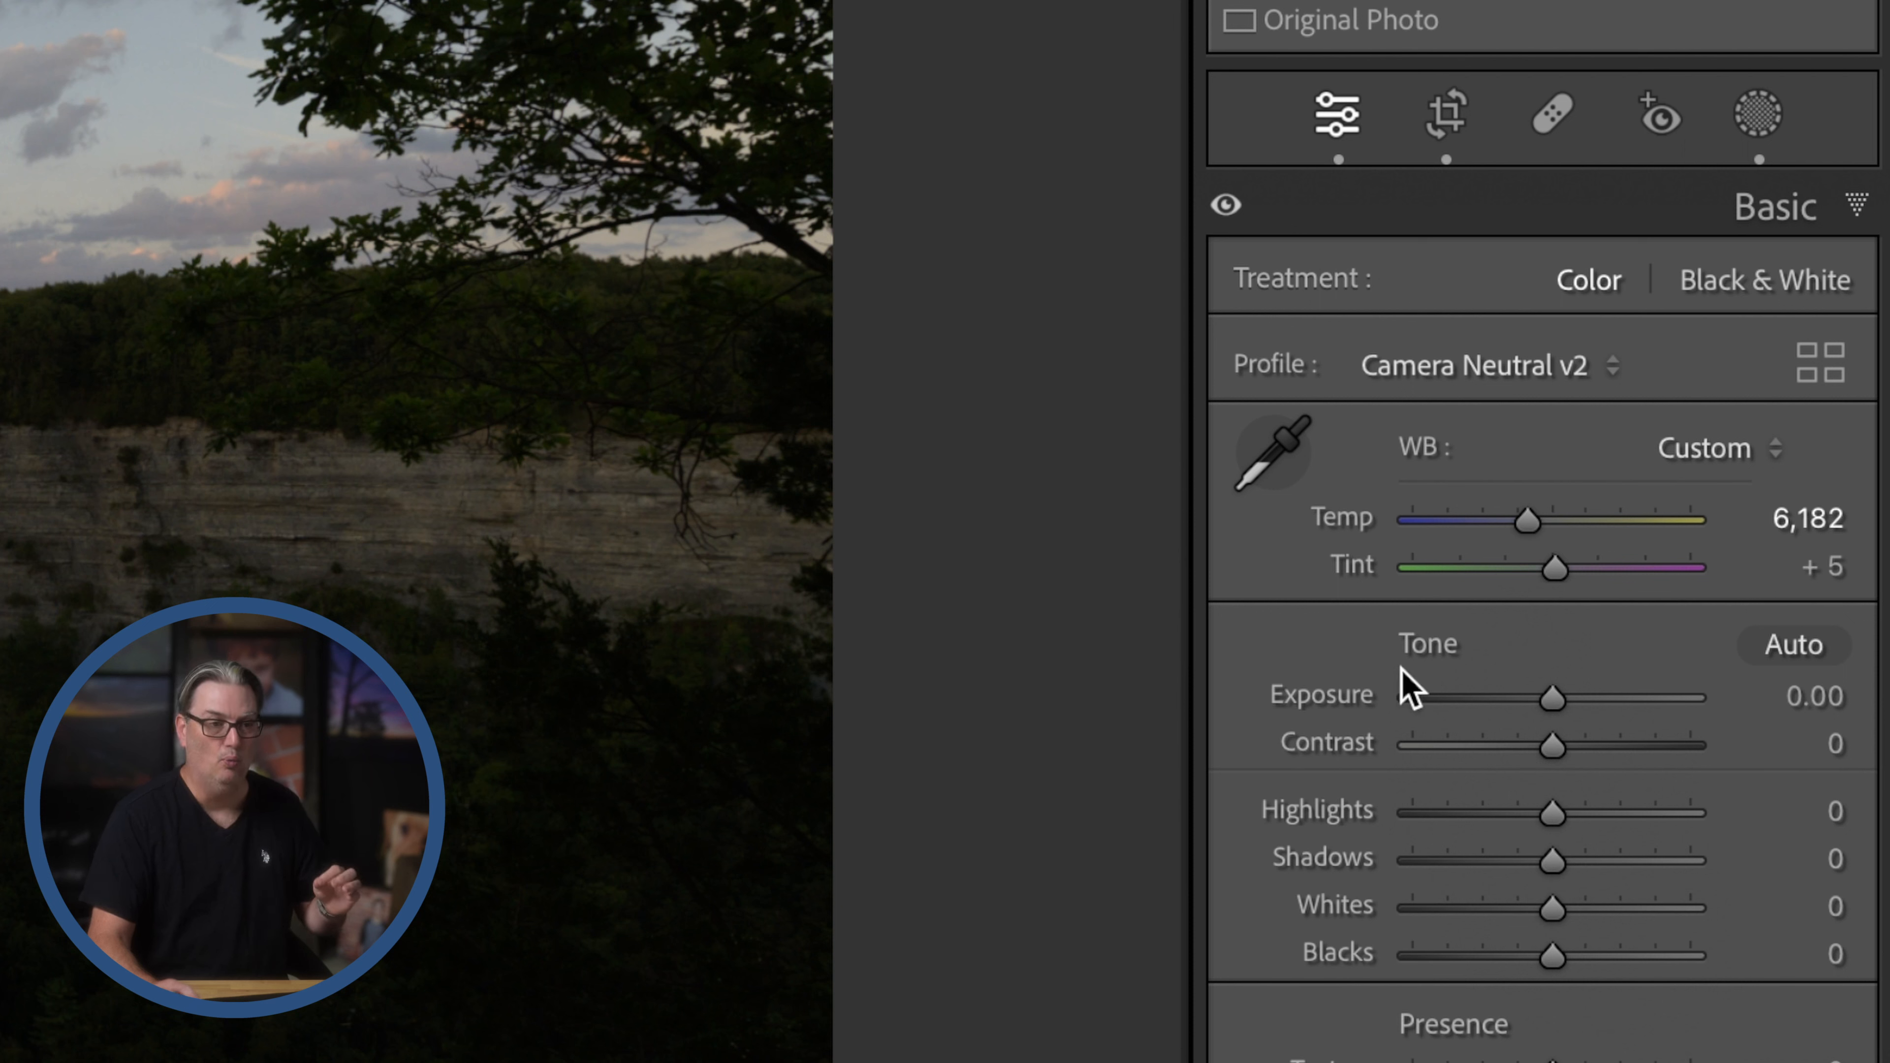
mouse_move(1456, 691)
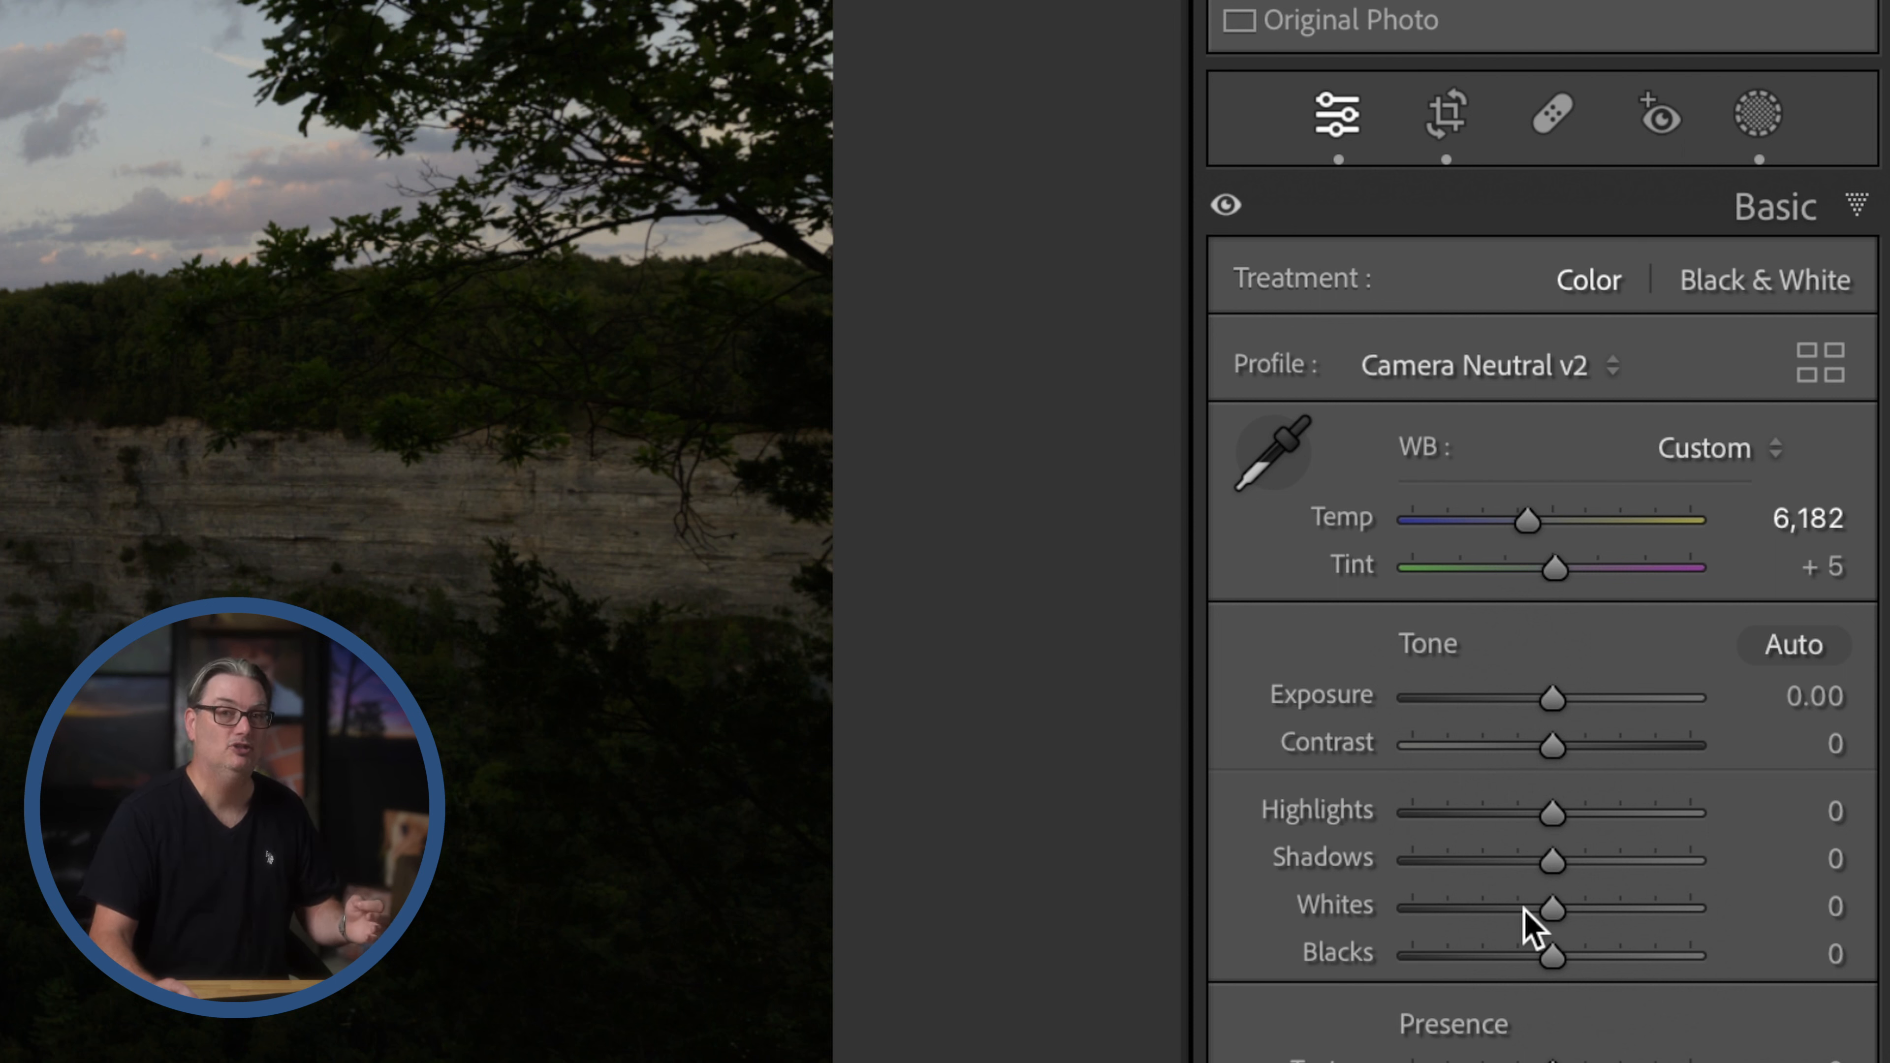
Swing Shadows down to about -63, up to about +76, then settle near +2
left_click_drag(1553, 861, 1568, 860)
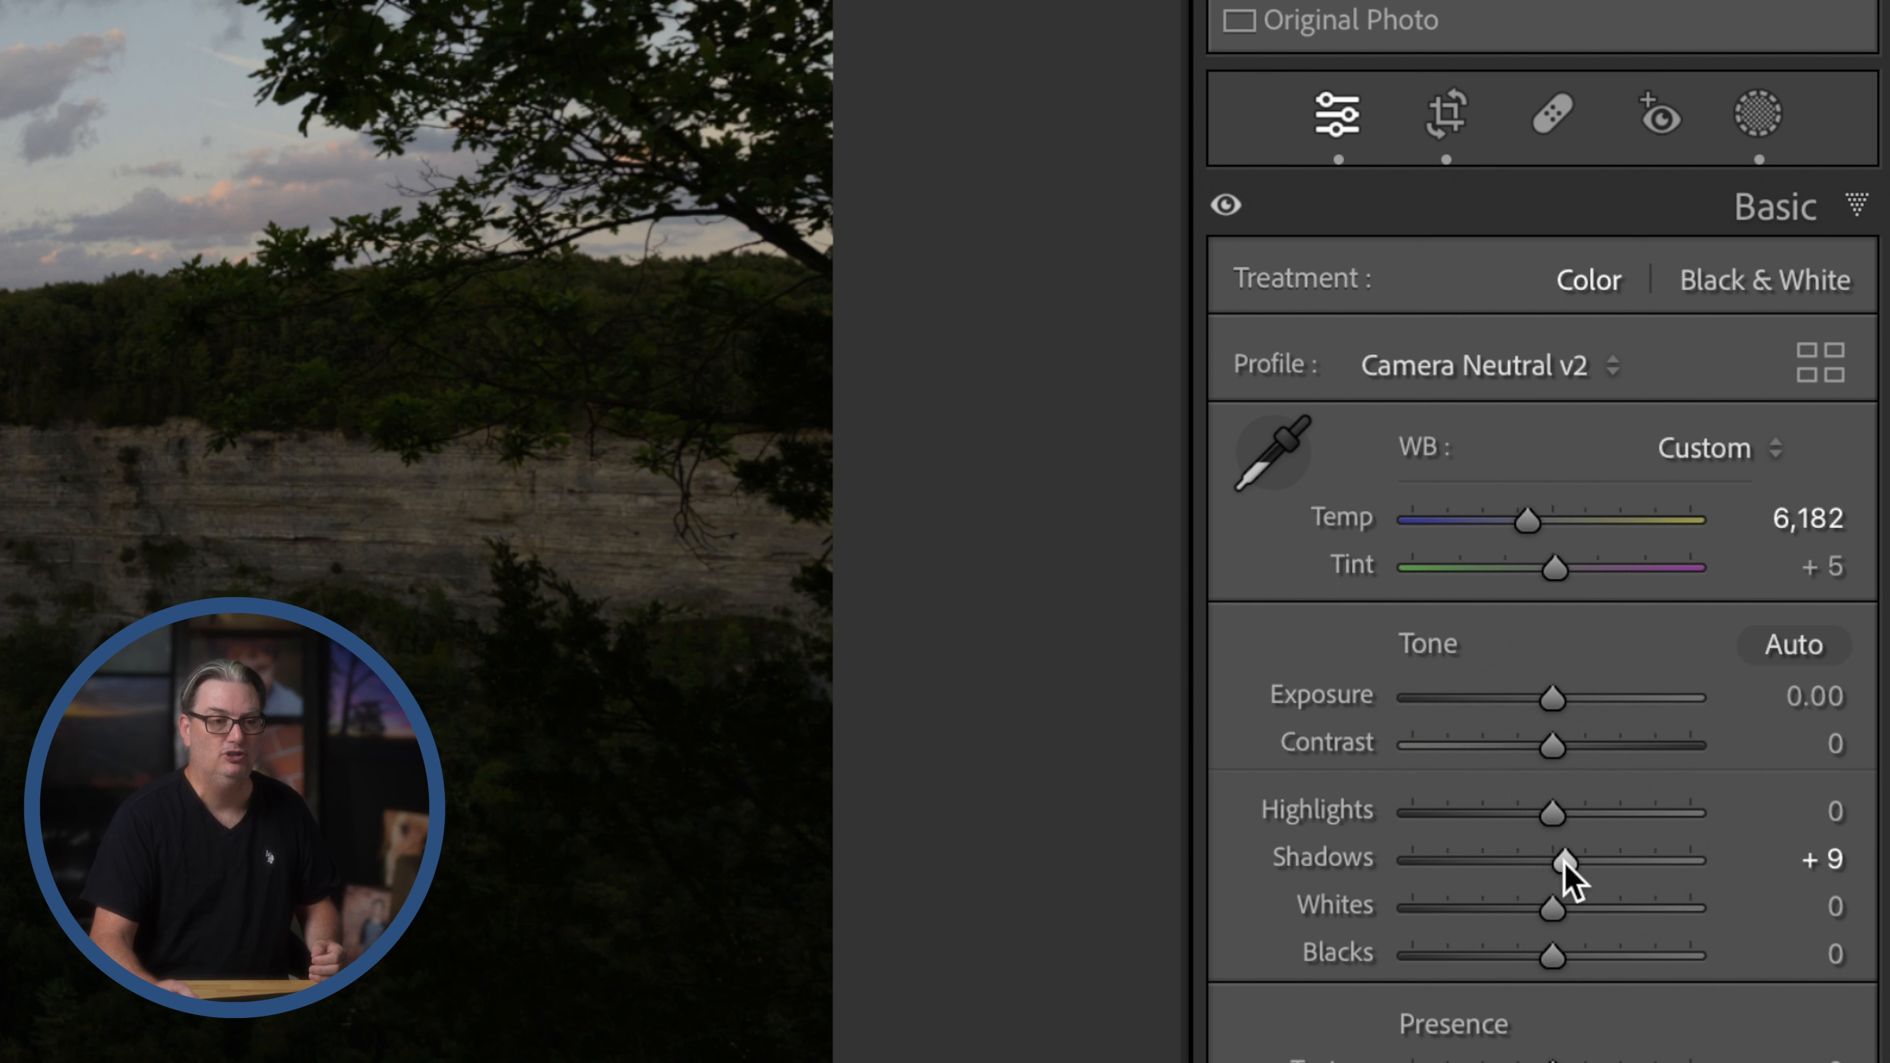
left_click_drag(1562, 859, 1459, 859)
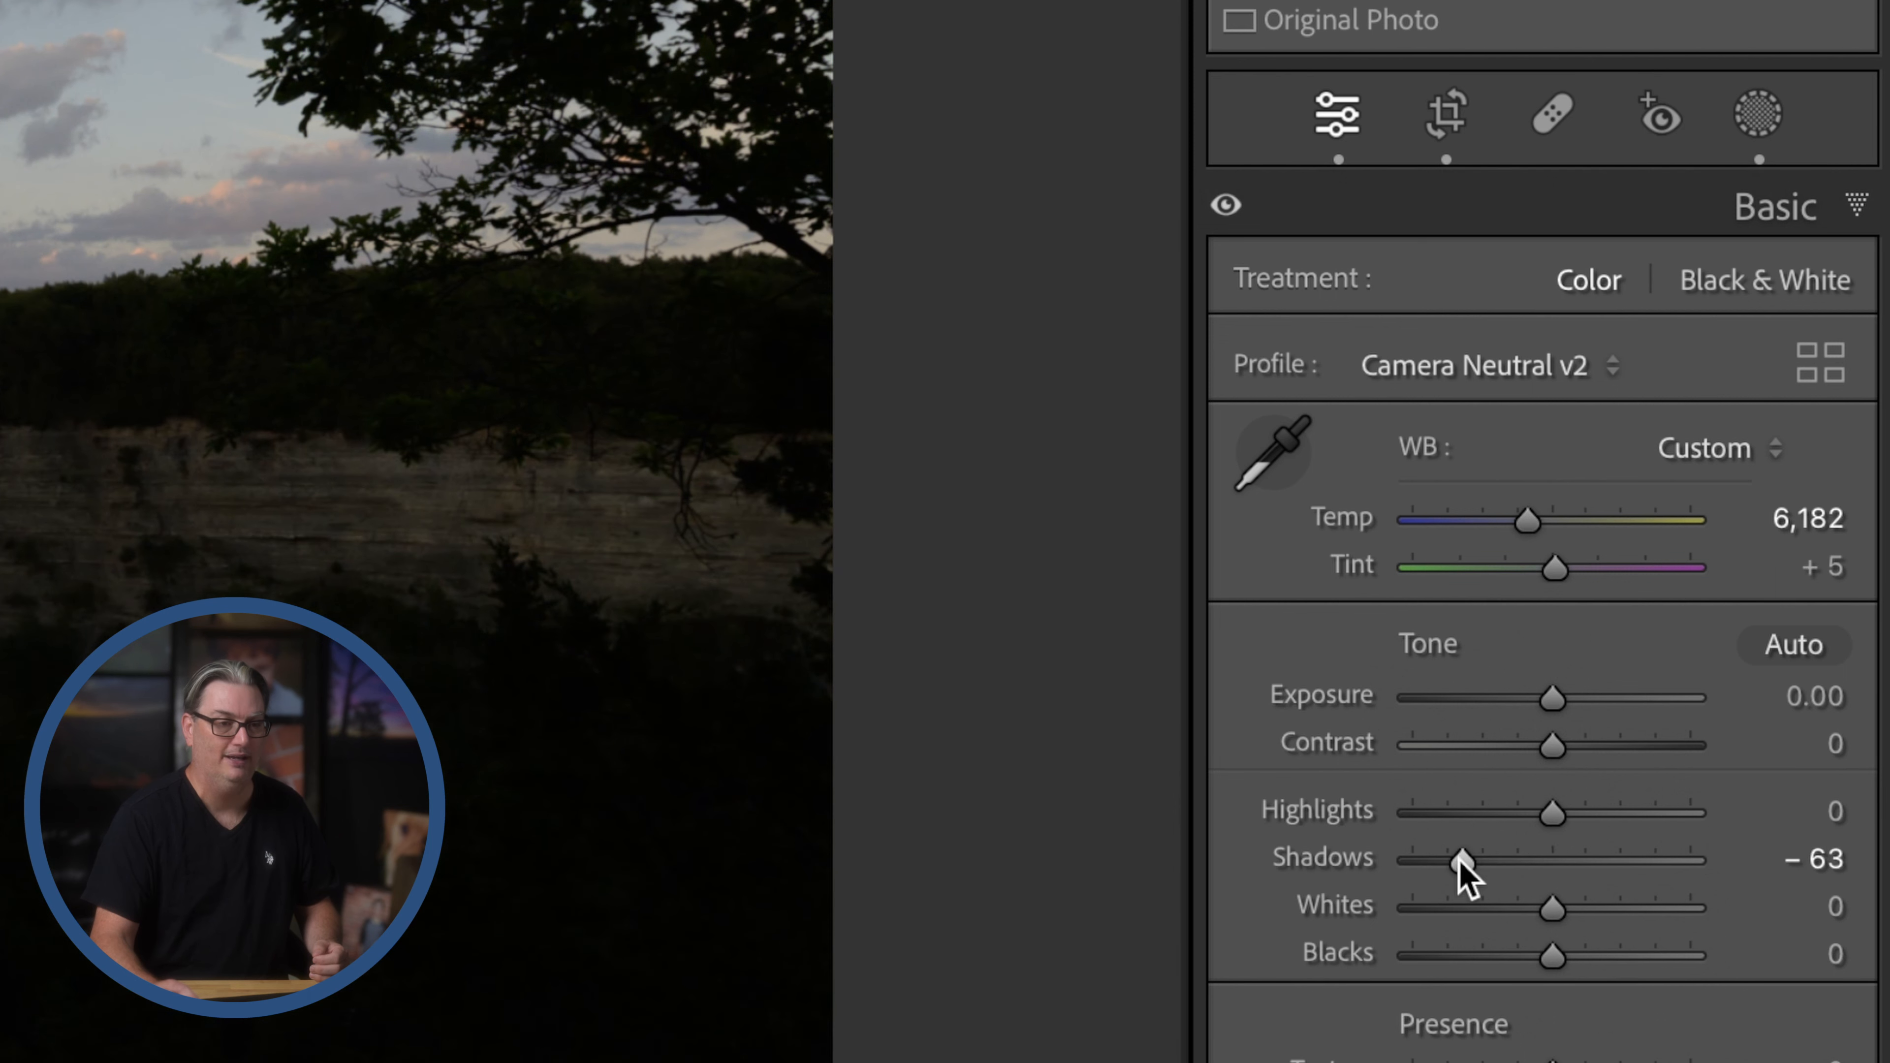
left_click_drag(1459, 860, 1661, 859)
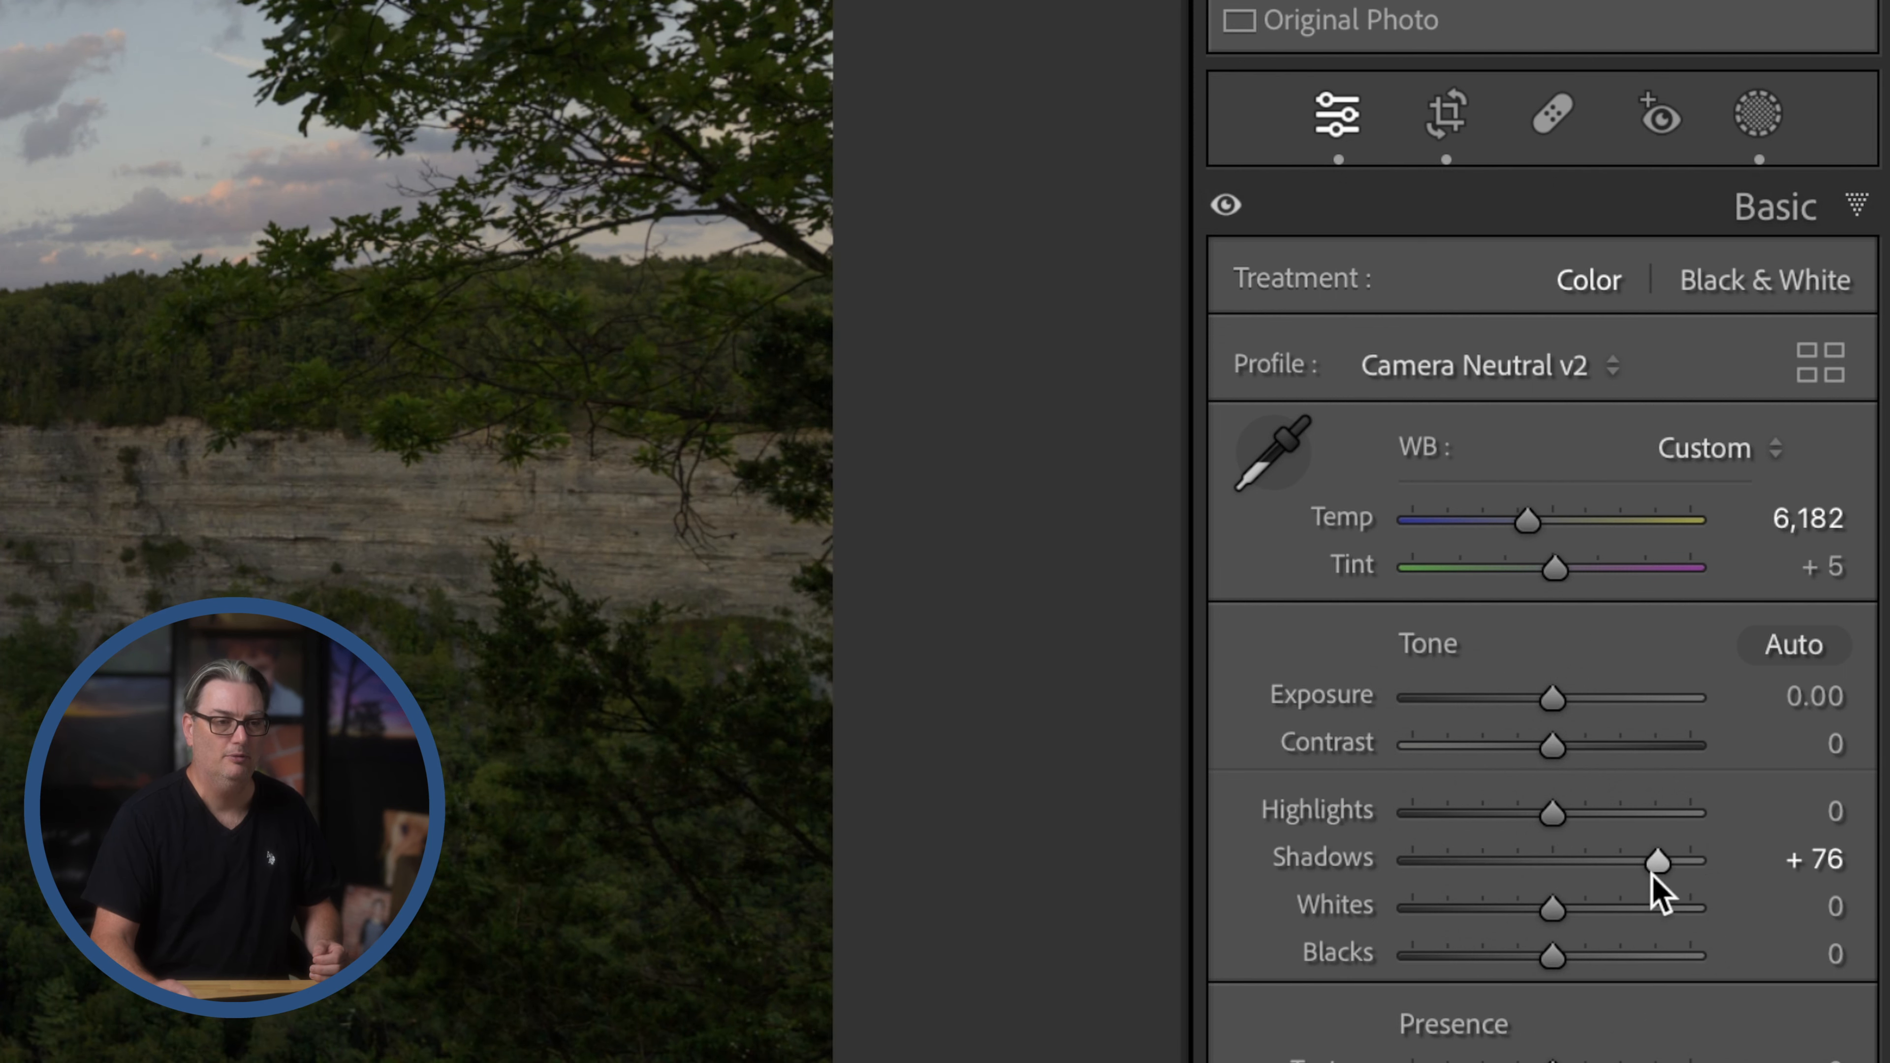
left_click_drag(1658, 863, 1655, 862)
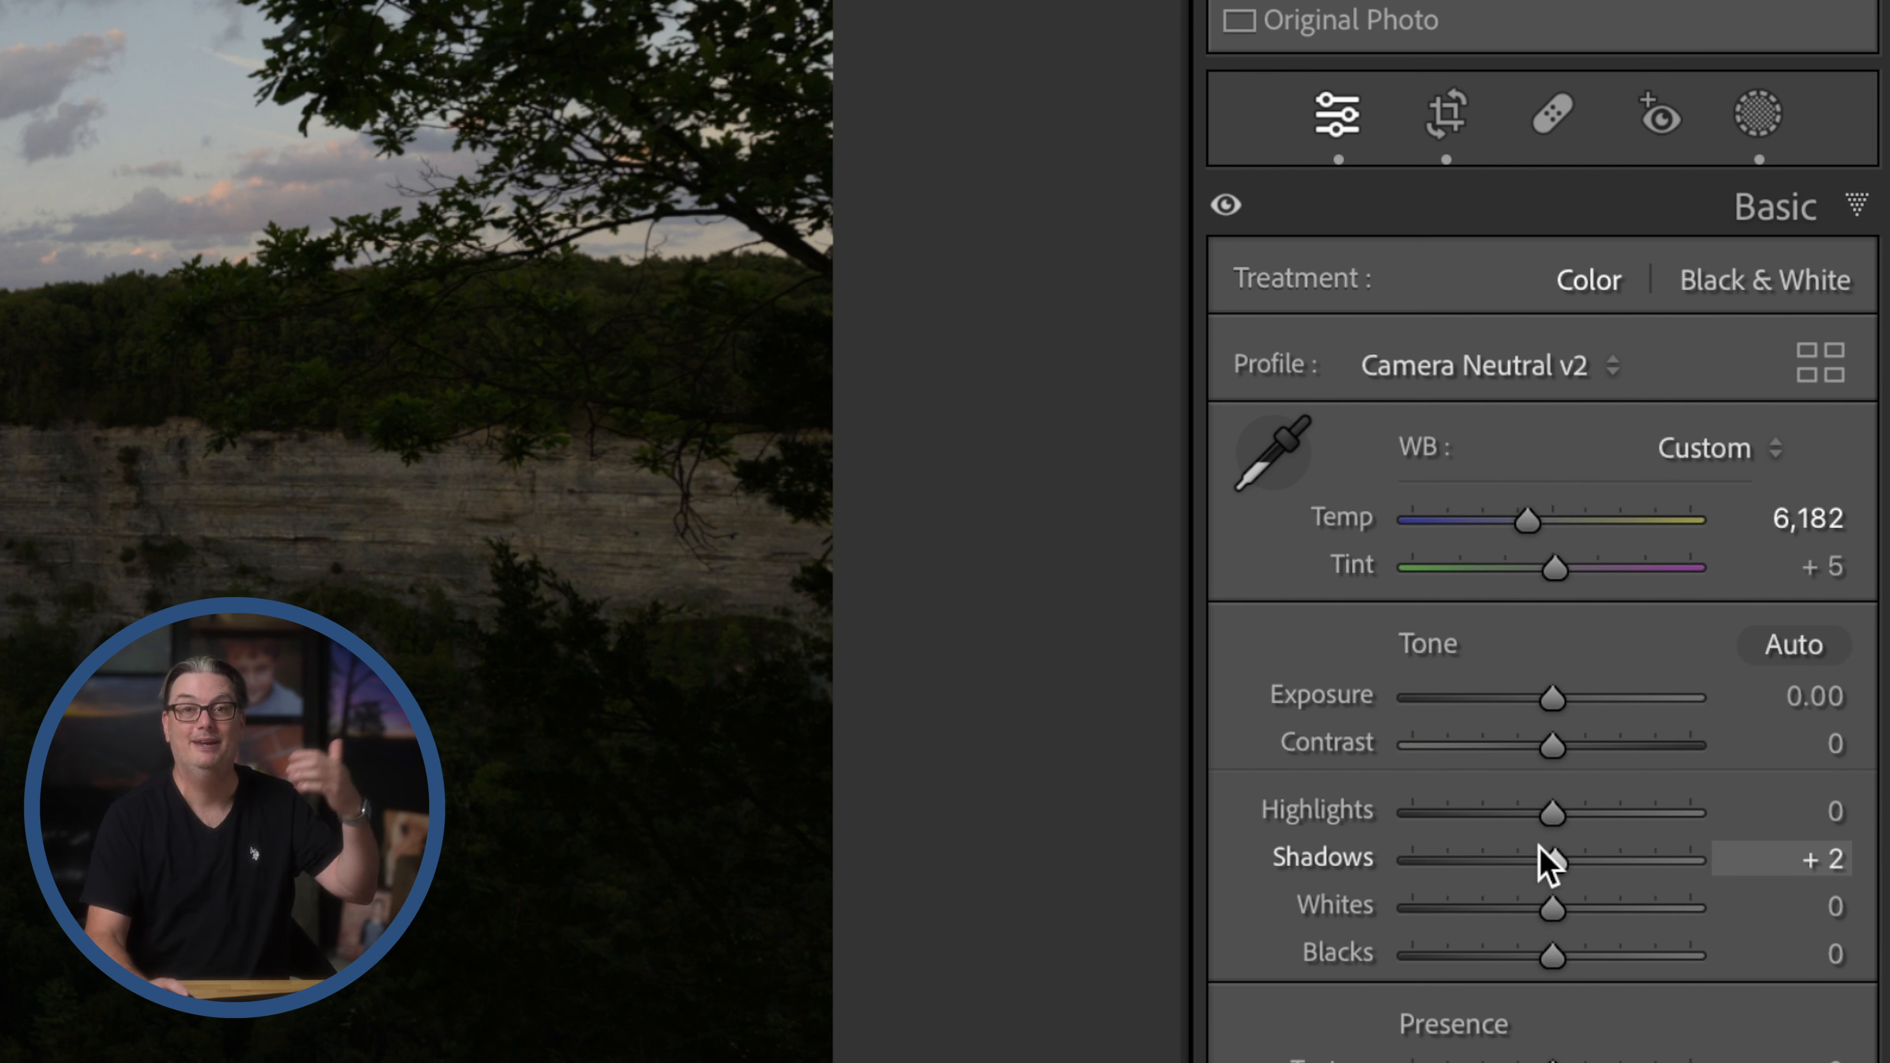
mouse_move(1553, 956)
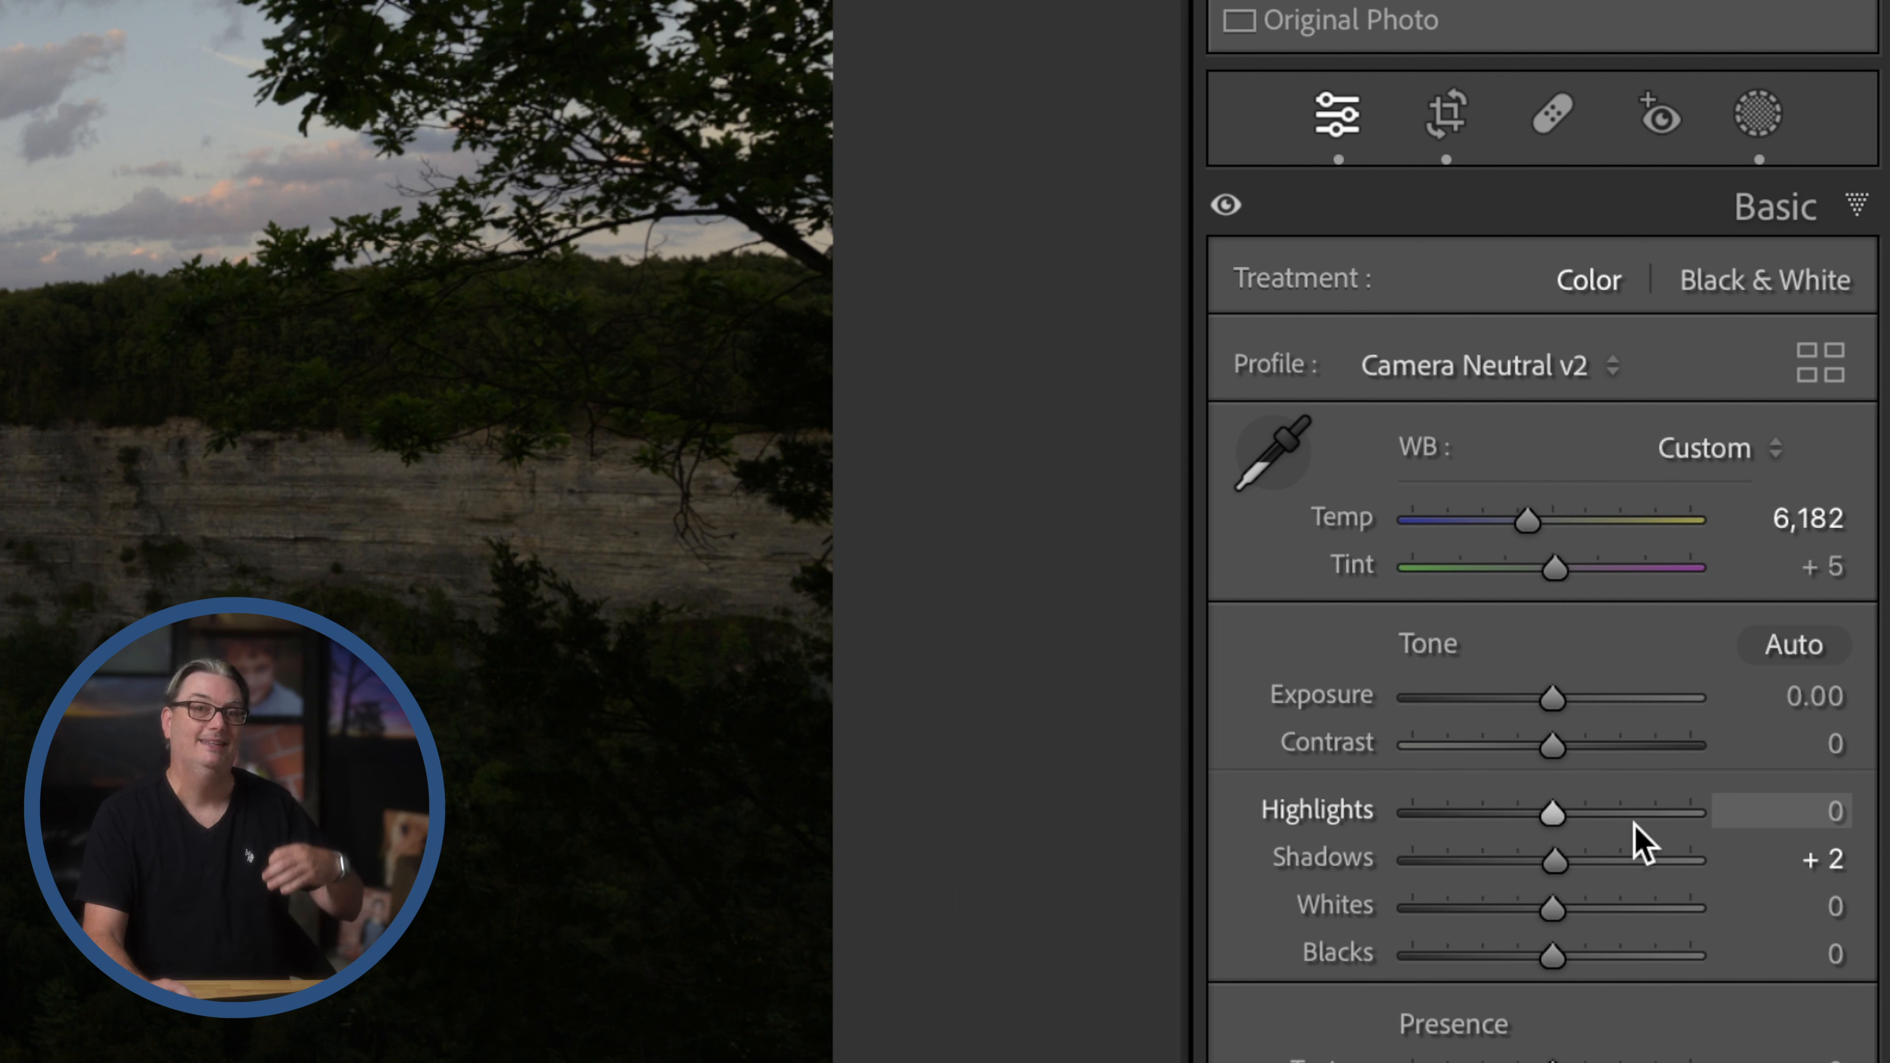
mouse_move(1494, 829)
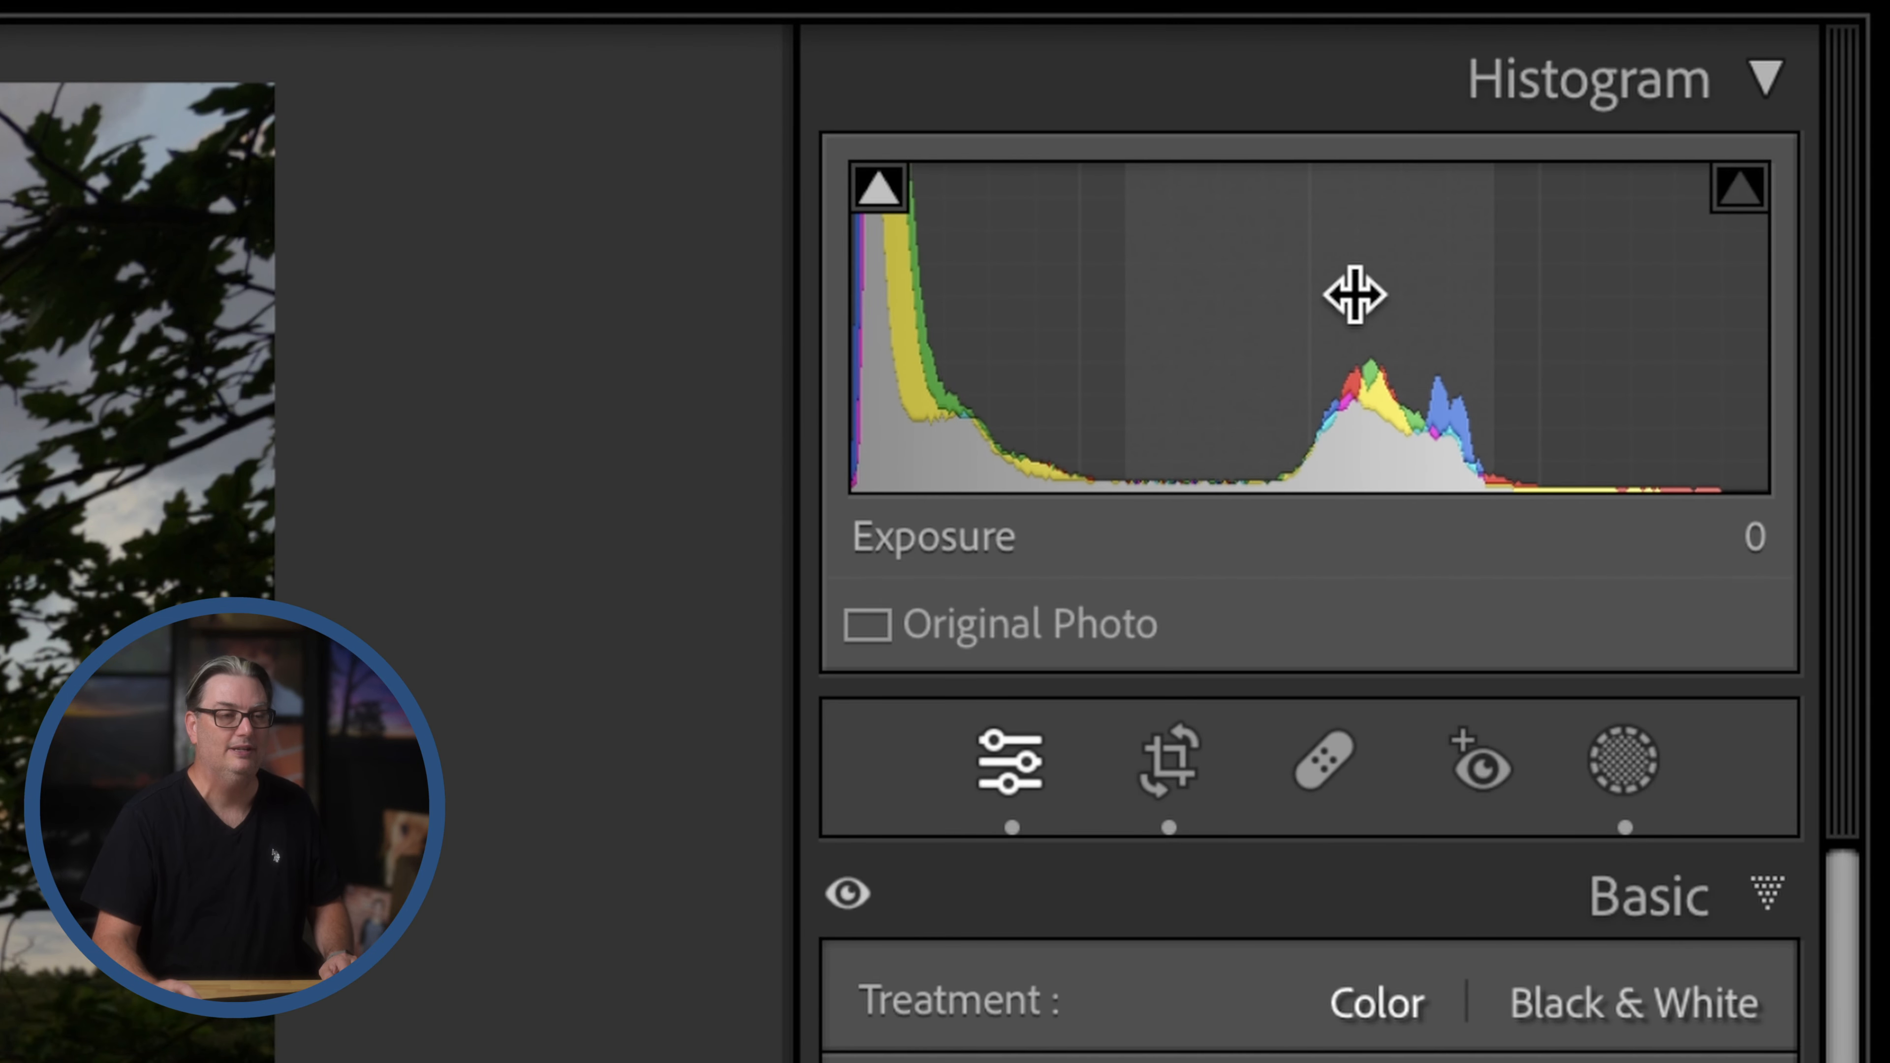
mouse_move(1203, 416)
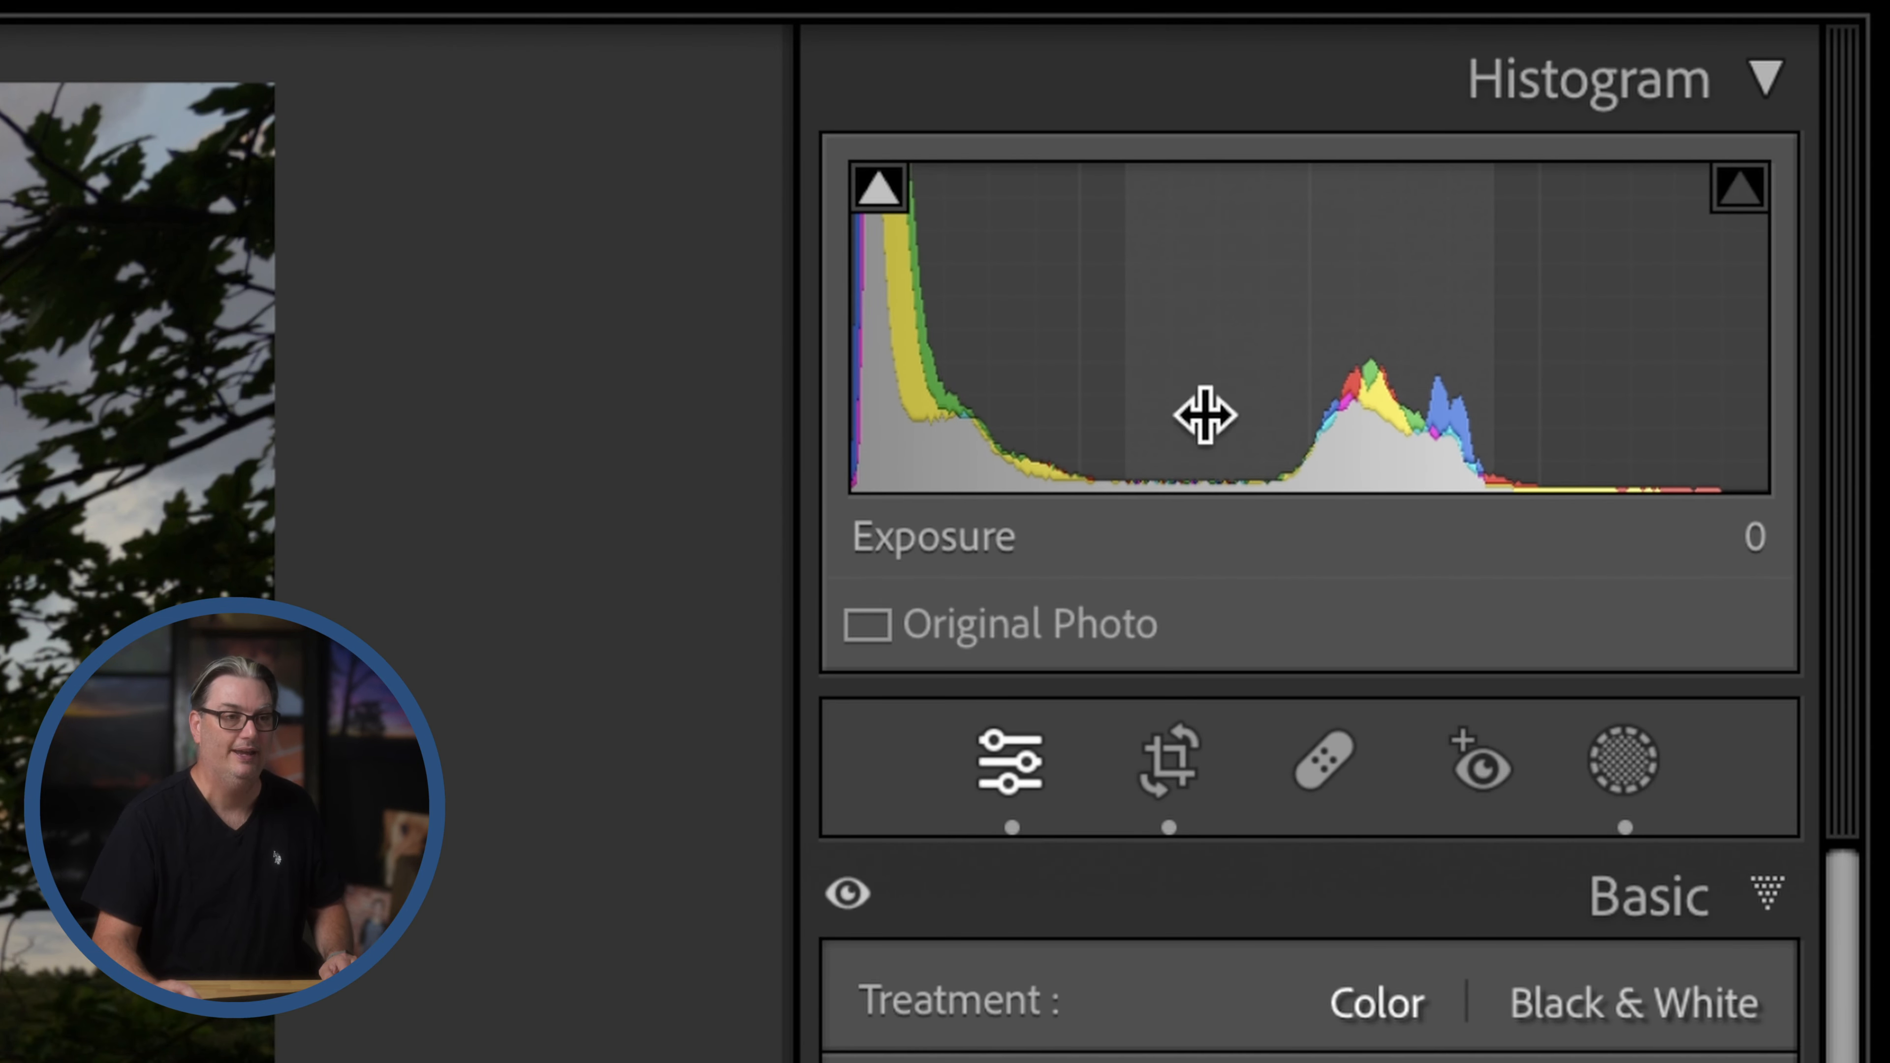
mouse_move(1091, 344)
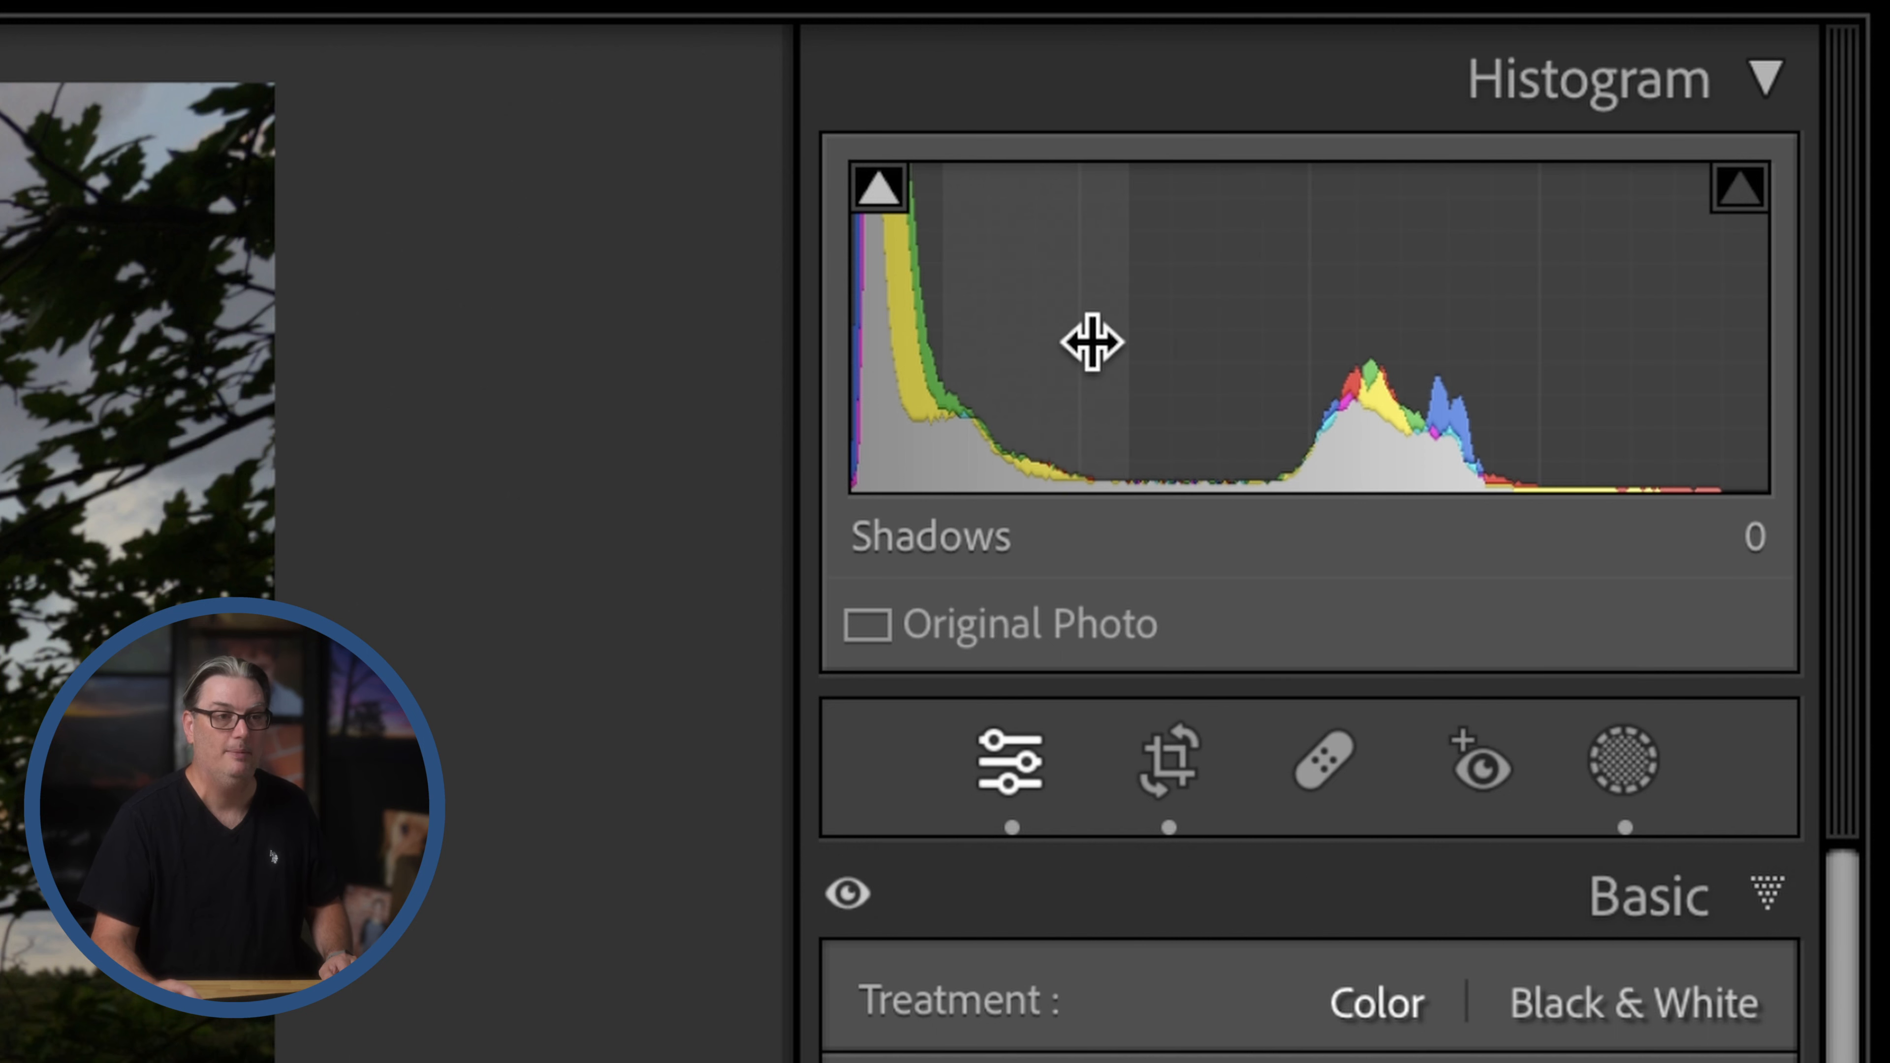
mouse_move(1315, 374)
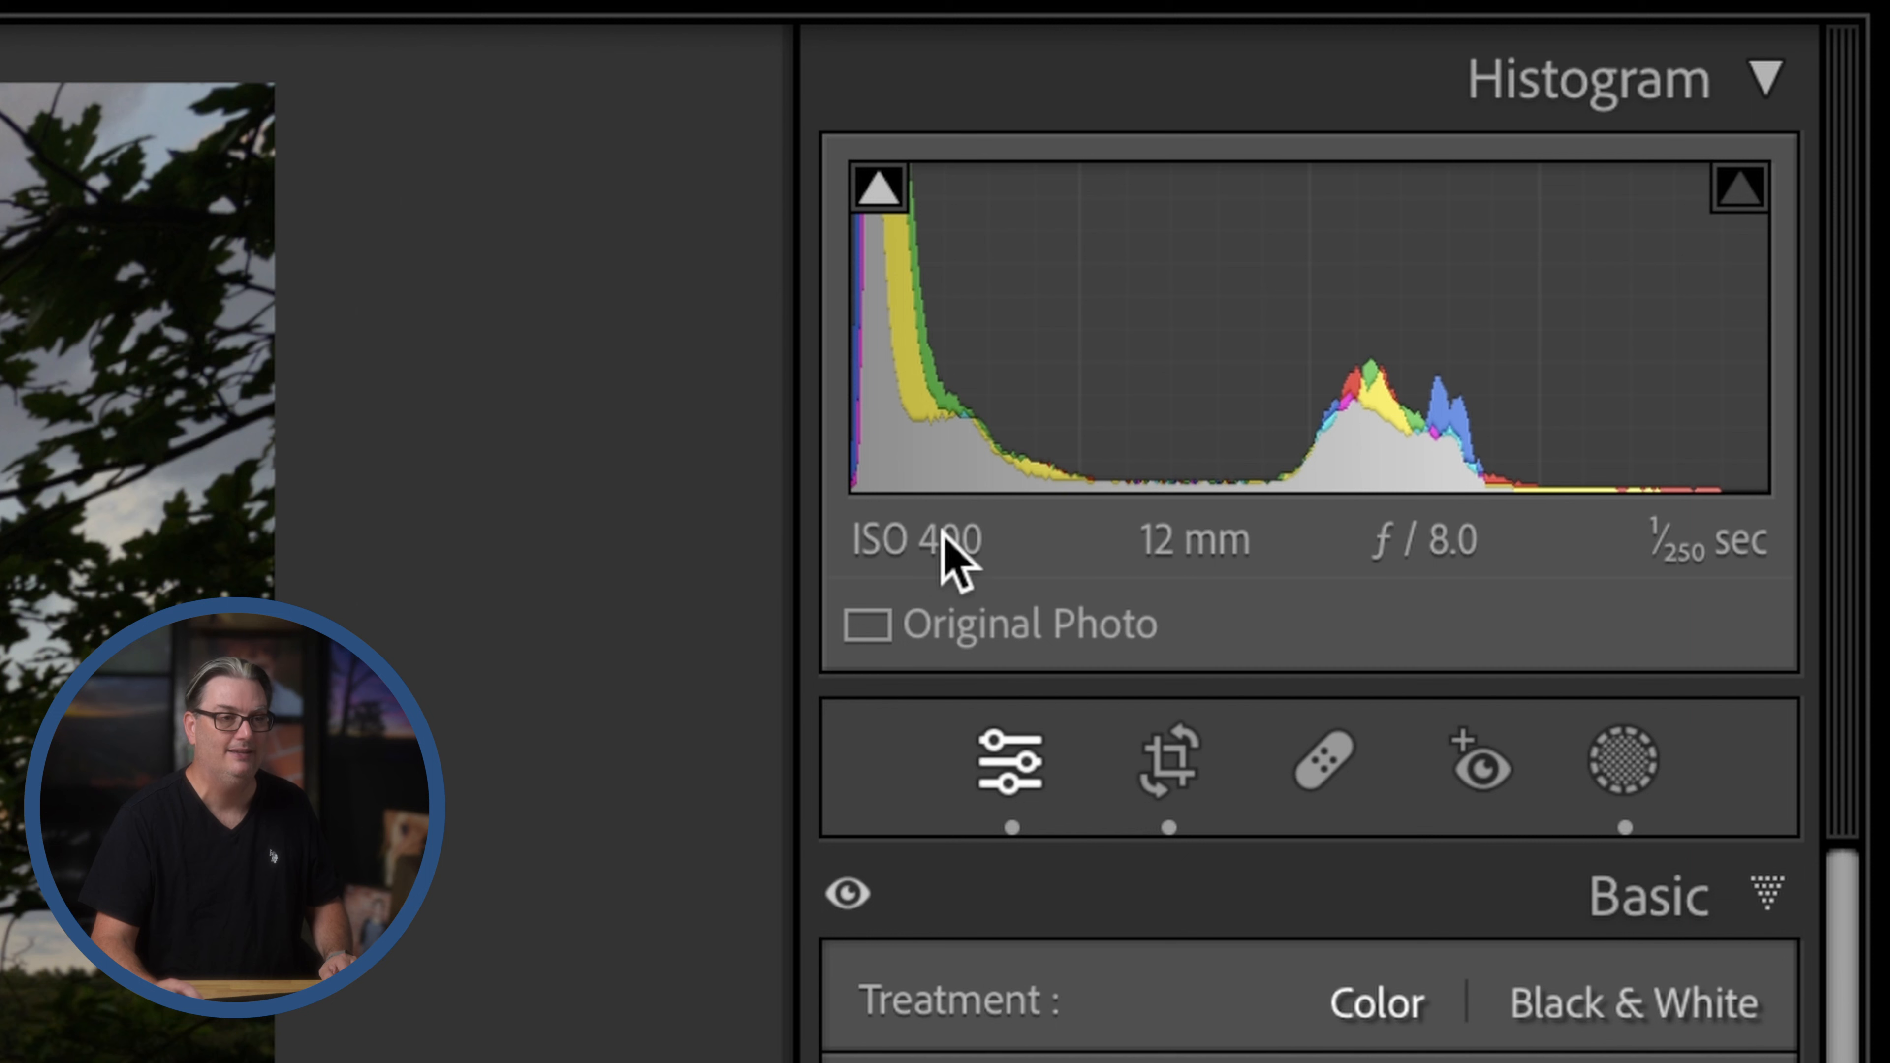
mouse_move(929, 555)
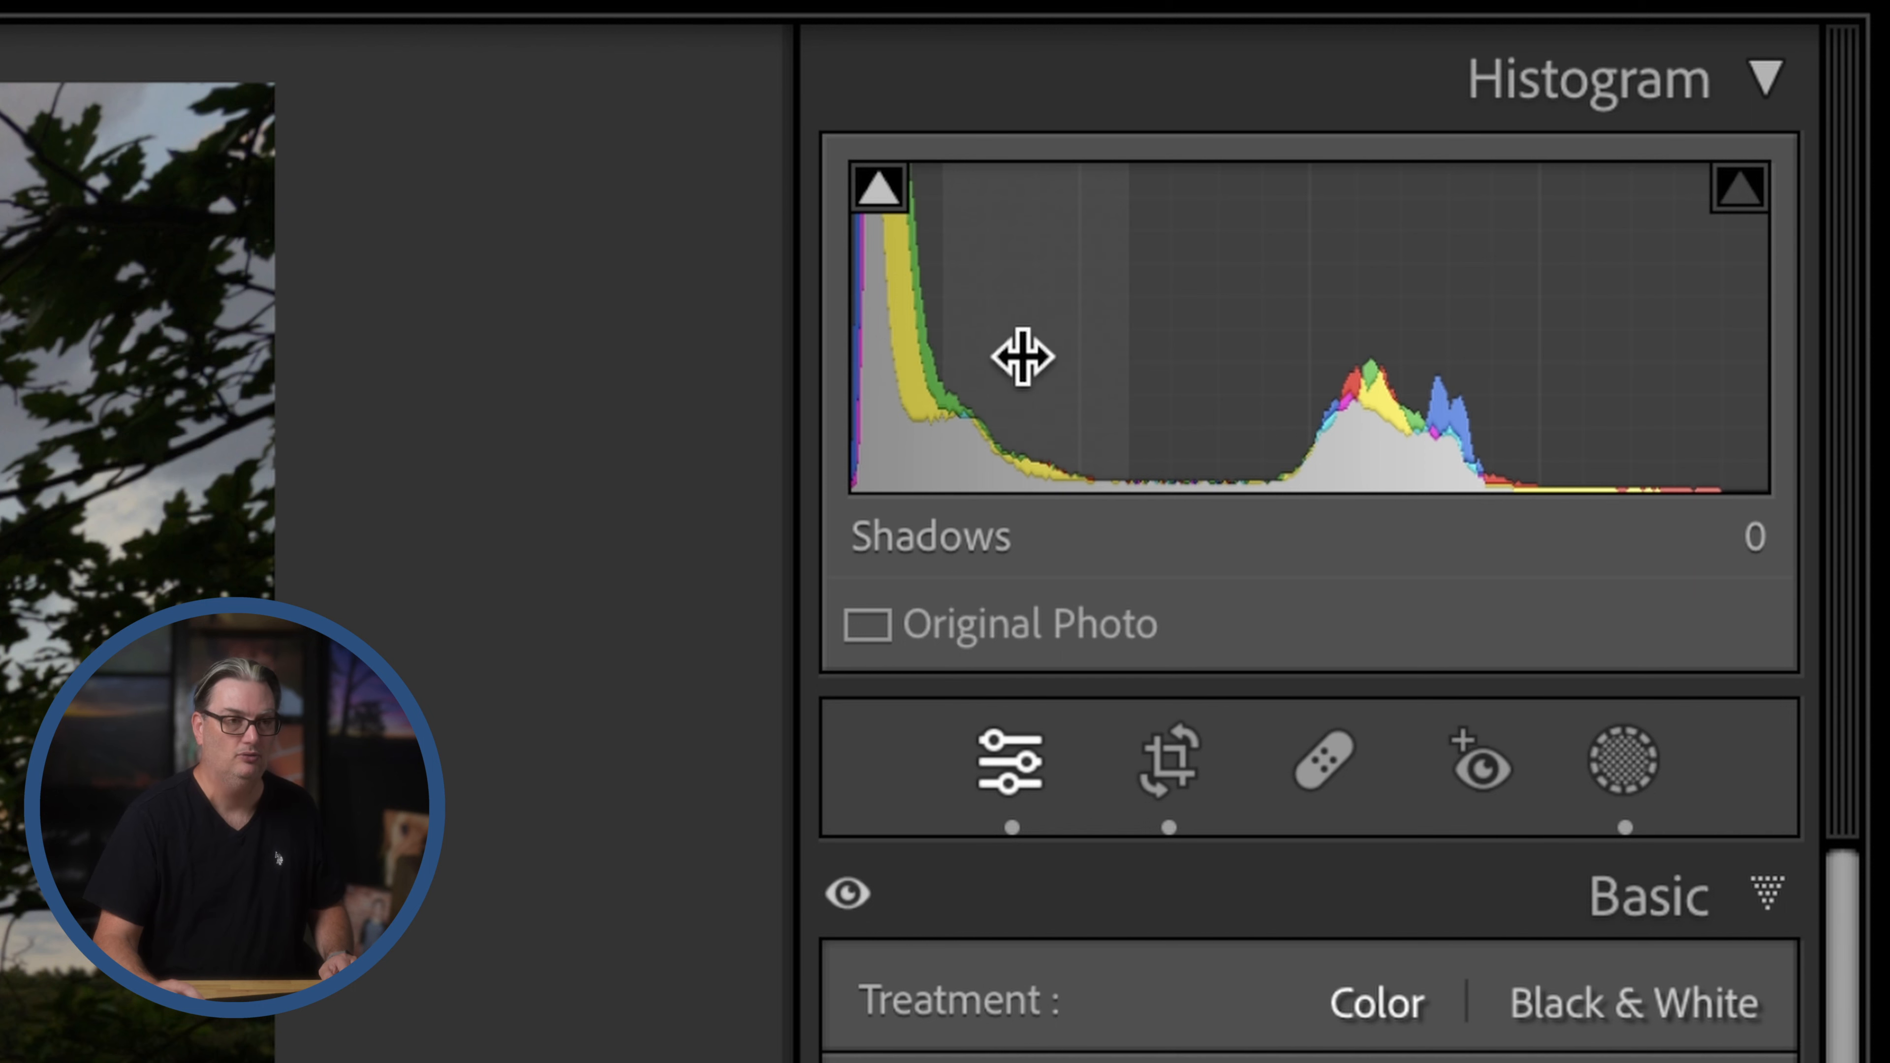
mouse_move(1338, 241)
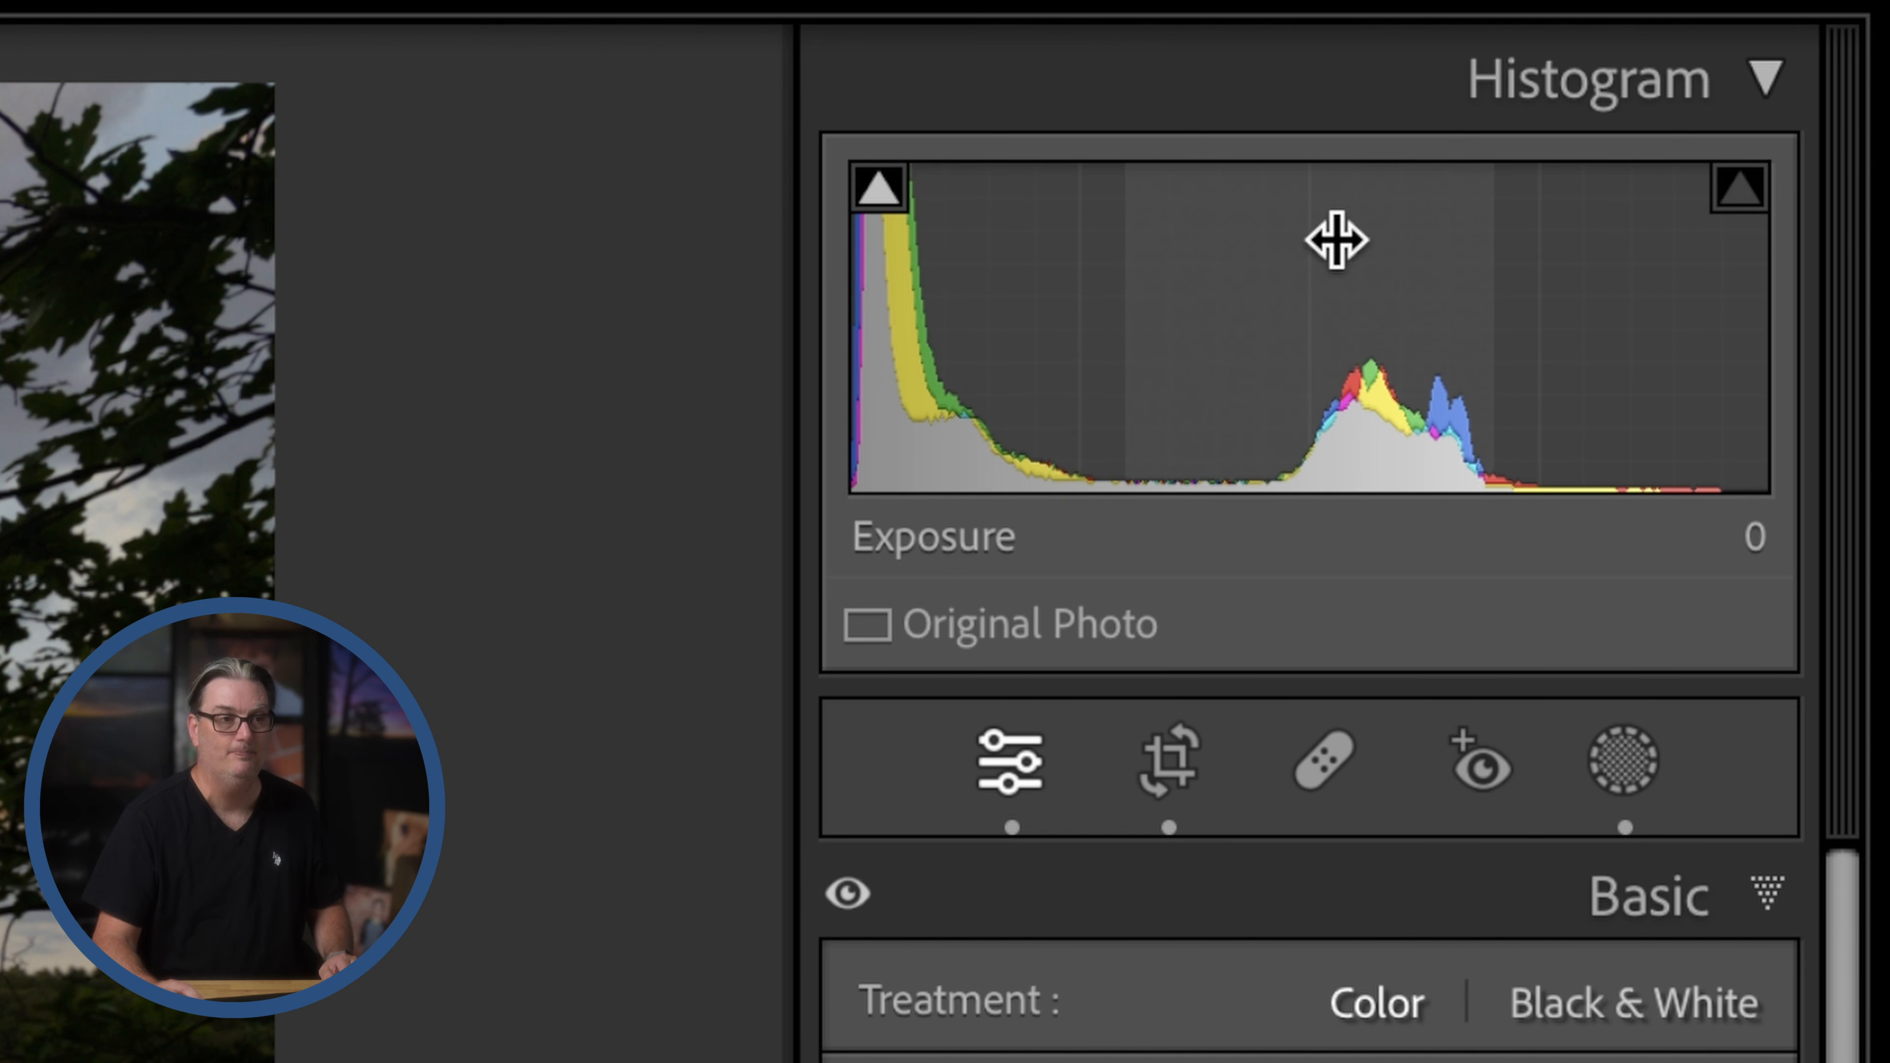
mouse_move(1353, 354)
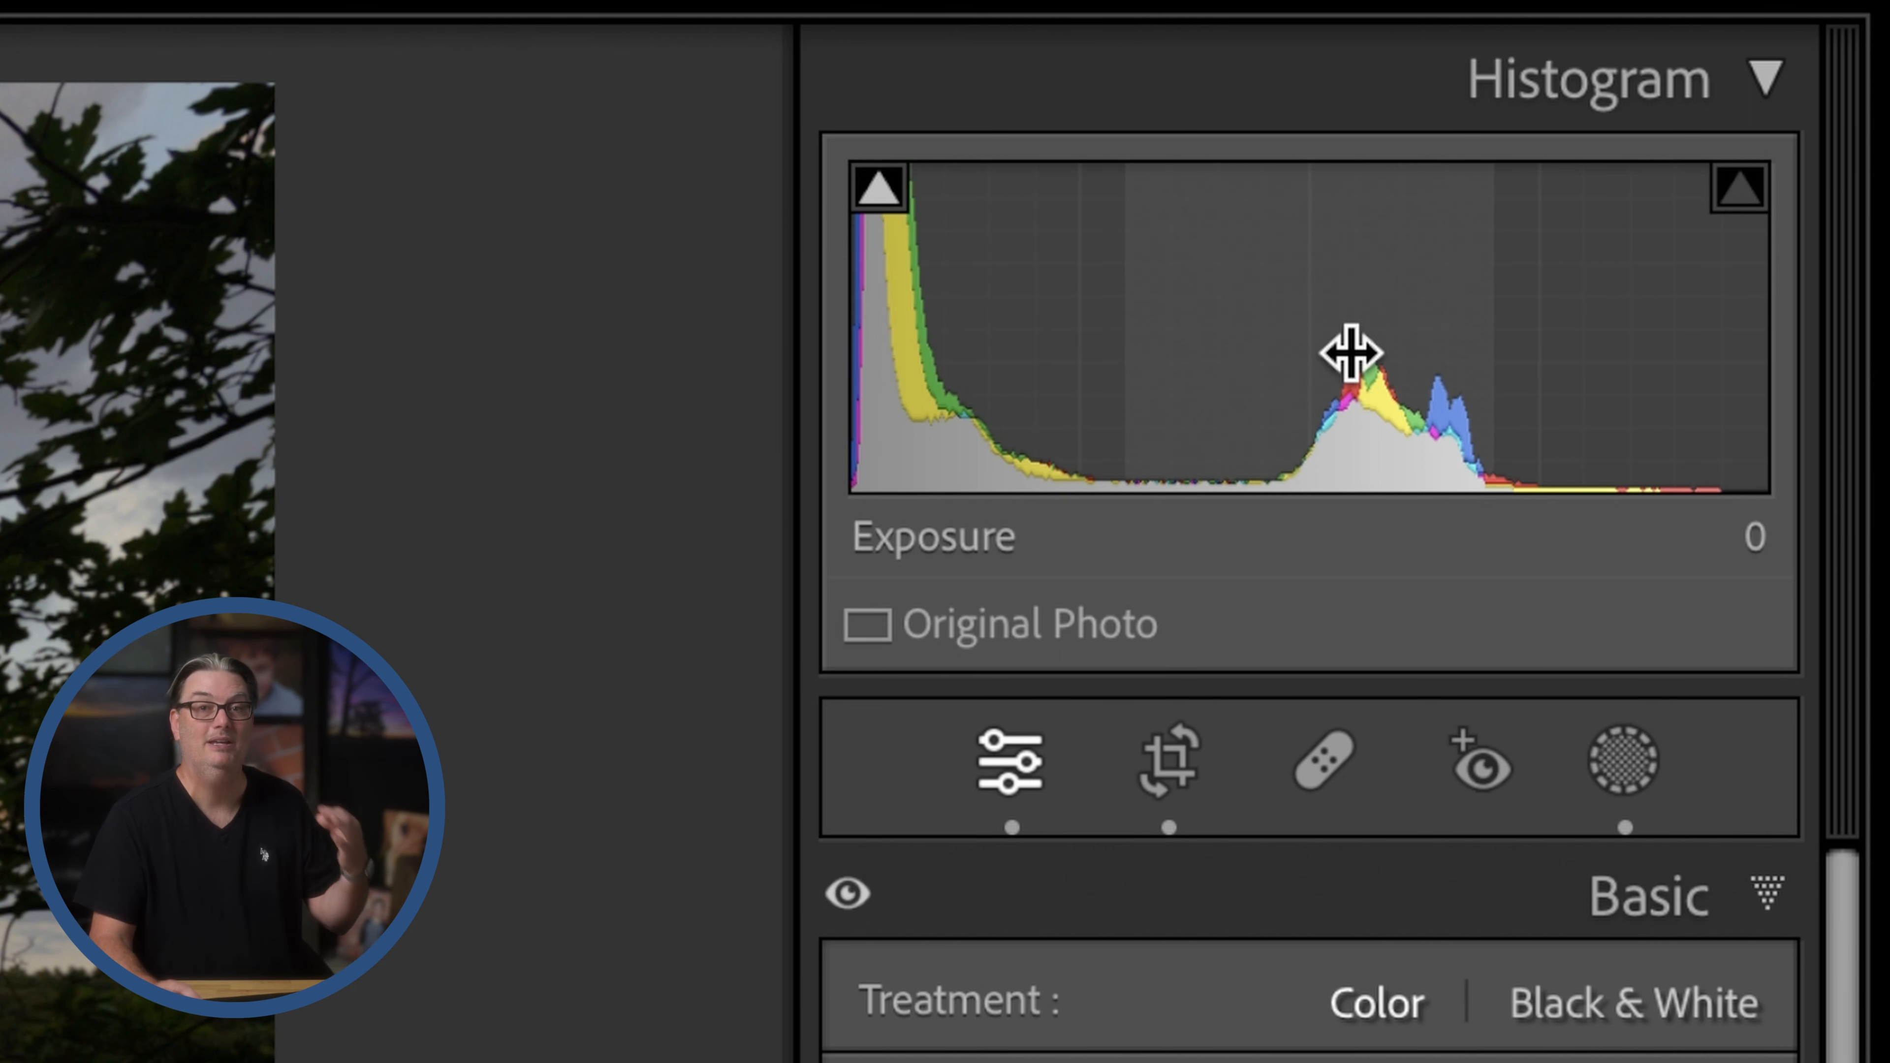
mouse_move(1712, 338)
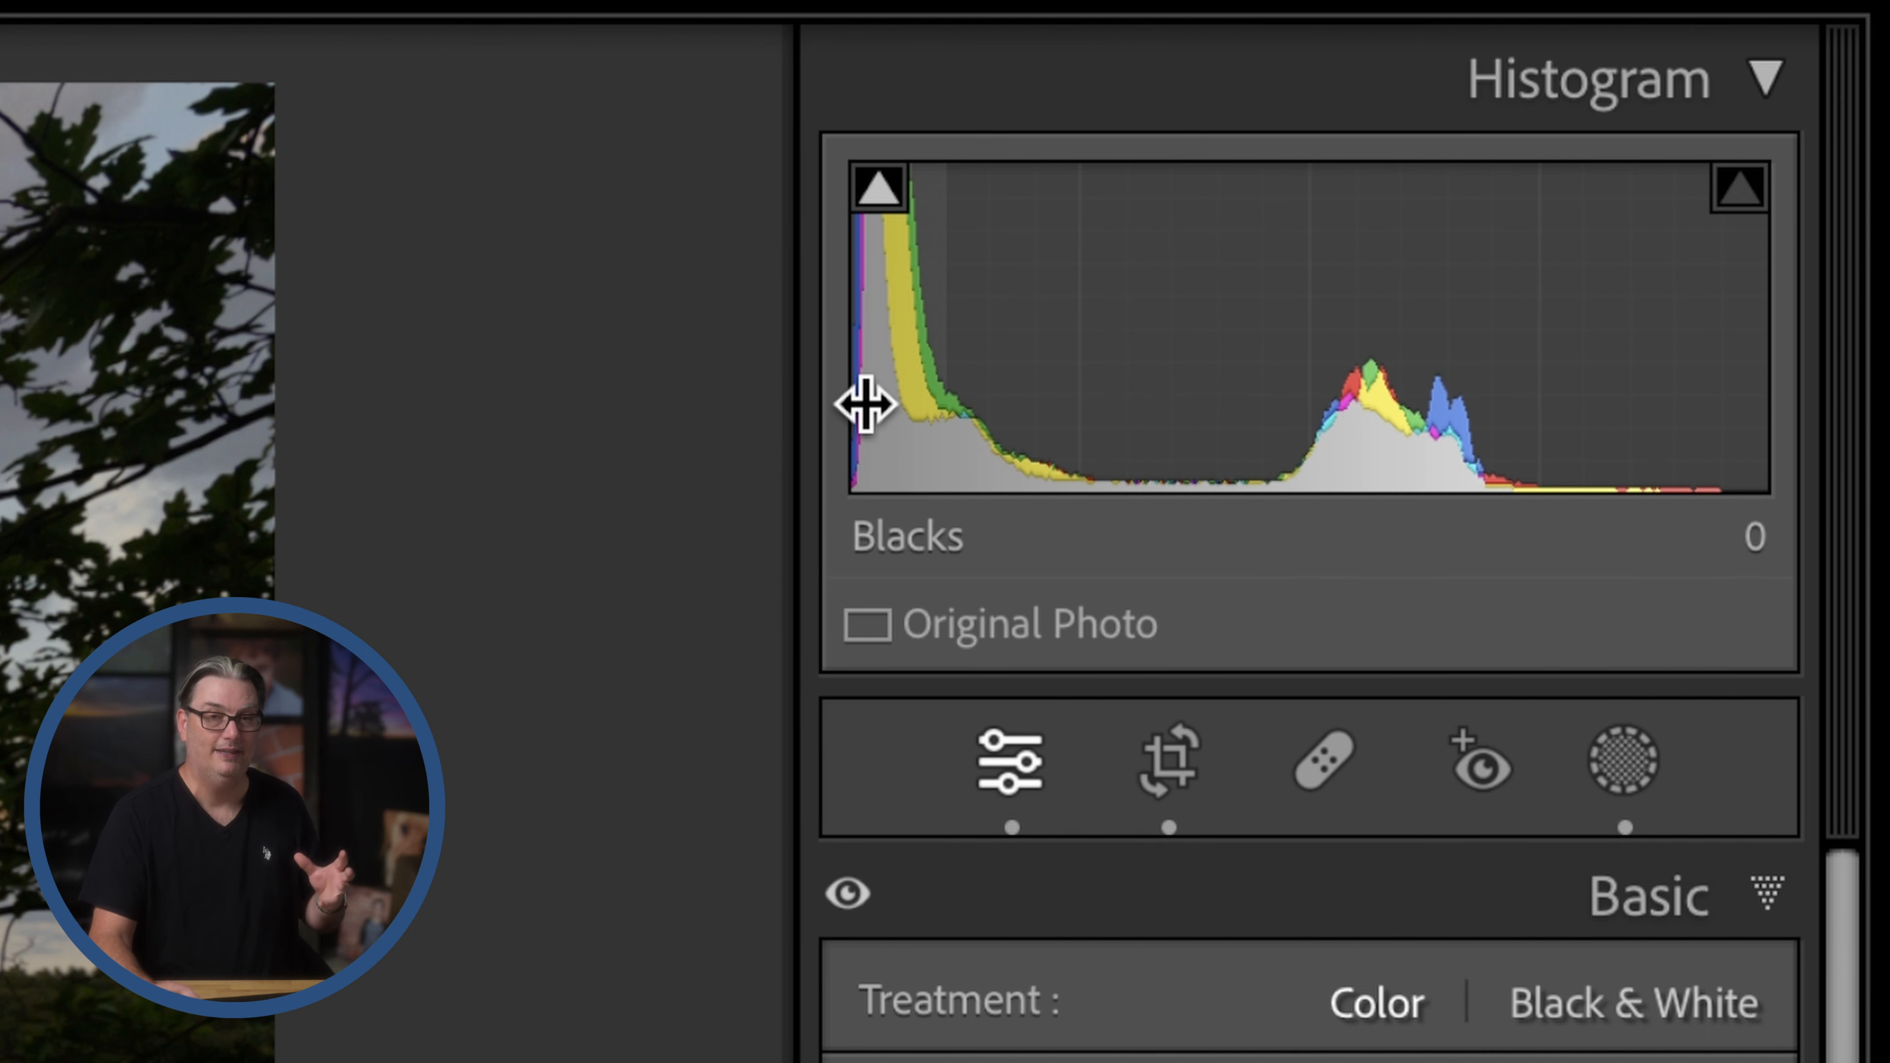
mouse_move(877, 353)
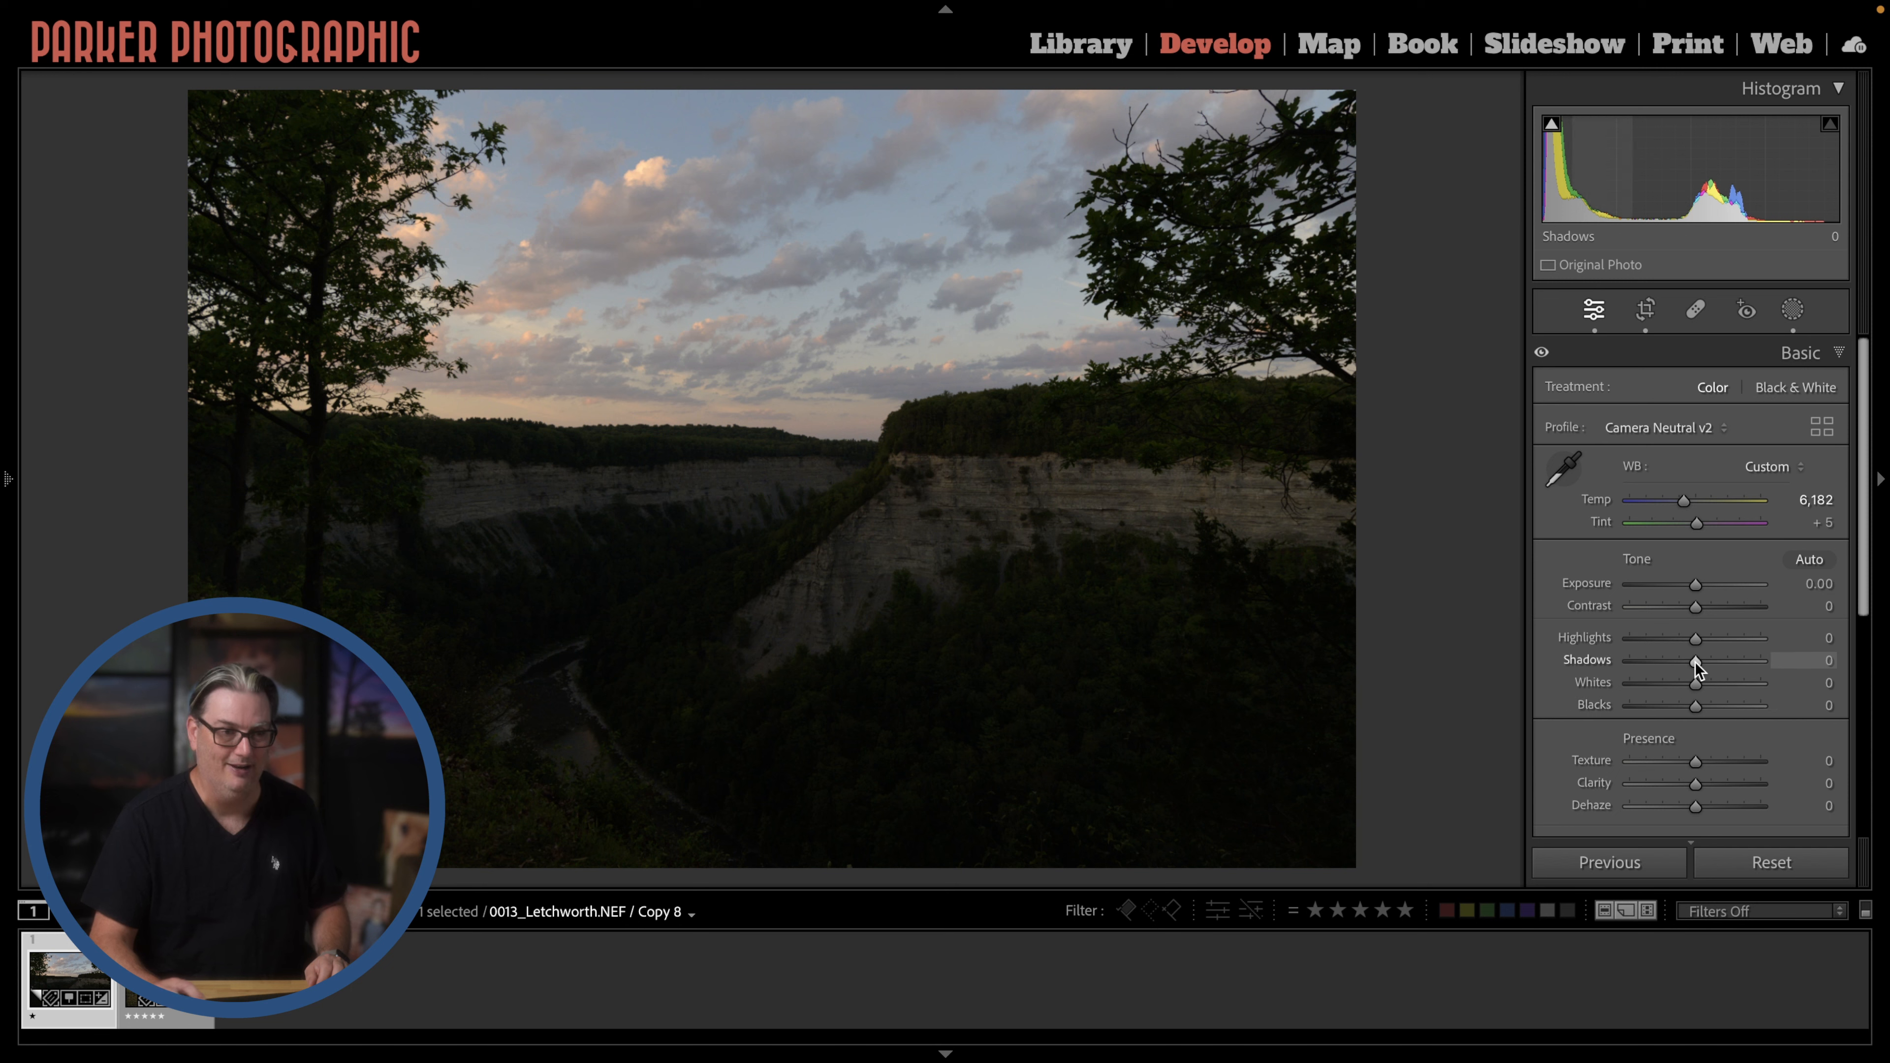
Raise Shadows and Blacks of the gorge photo both to +100
left_click_drag(1693, 660, 1754, 660)
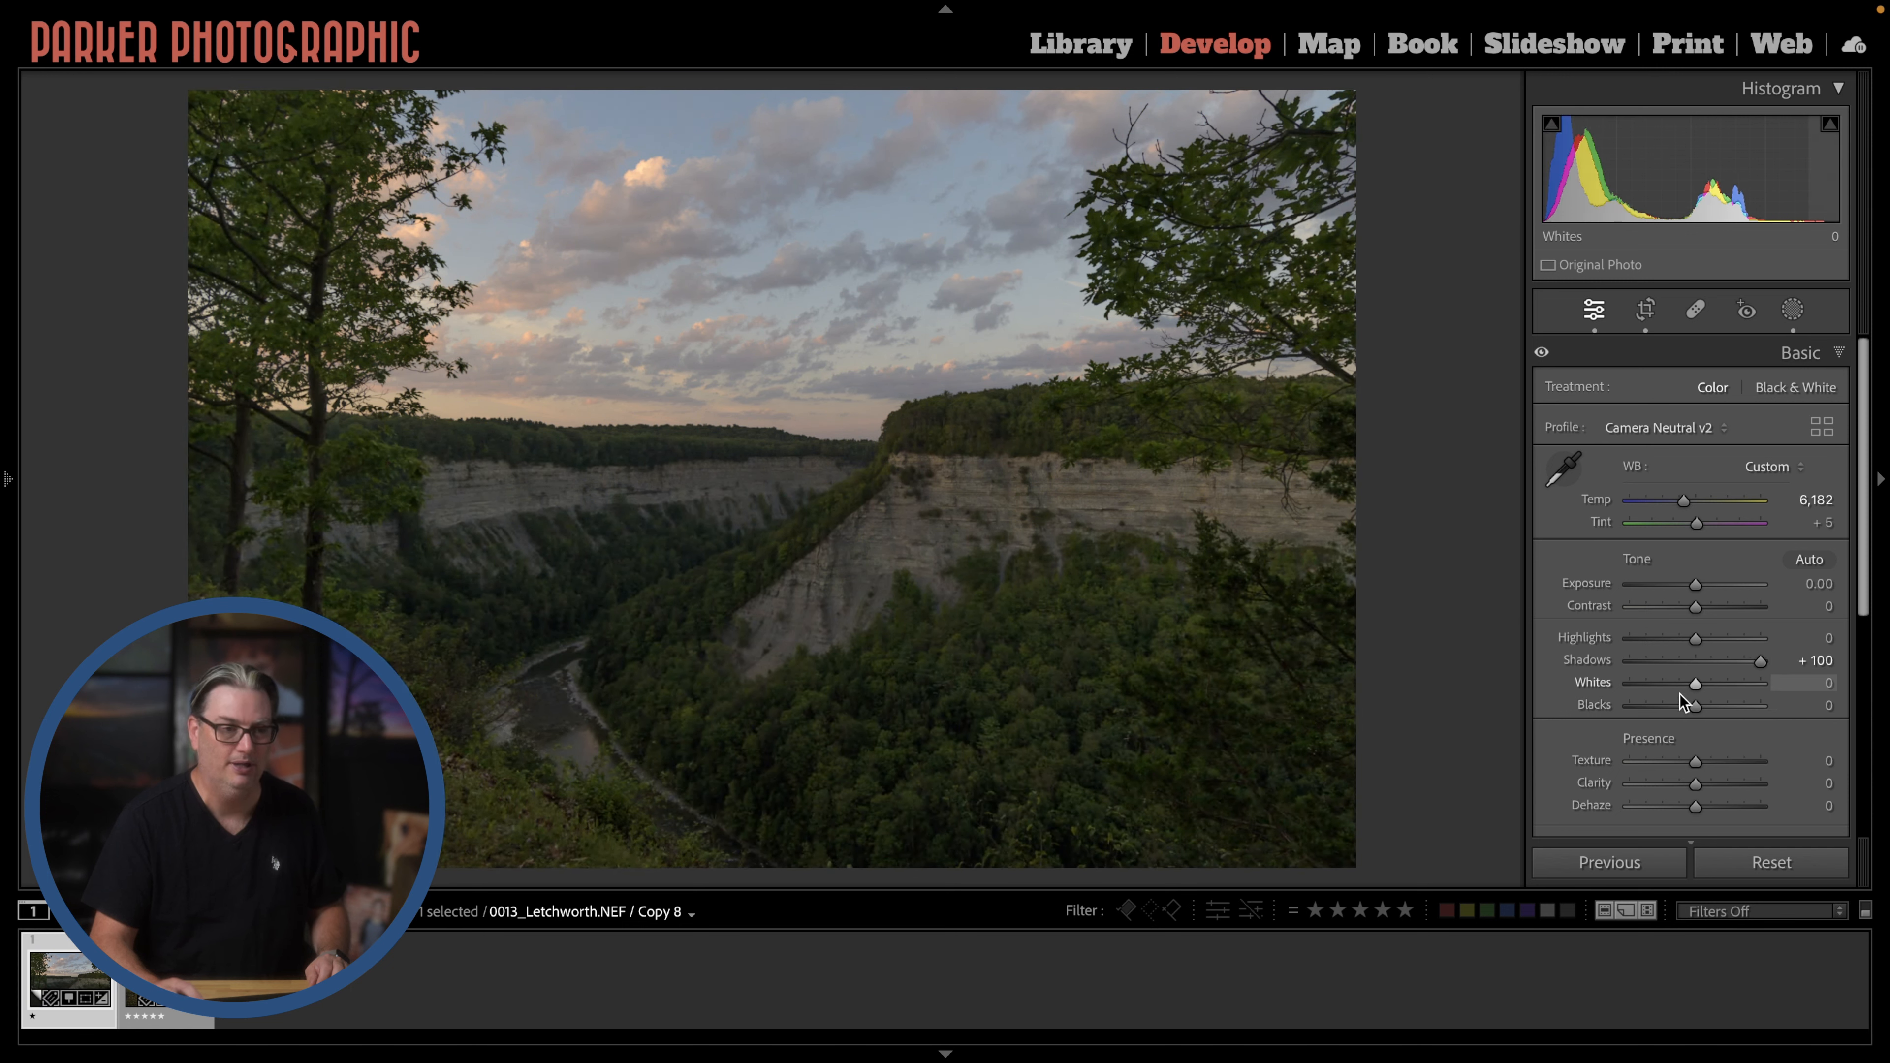
left_click_drag(1693, 704, 1763, 704)
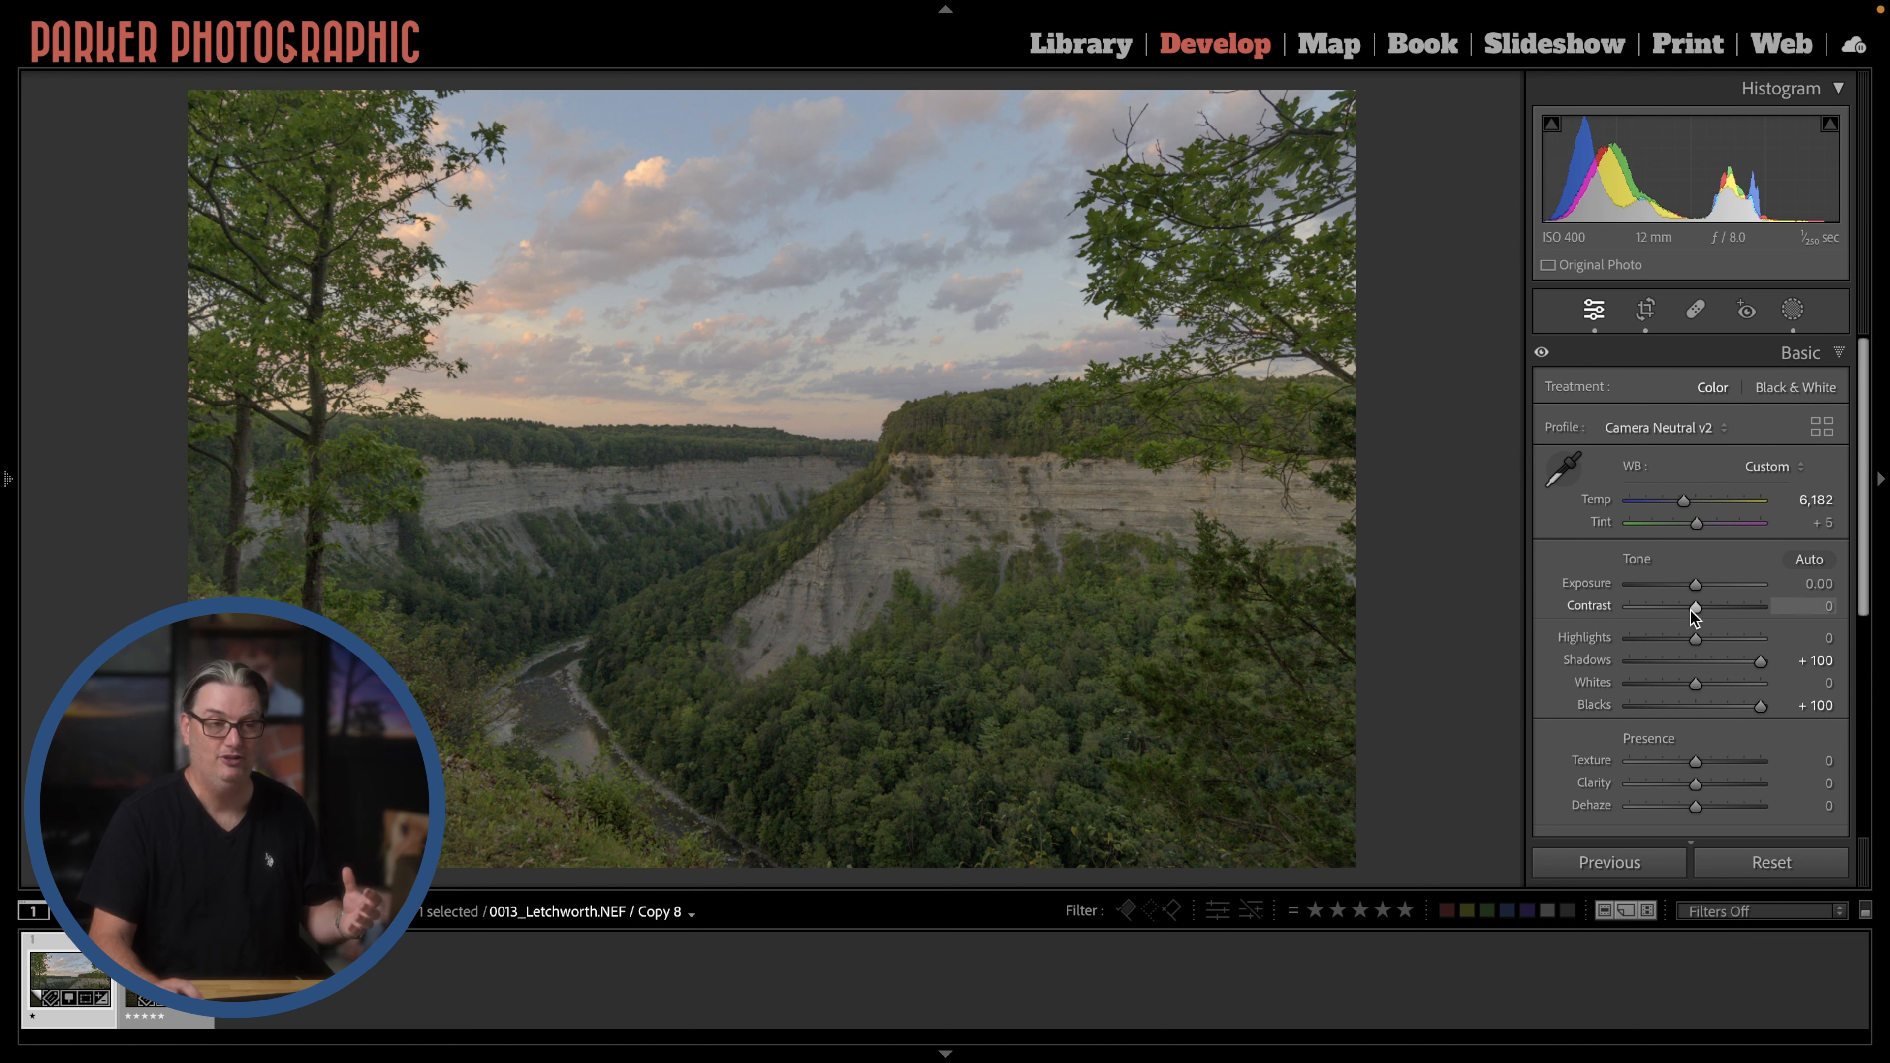
Increase Contrast from 0 to +42 while Shadows and Blacks stay at +100
left_click_drag(1695, 607, 1712, 608)
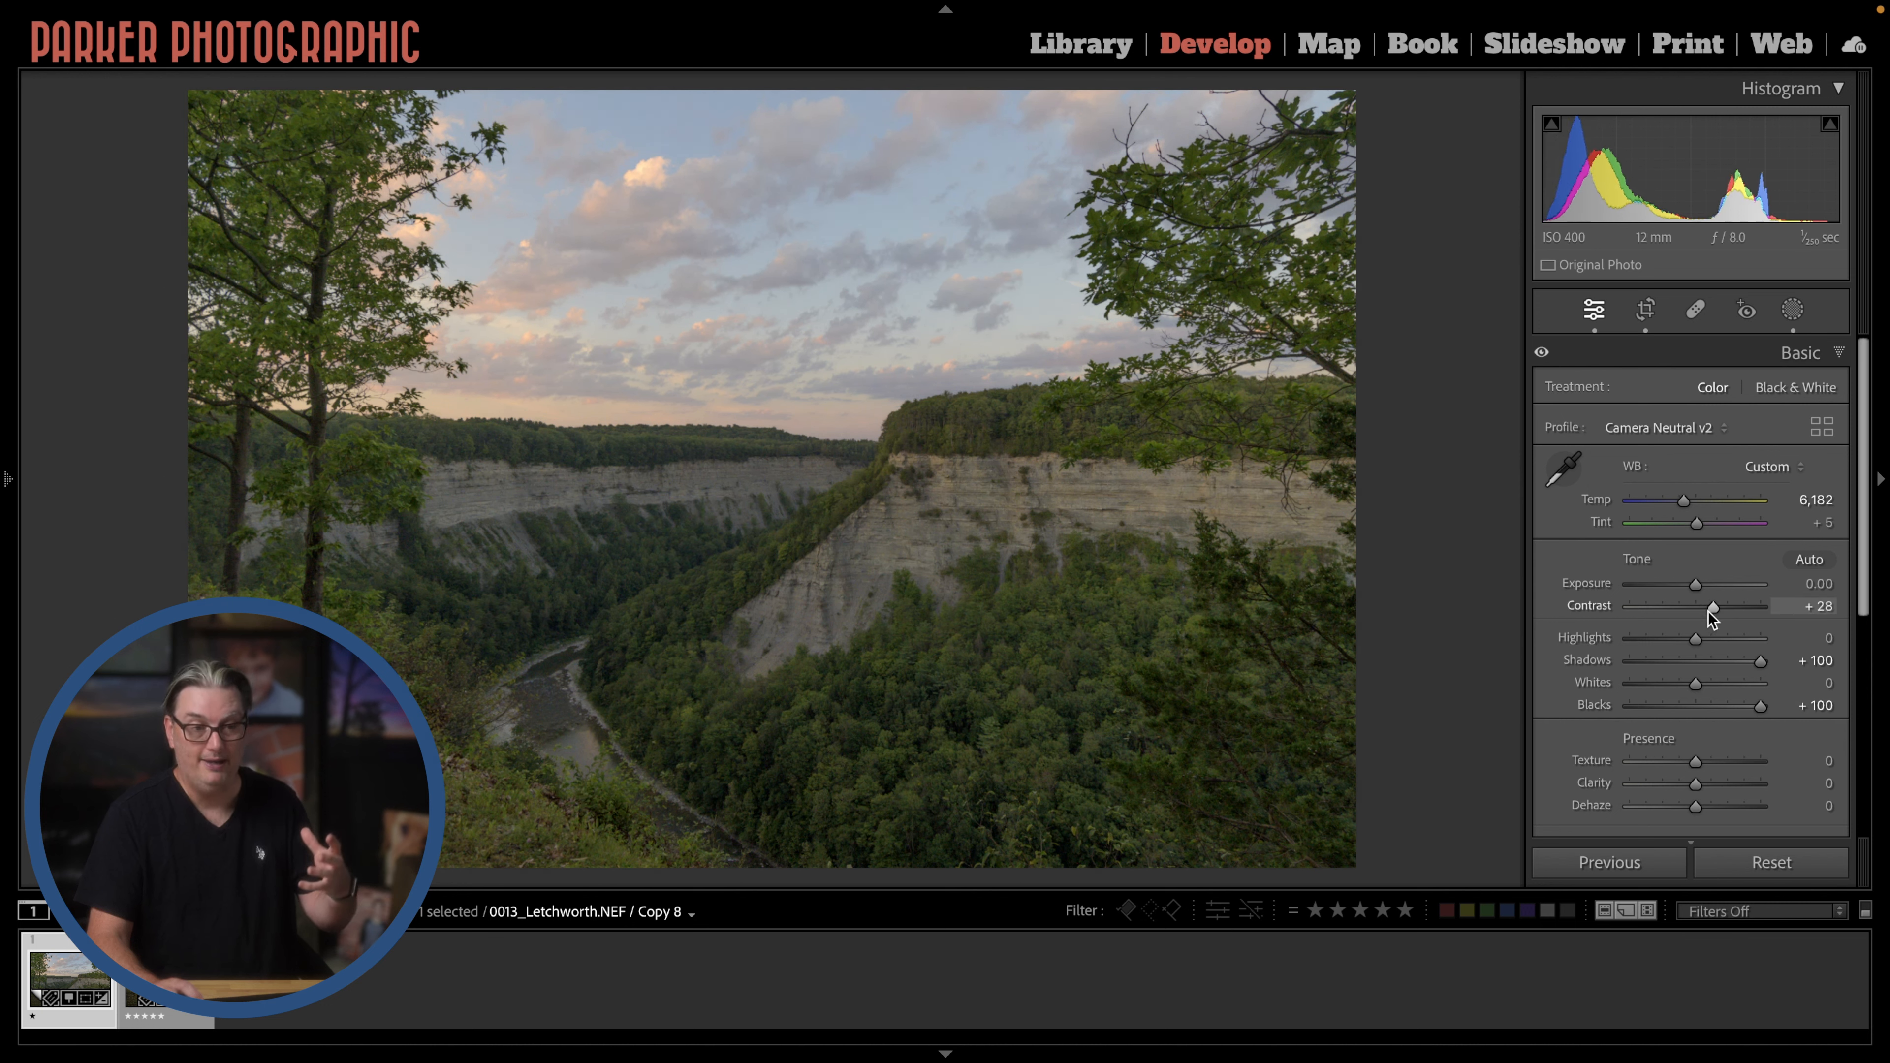
left_click_drag(1708, 607, 1723, 607)
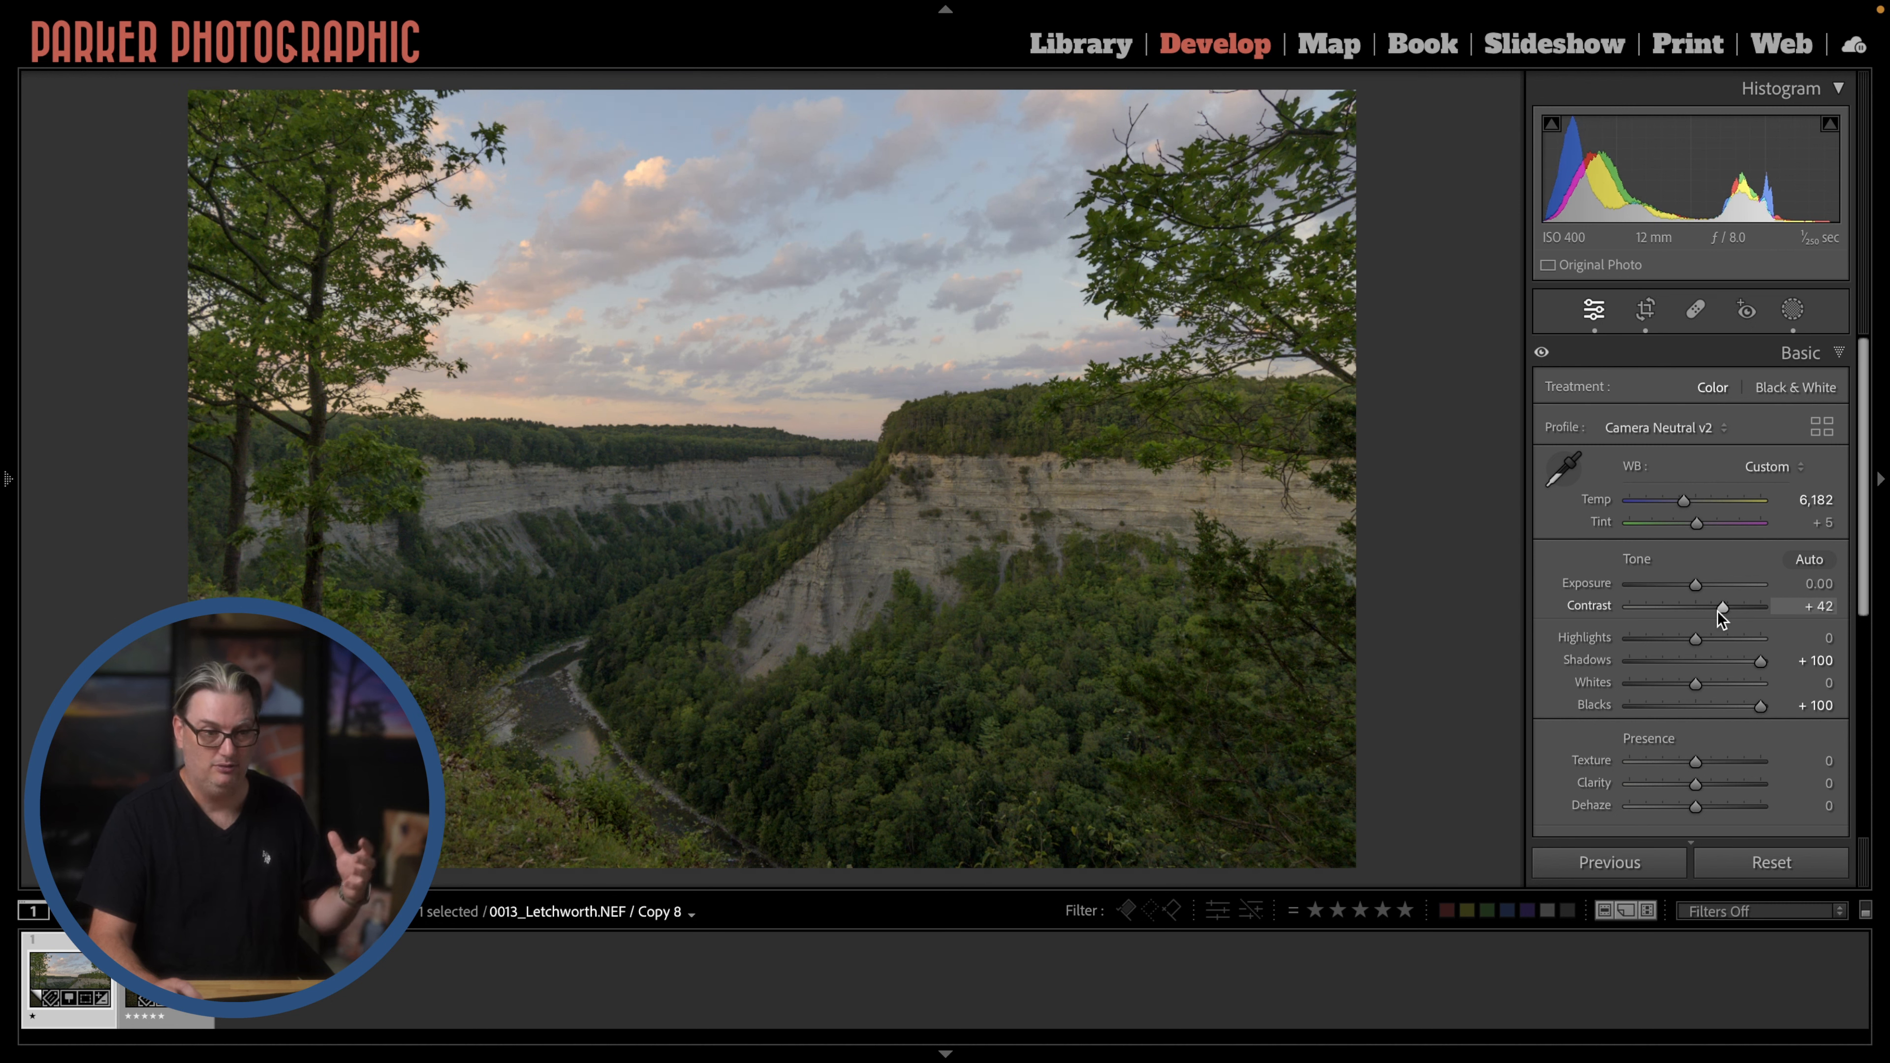
left_click_drag(1723, 607, 1726, 606)
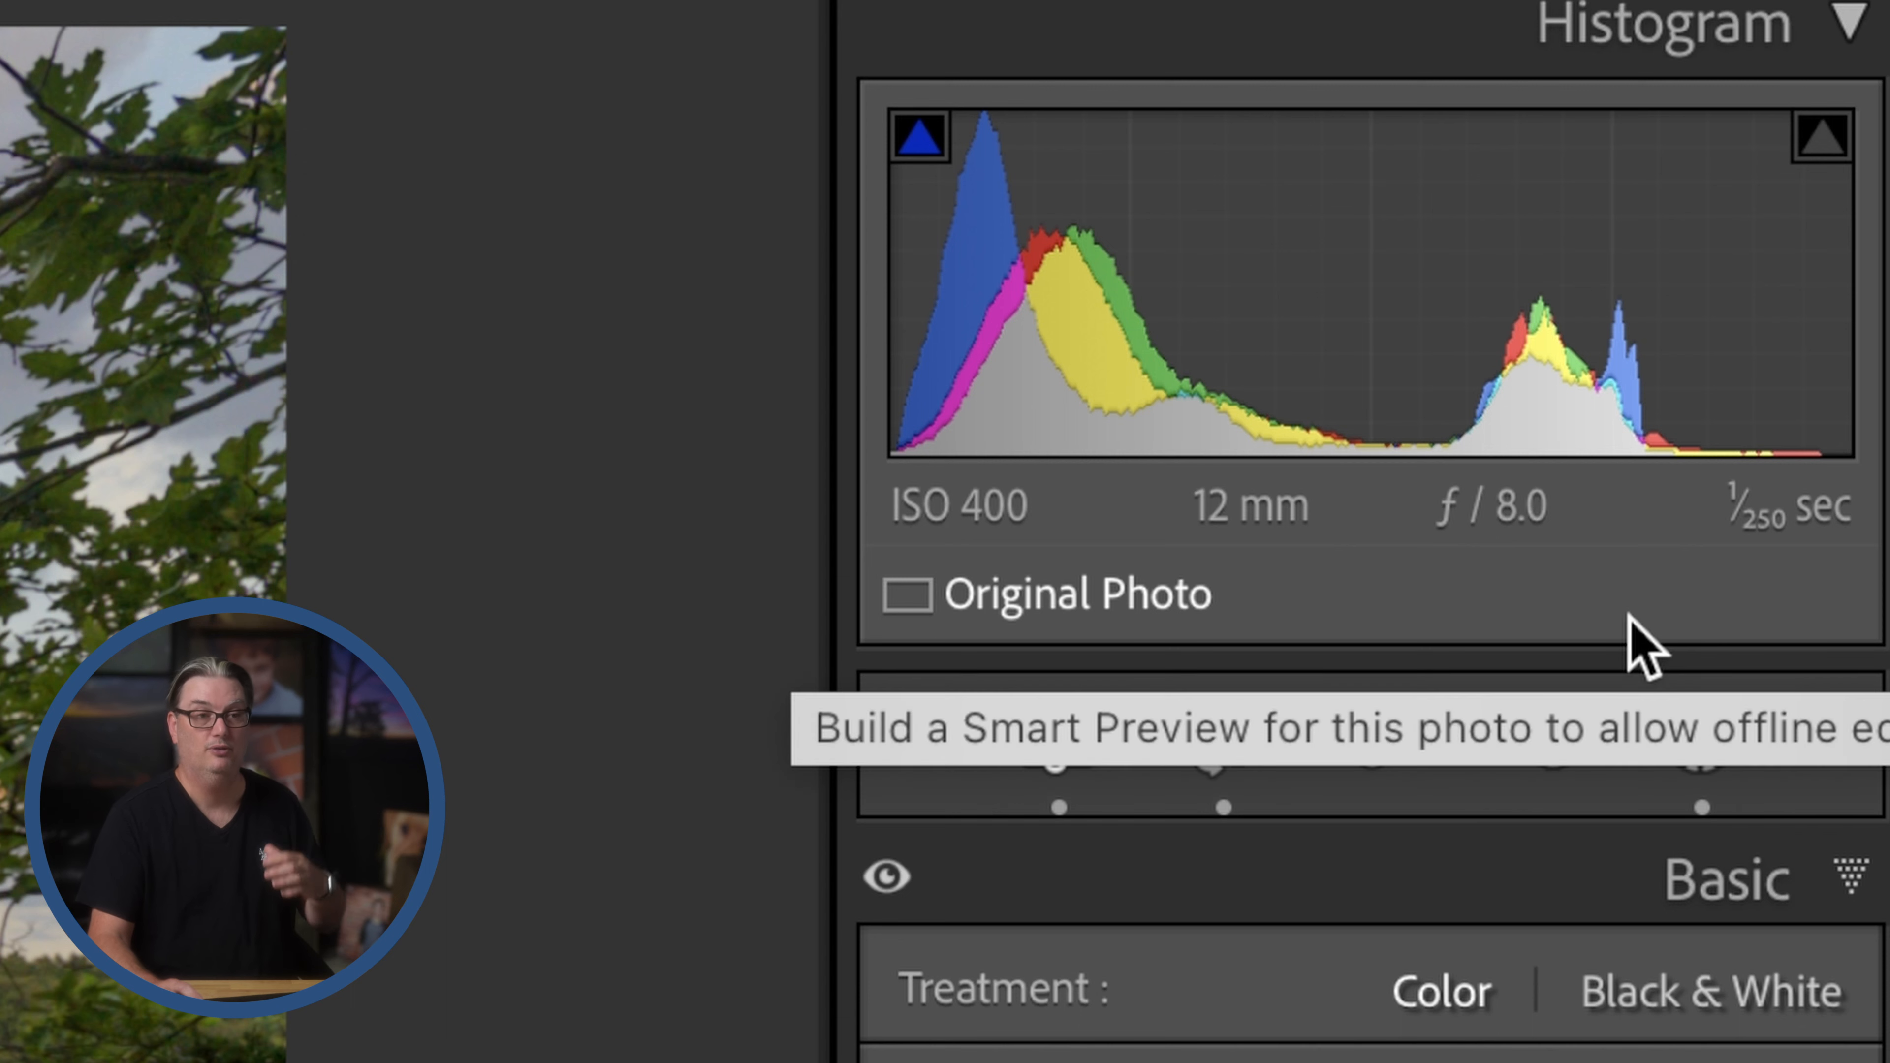
mouse_move(1686, 326)
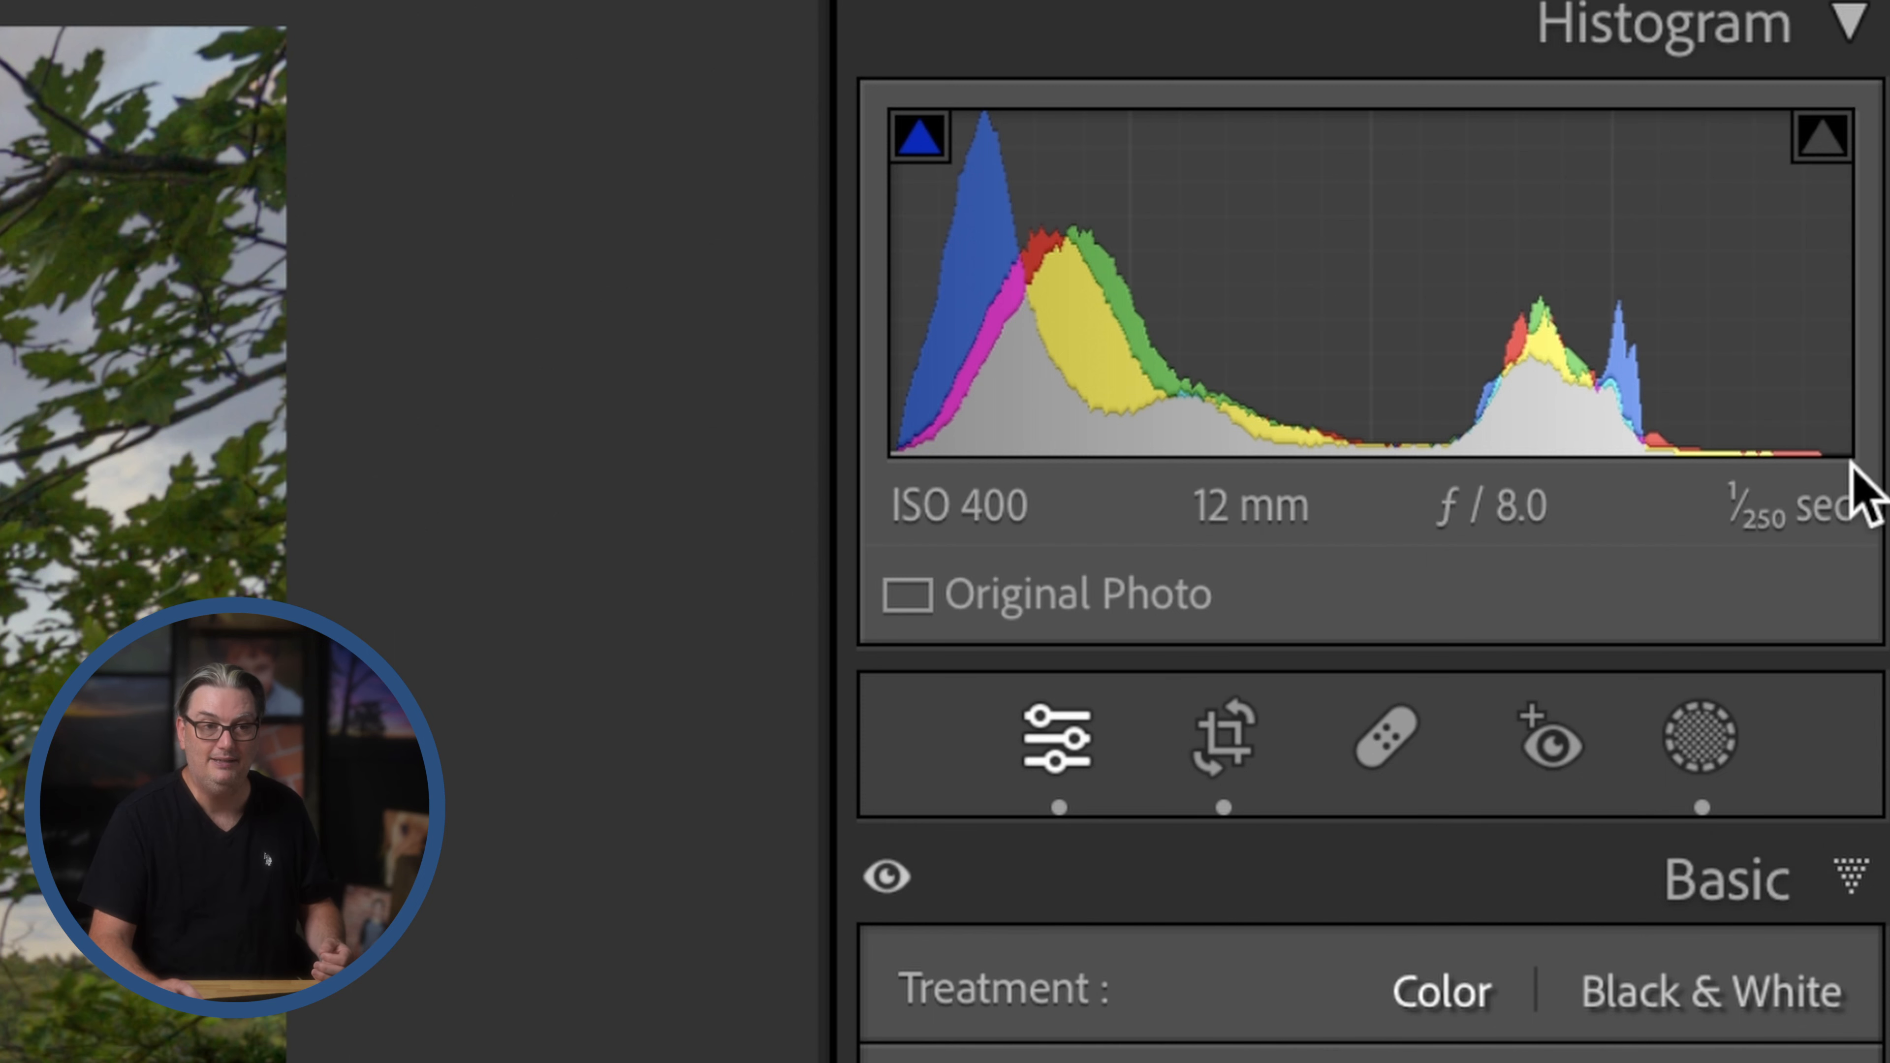
mouse_move(1796, 361)
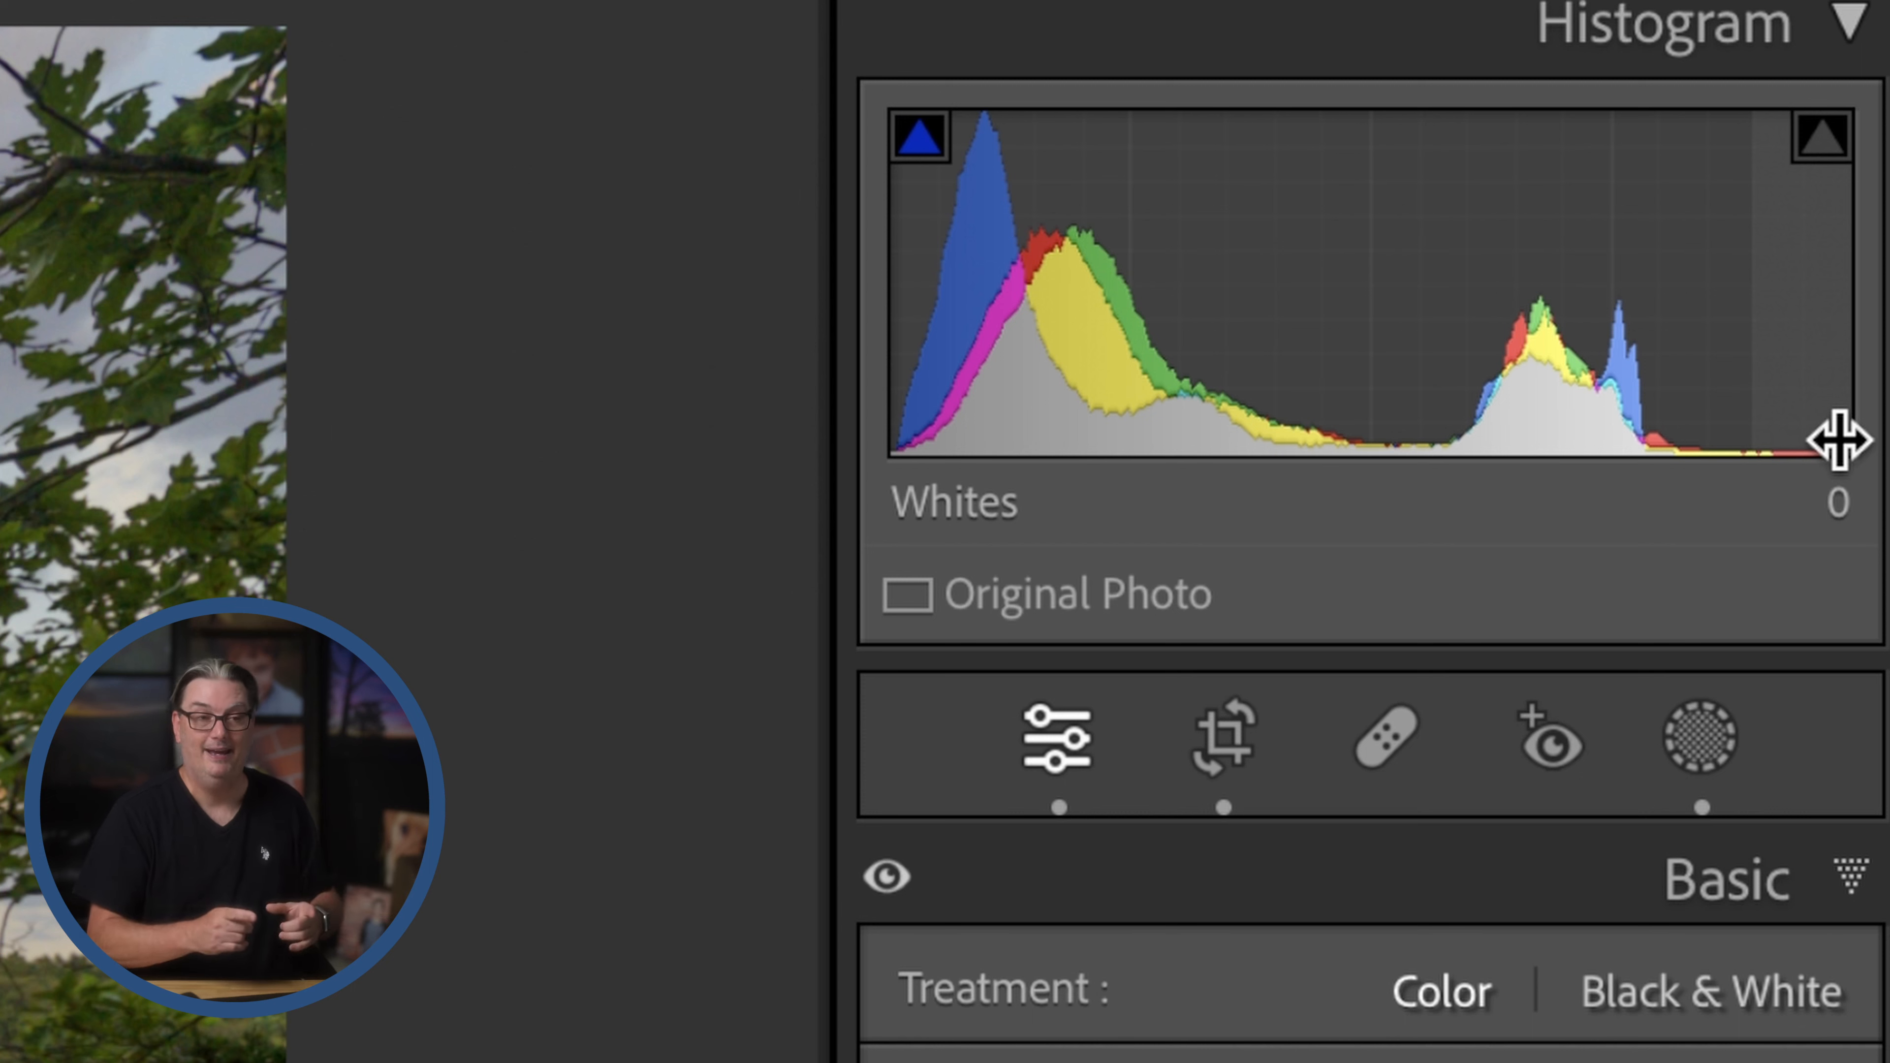
mouse_move(1796, 452)
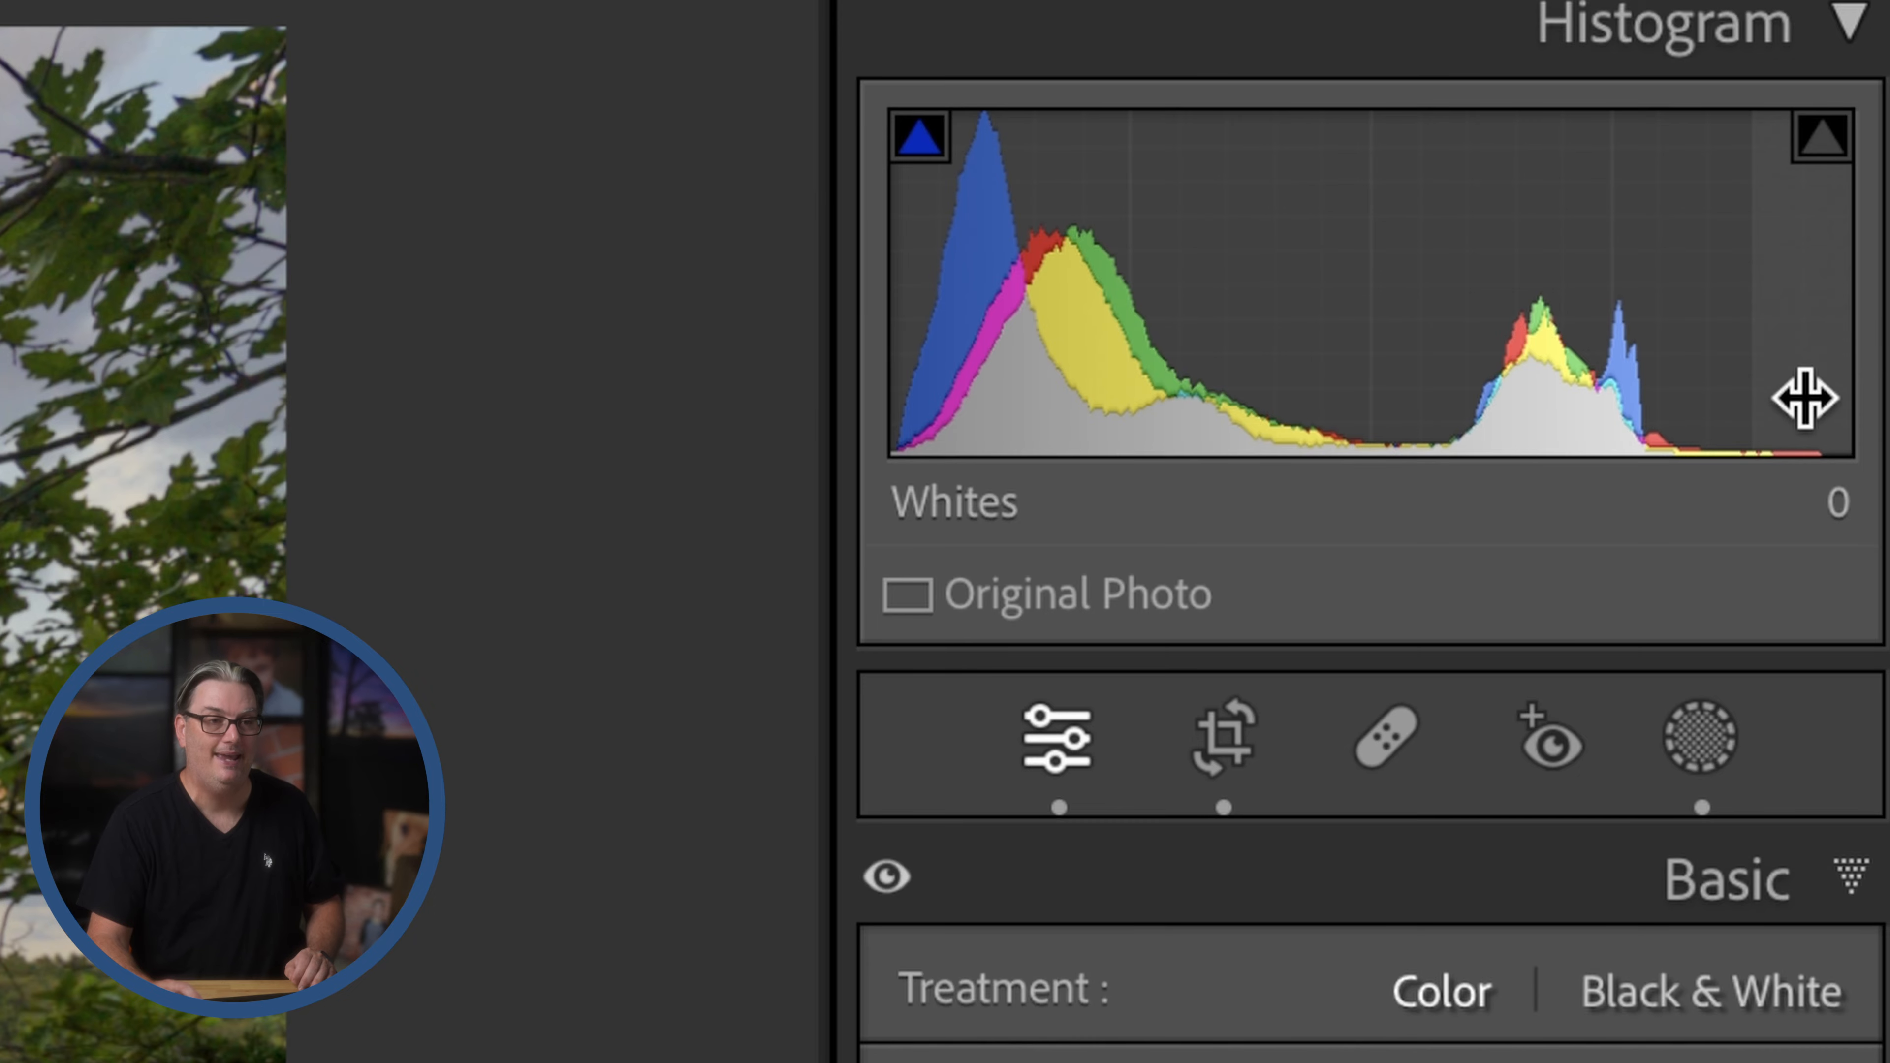
mouse_move(1844, 425)
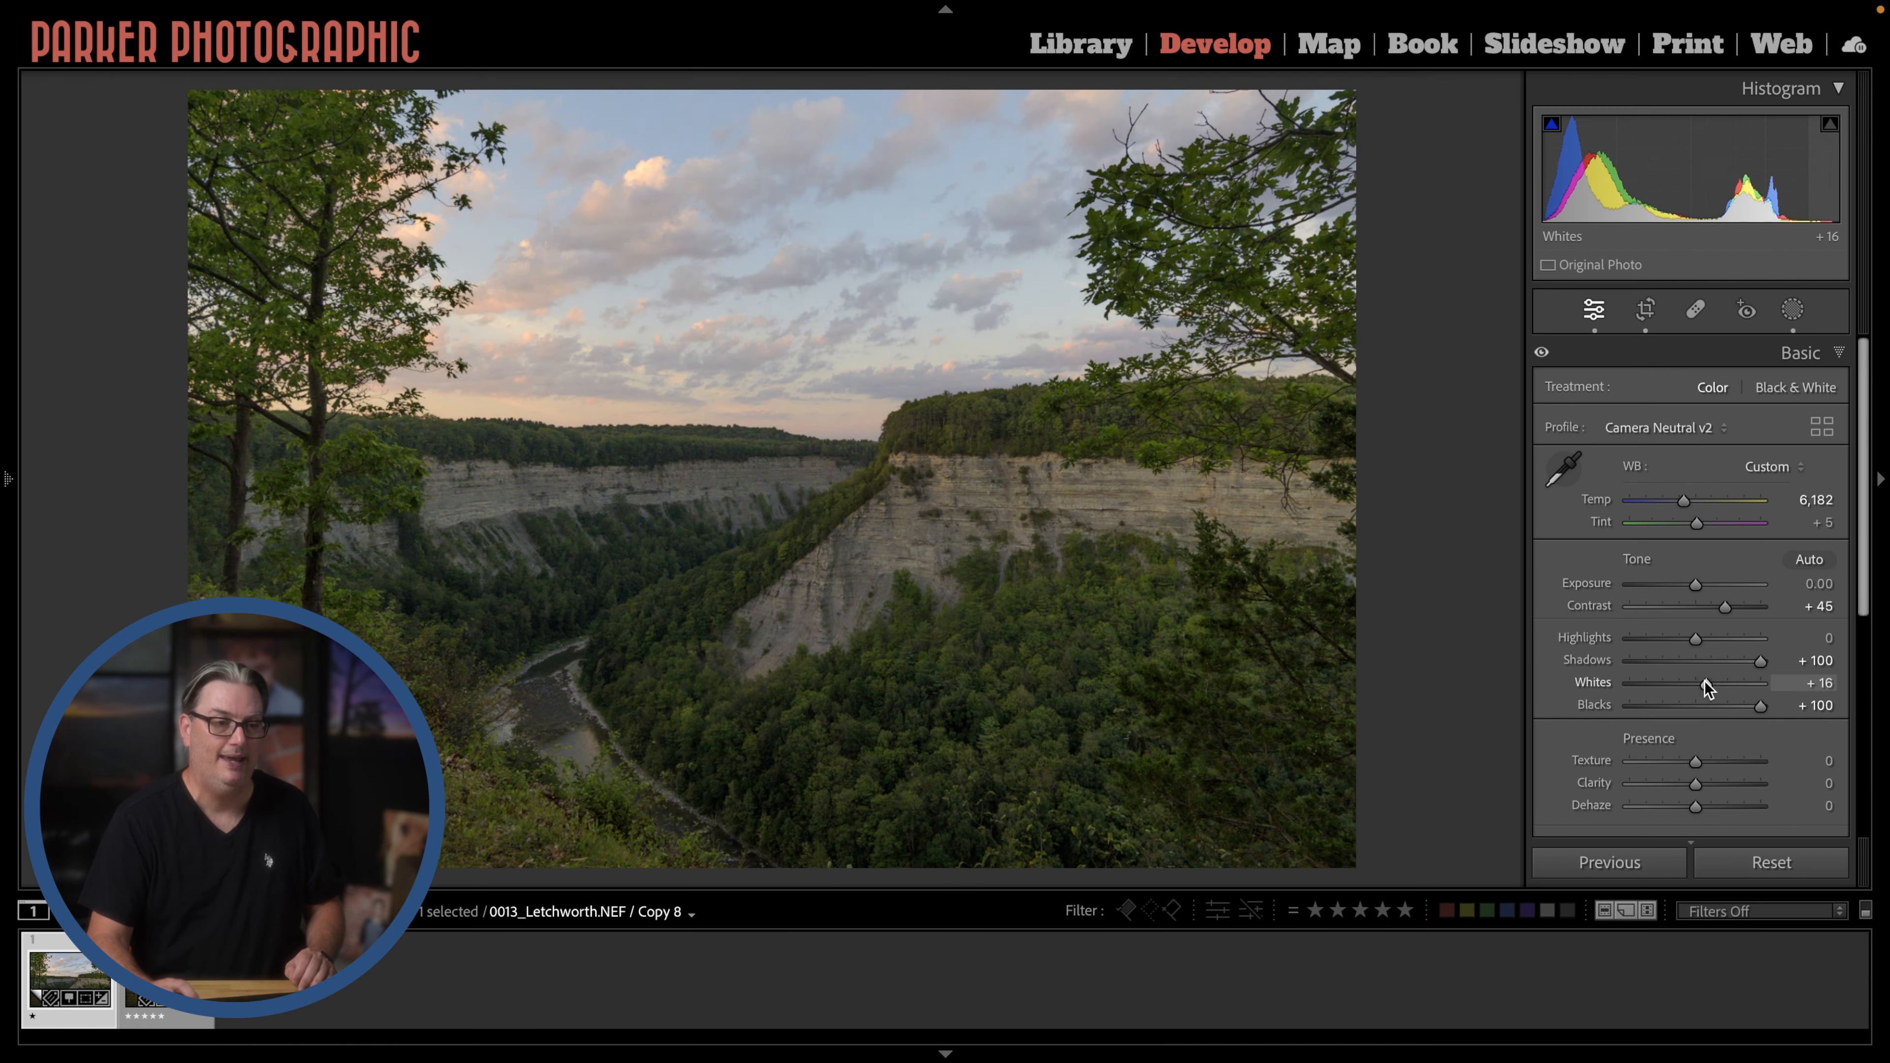
Push Whites from +16 up to +100, clipping the bright sky
left_click_drag(1689, 682, 1728, 682)
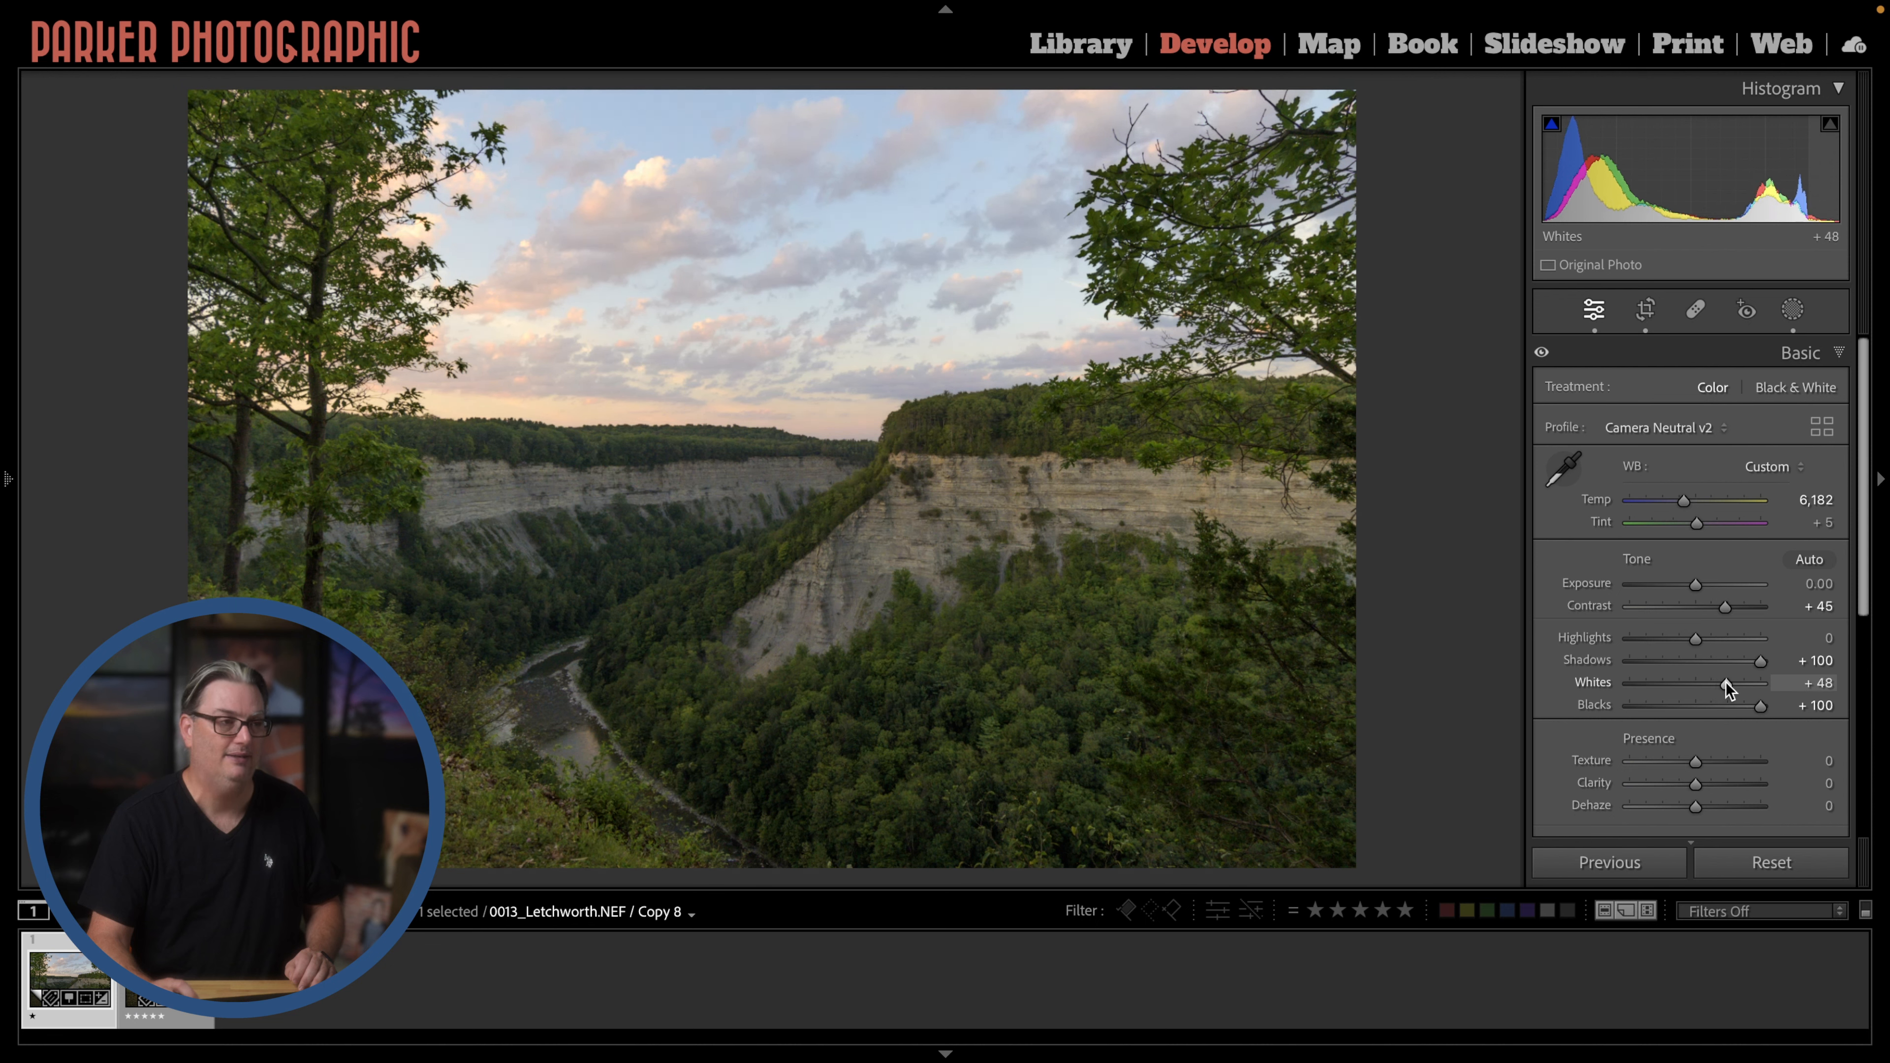
left_click_drag(1726, 683, 1751, 683)
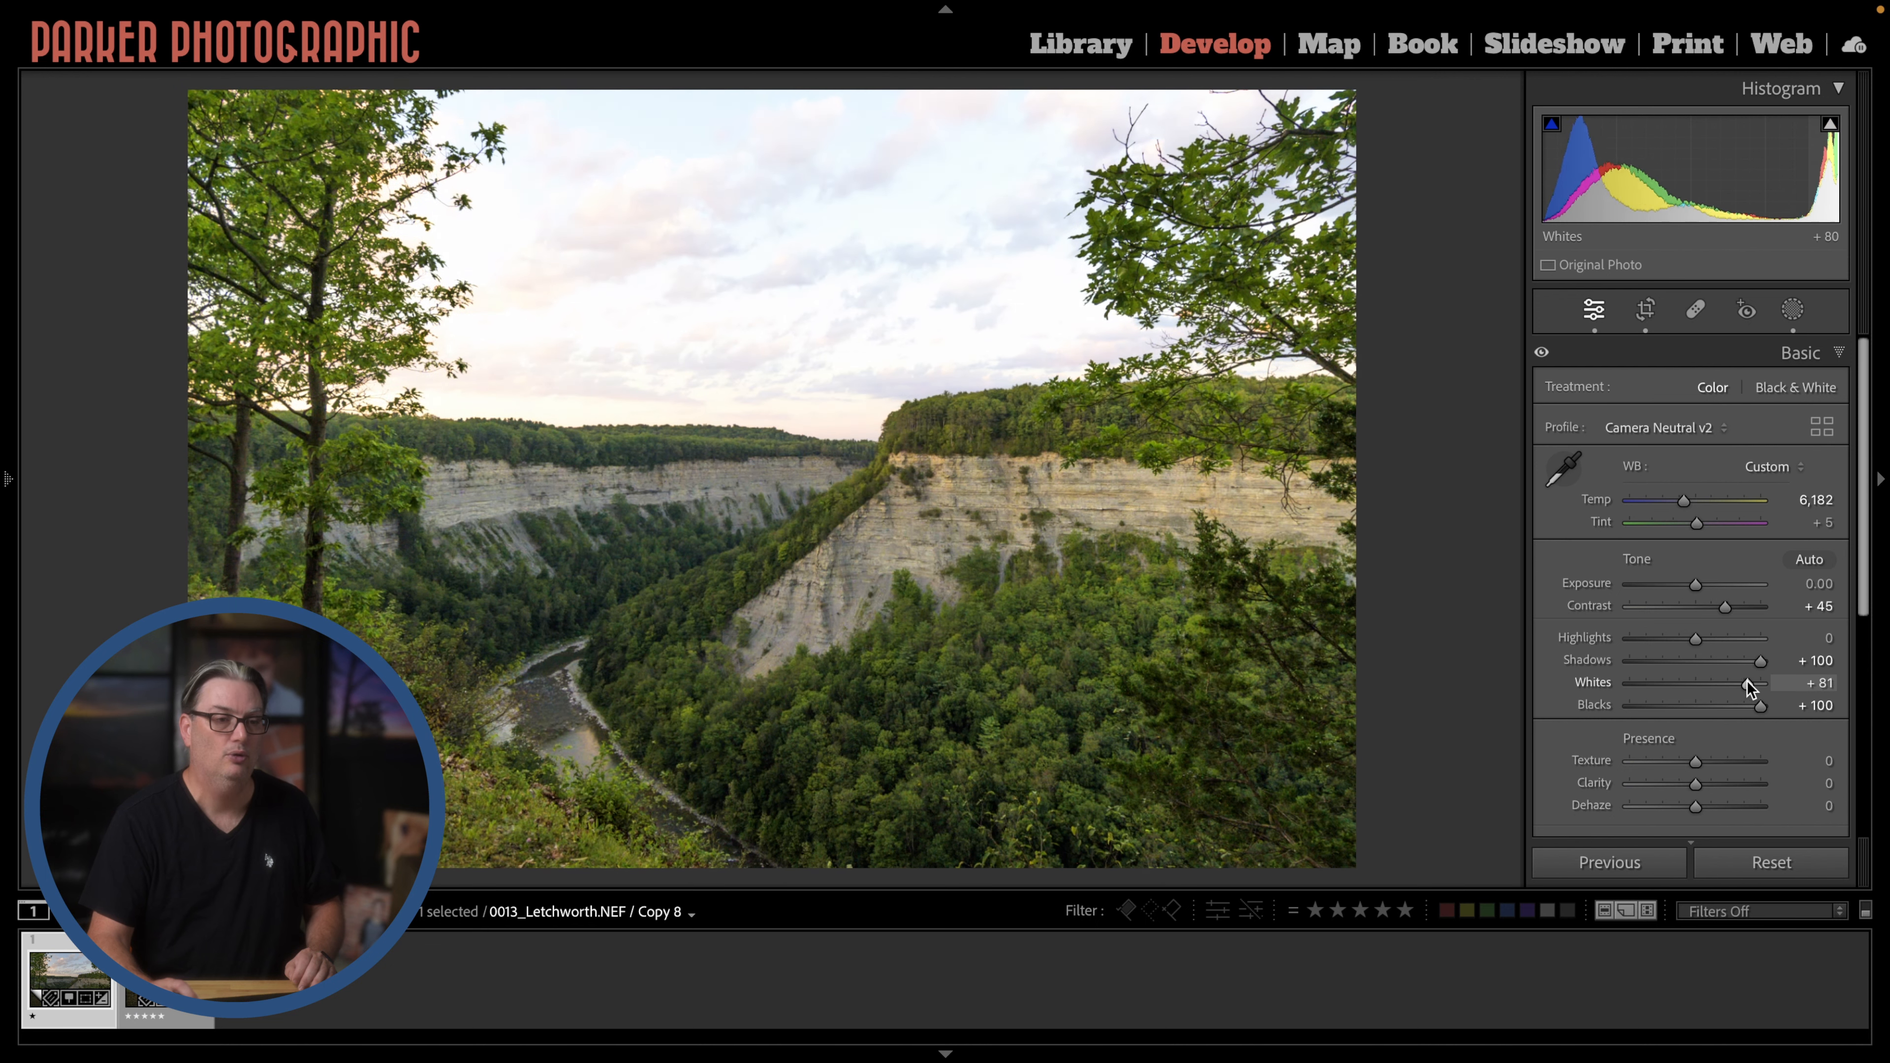
left_click_drag(1754, 682, 1763, 683)
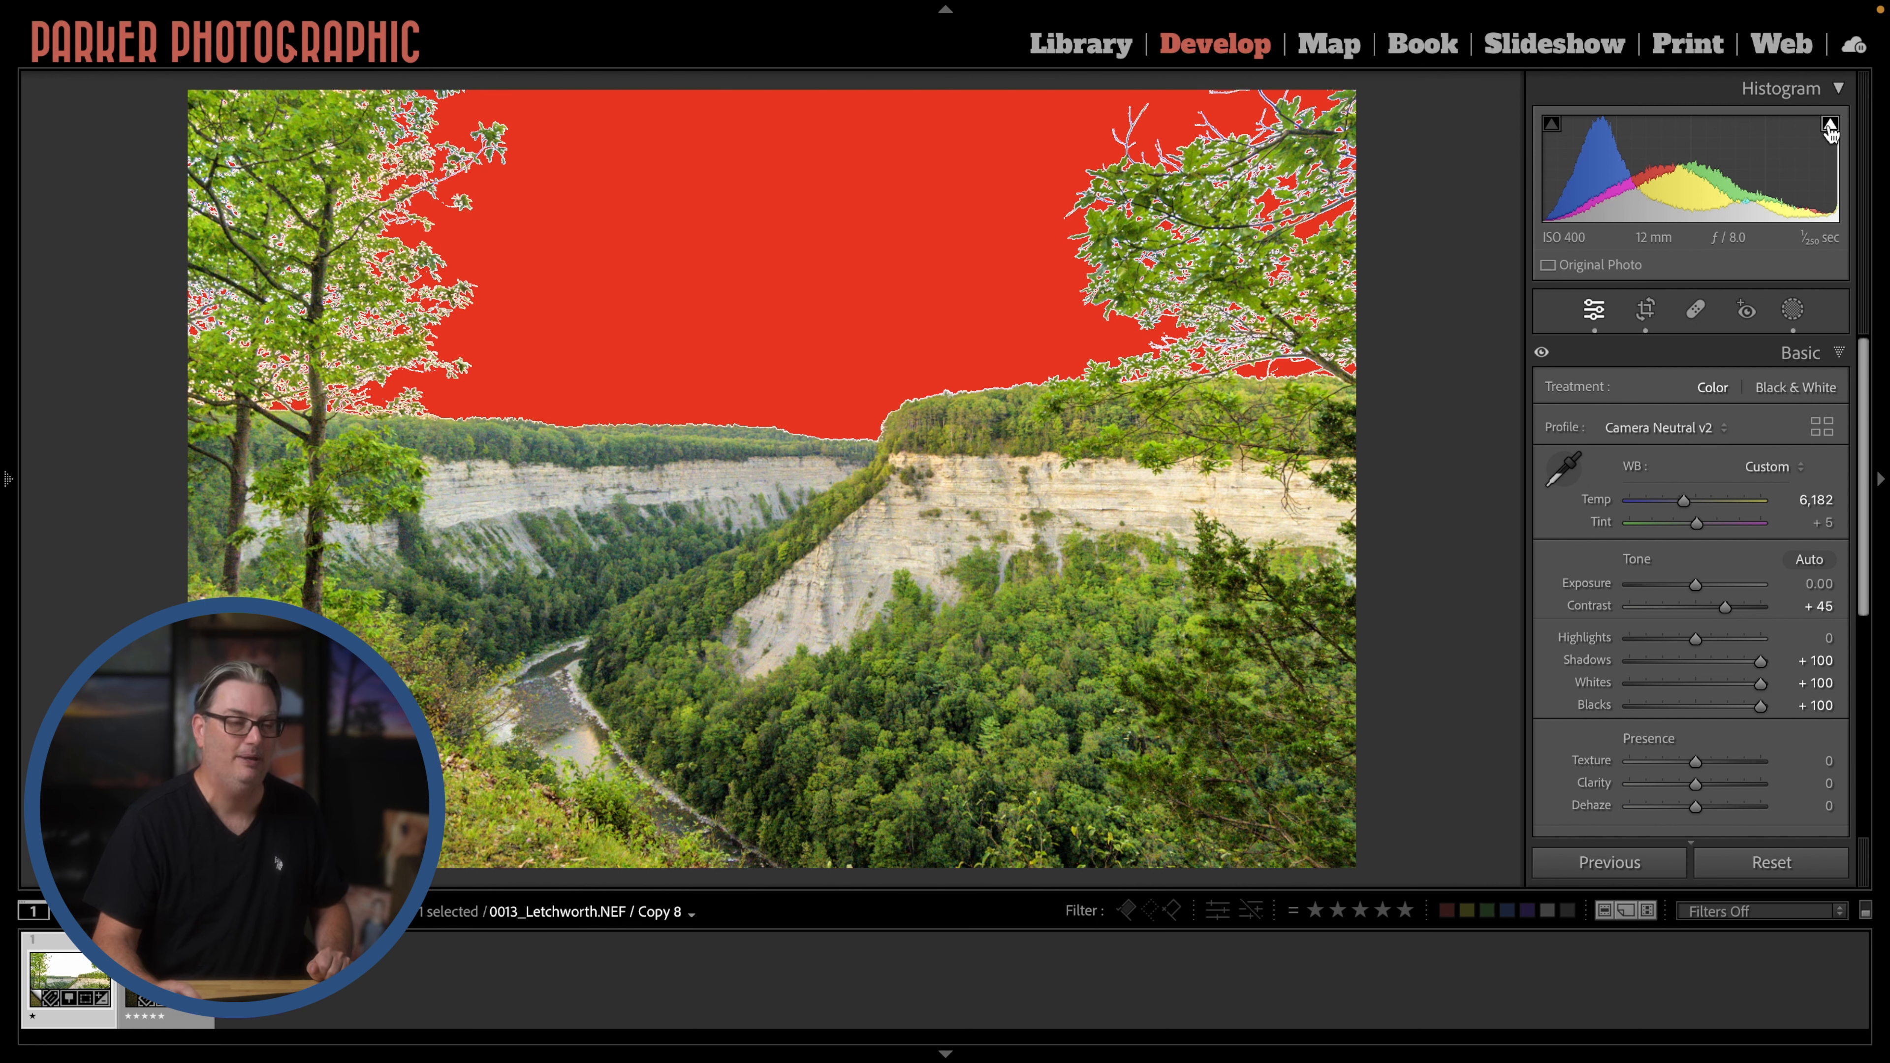
mouse_move(1784, 319)
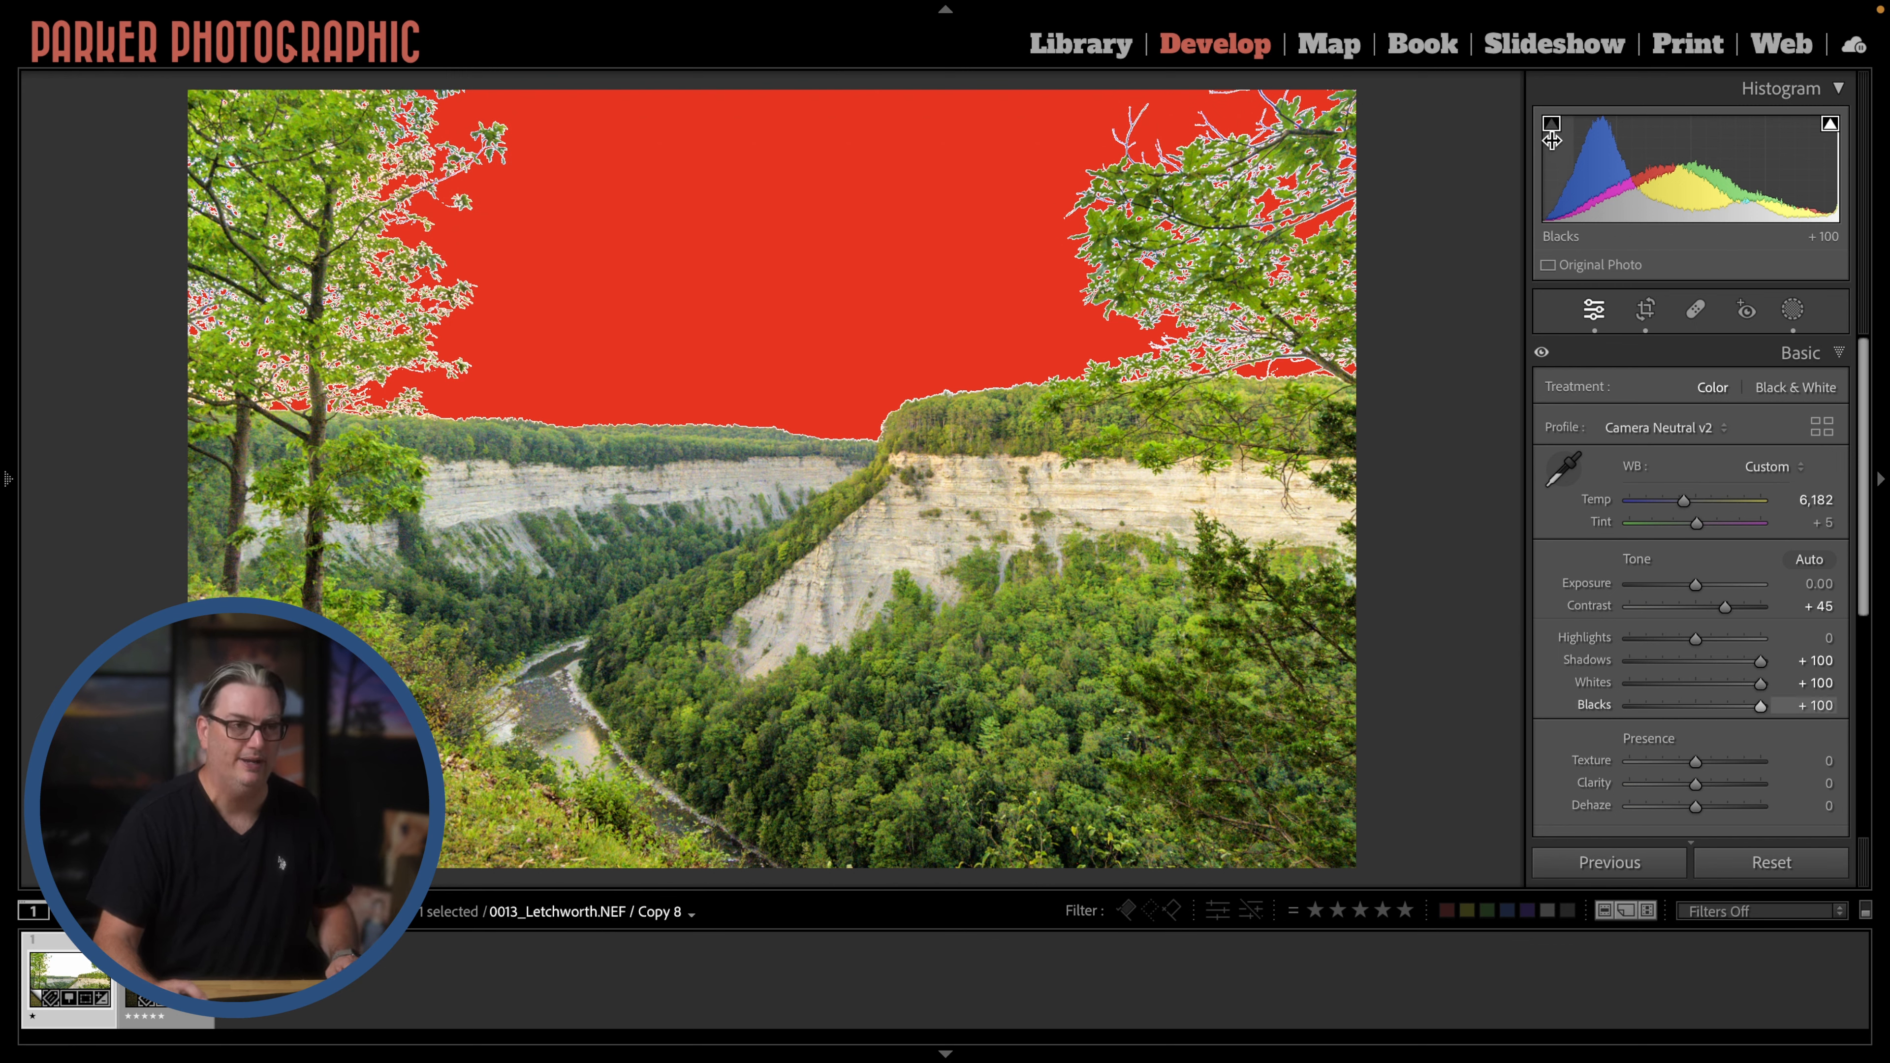
left_click_drag(1761, 705, 1642, 705)
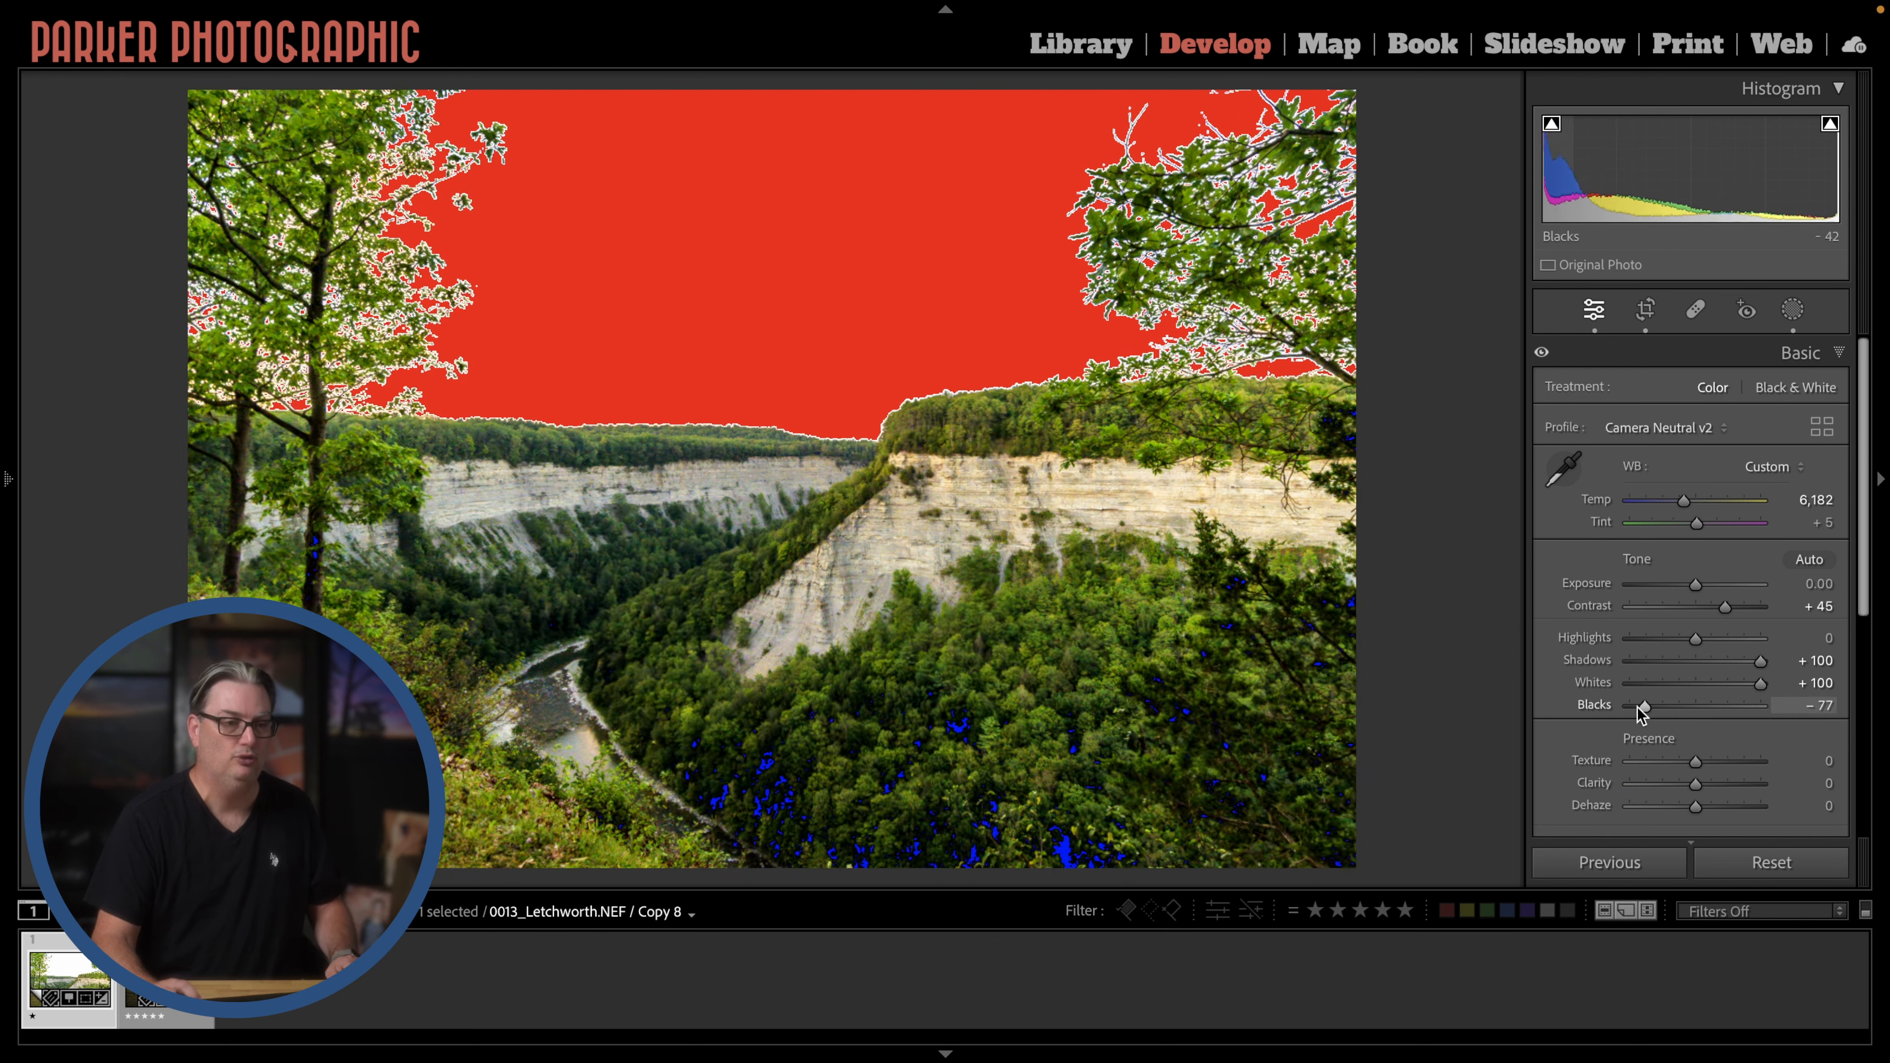
left_click_drag(1643, 705, 1632, 705)
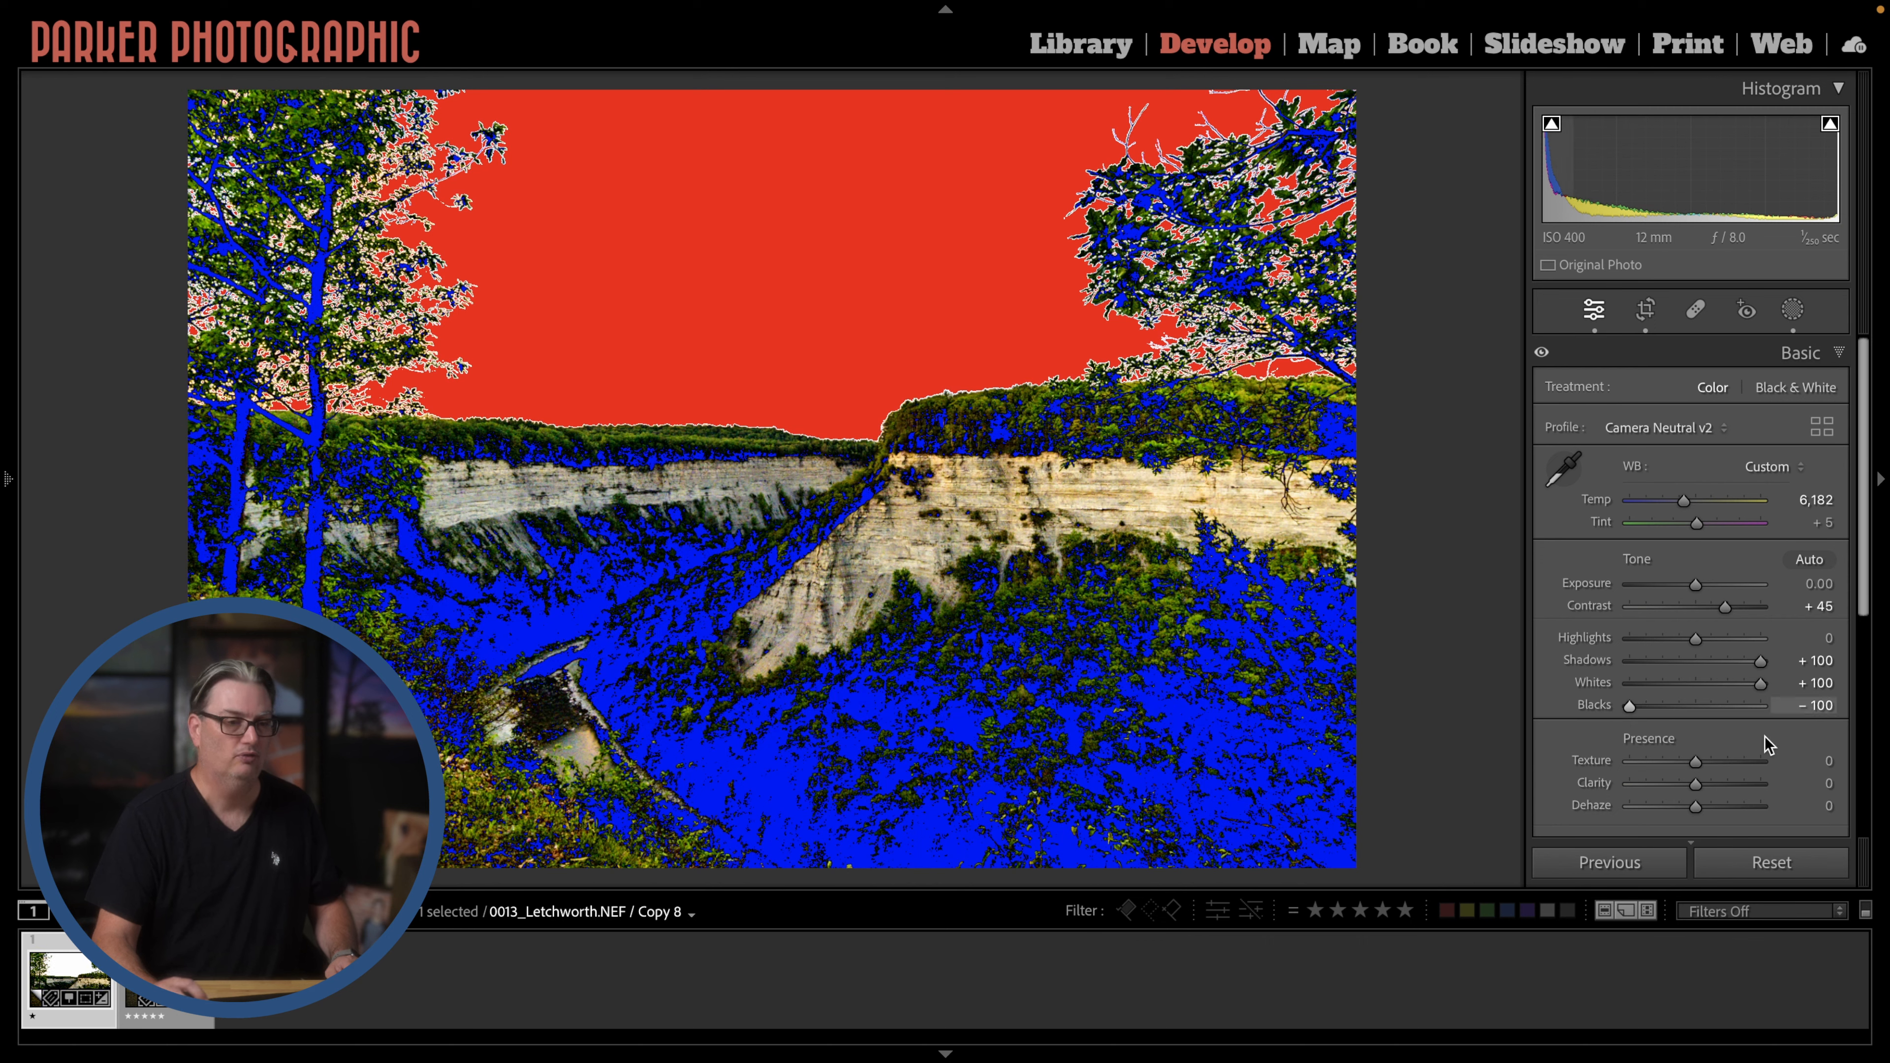
left_click_drag(1632, 705, 1654, 705)
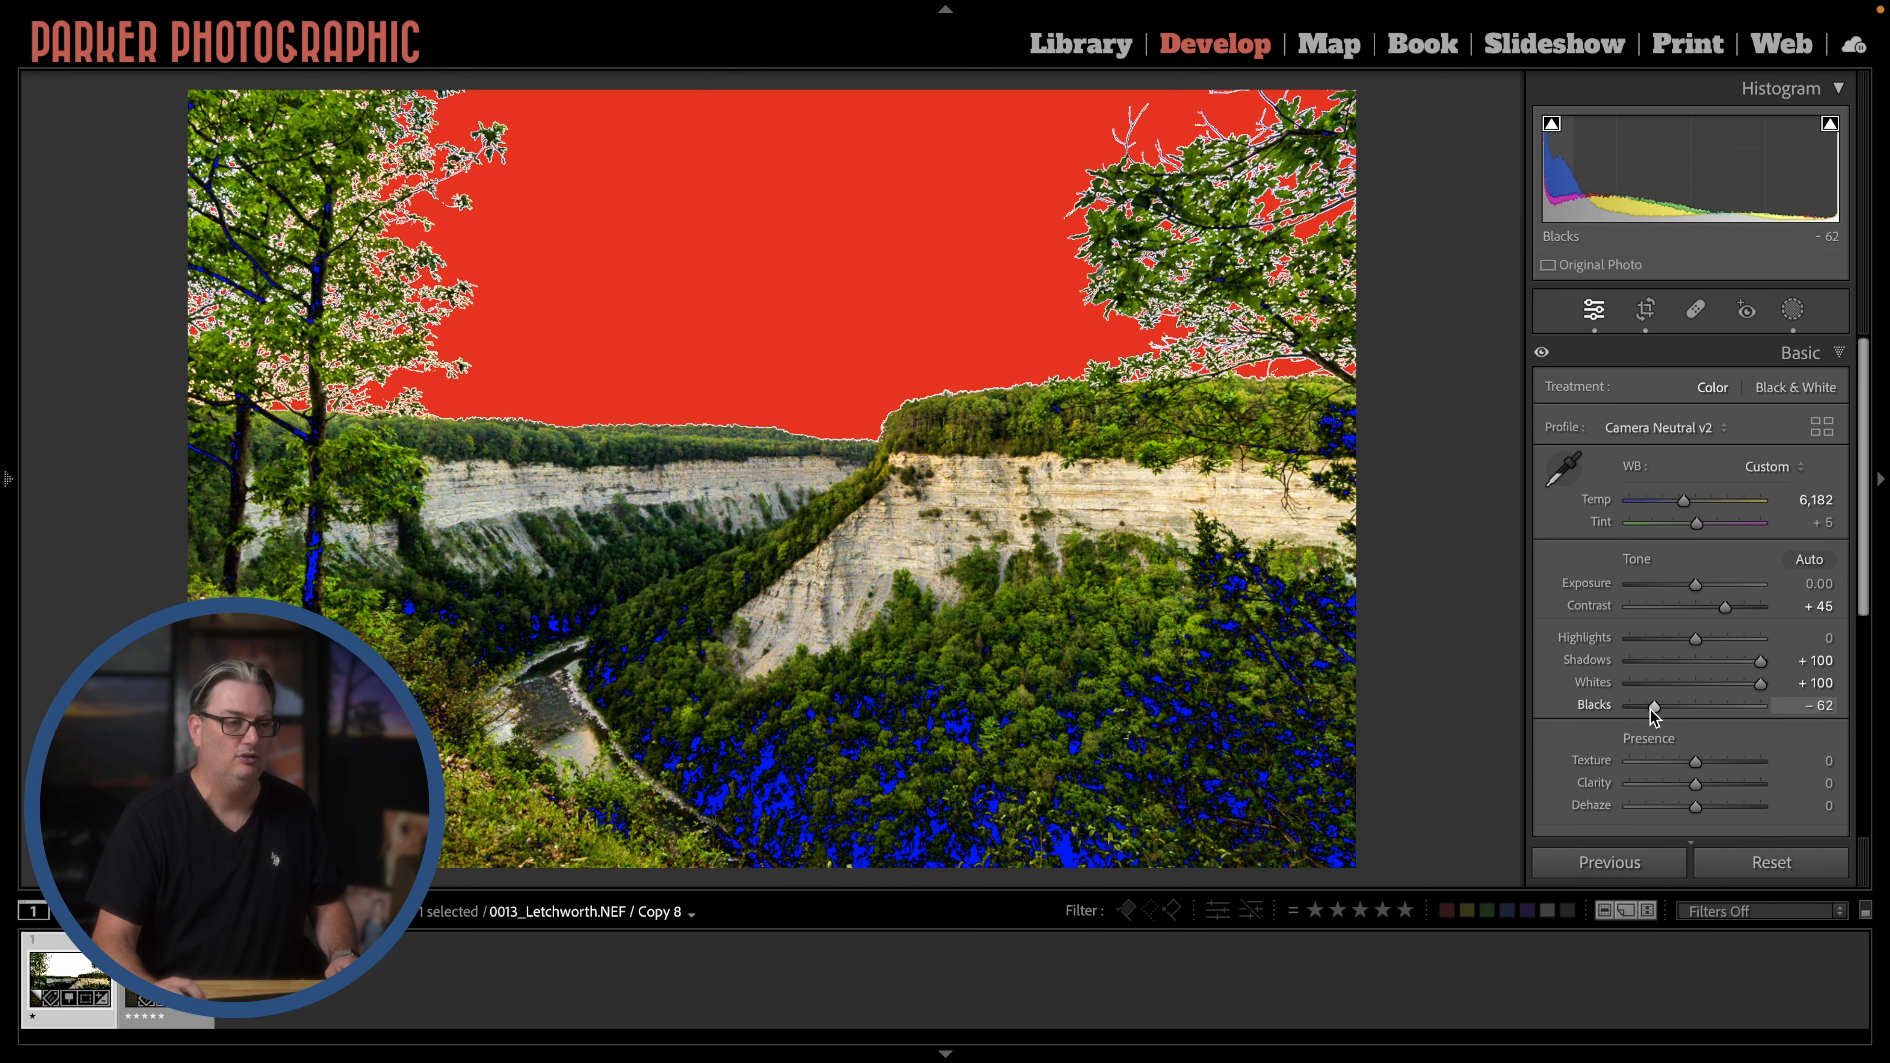
left_click_drag(1654, 705, 1683, 705)
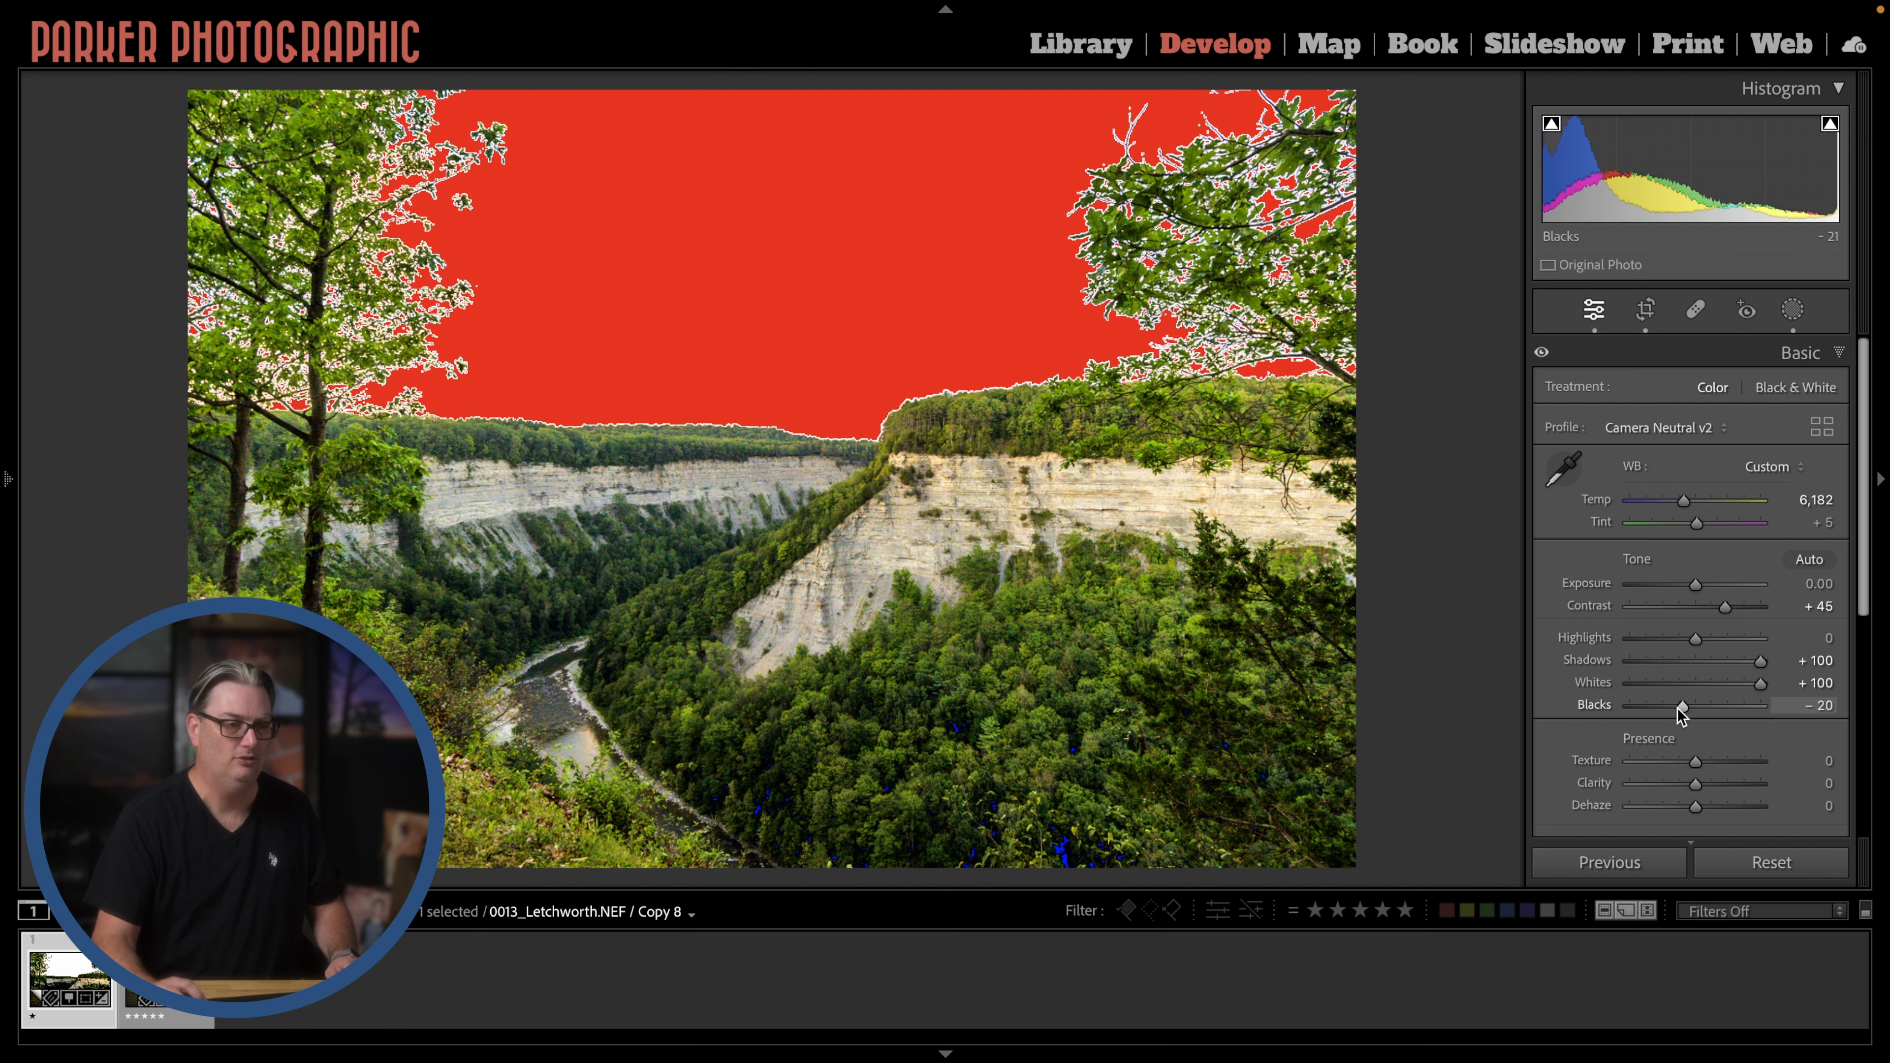
left_click_drag(1681, 705, 1696, 705)
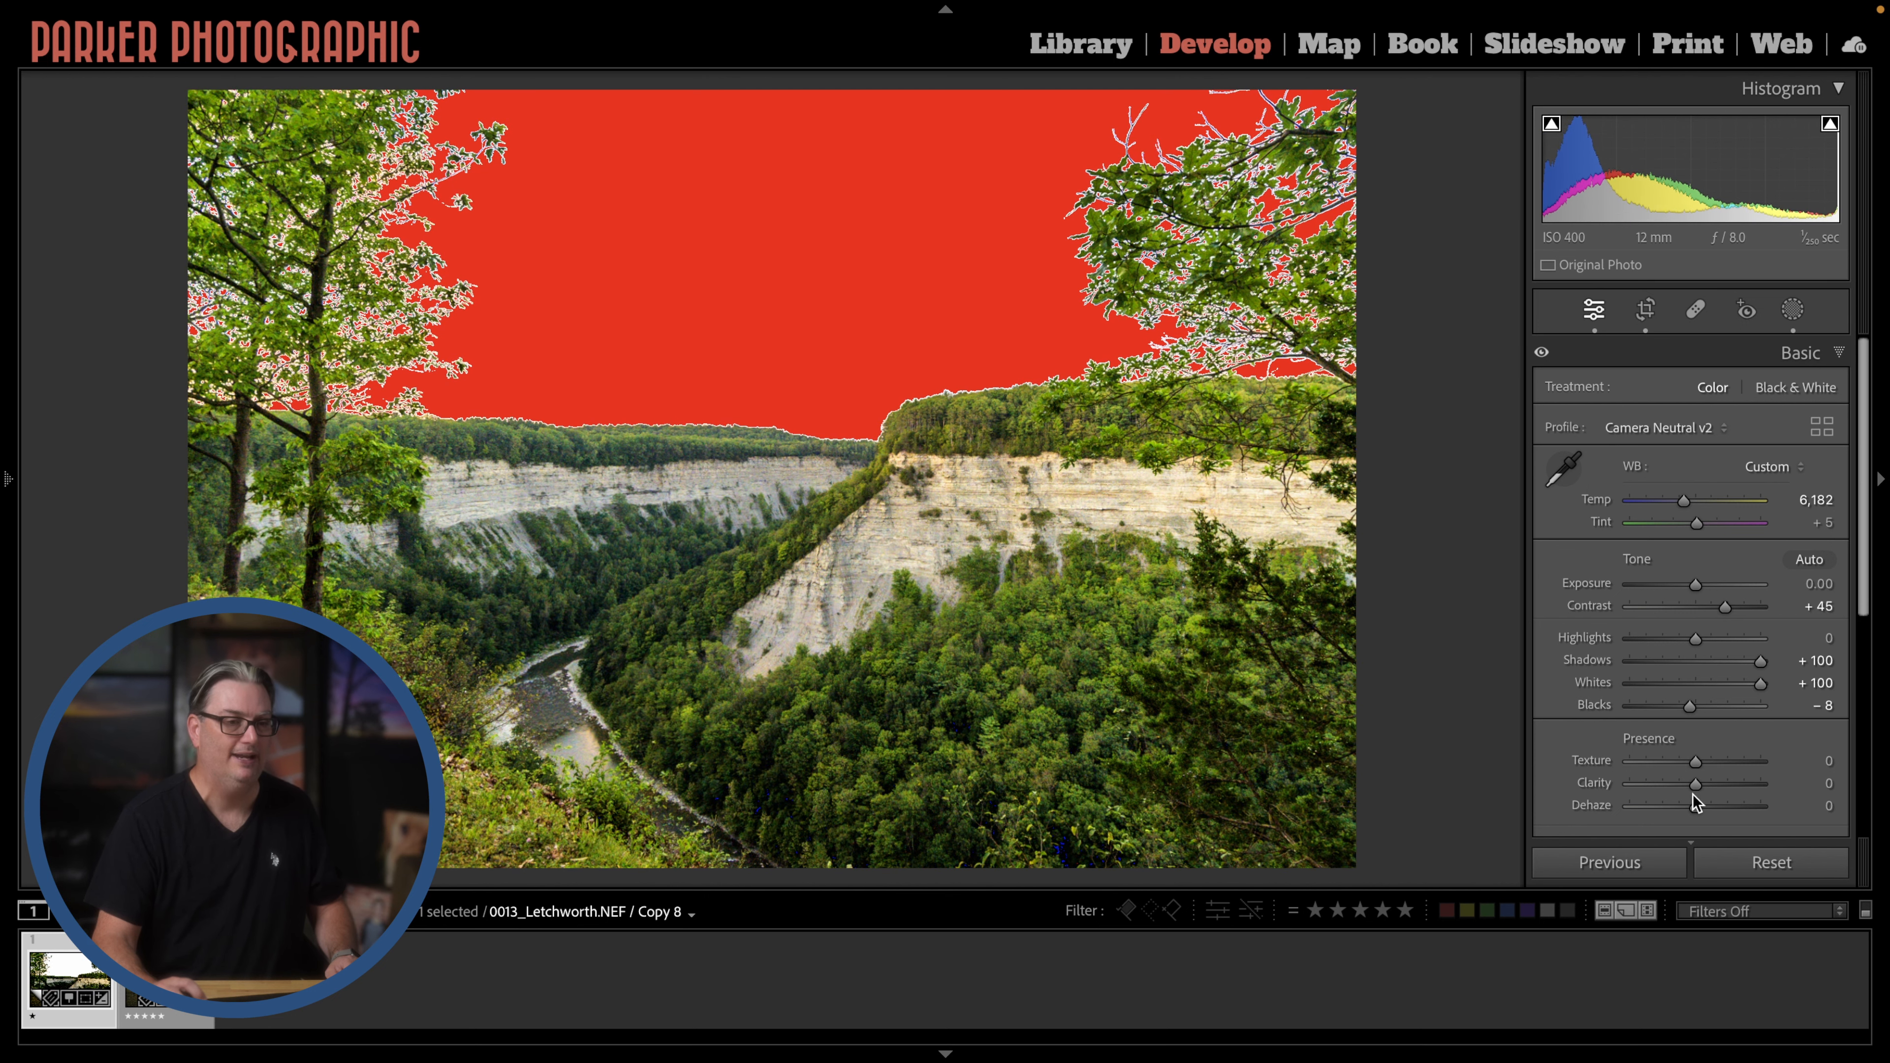
left_click_drag(1690, 705, 1733, 705)
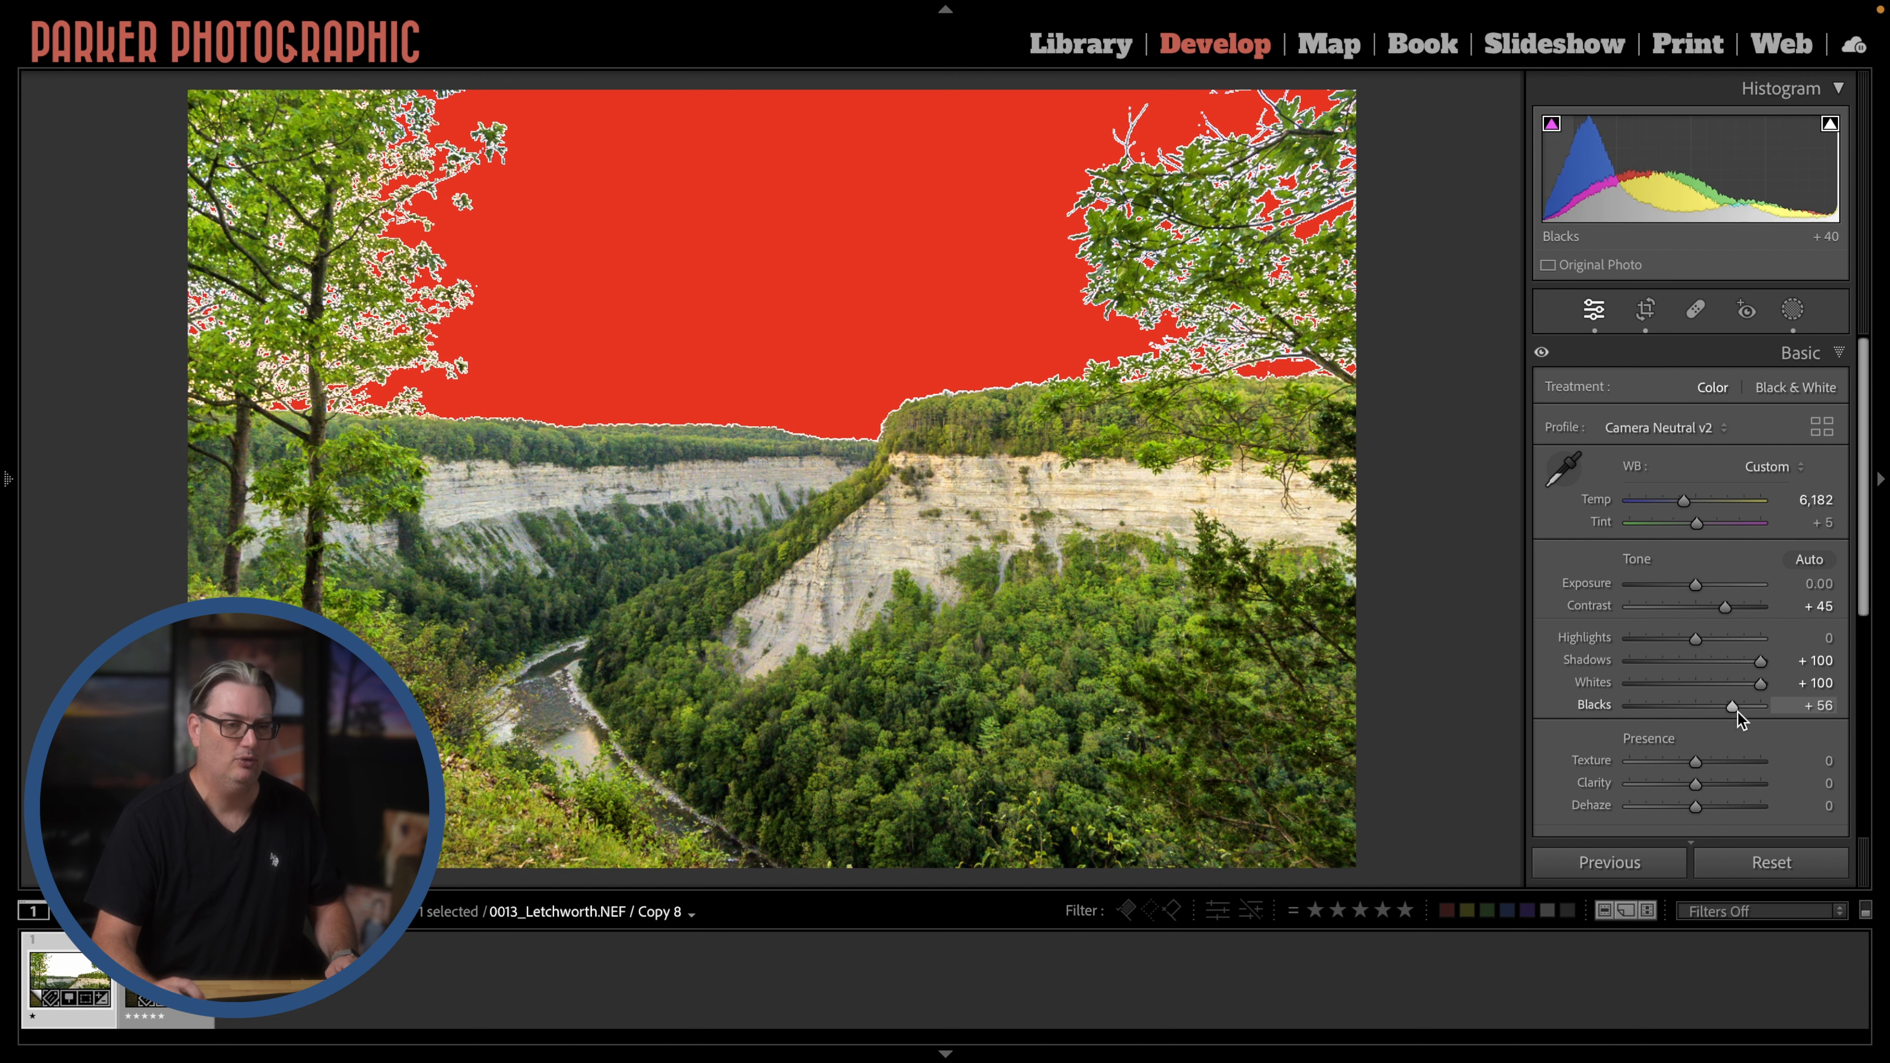
left_click_drag(1734, 705, 1764, 705)
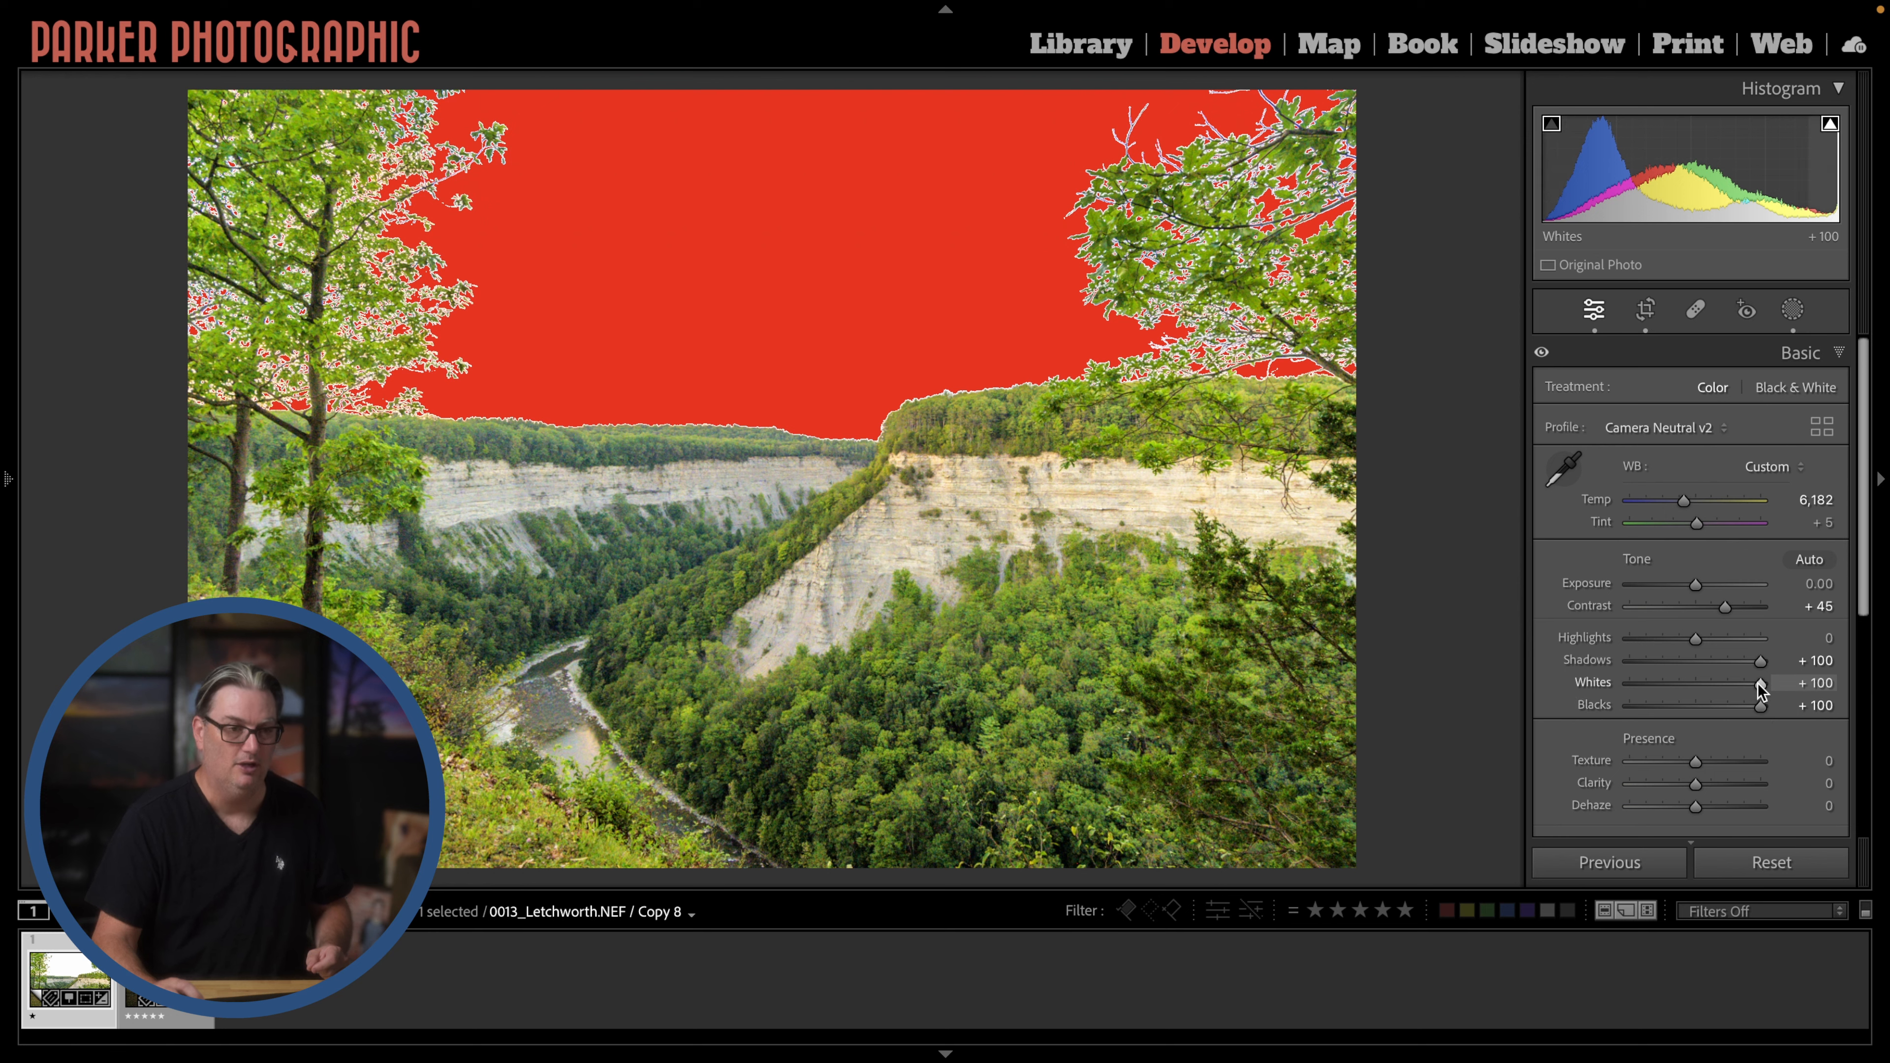
Pull Whites down stepwise through +47 and +38 to settle at +35, removing sky clipping
left_click_drag(1761, 683, 1725, 682)
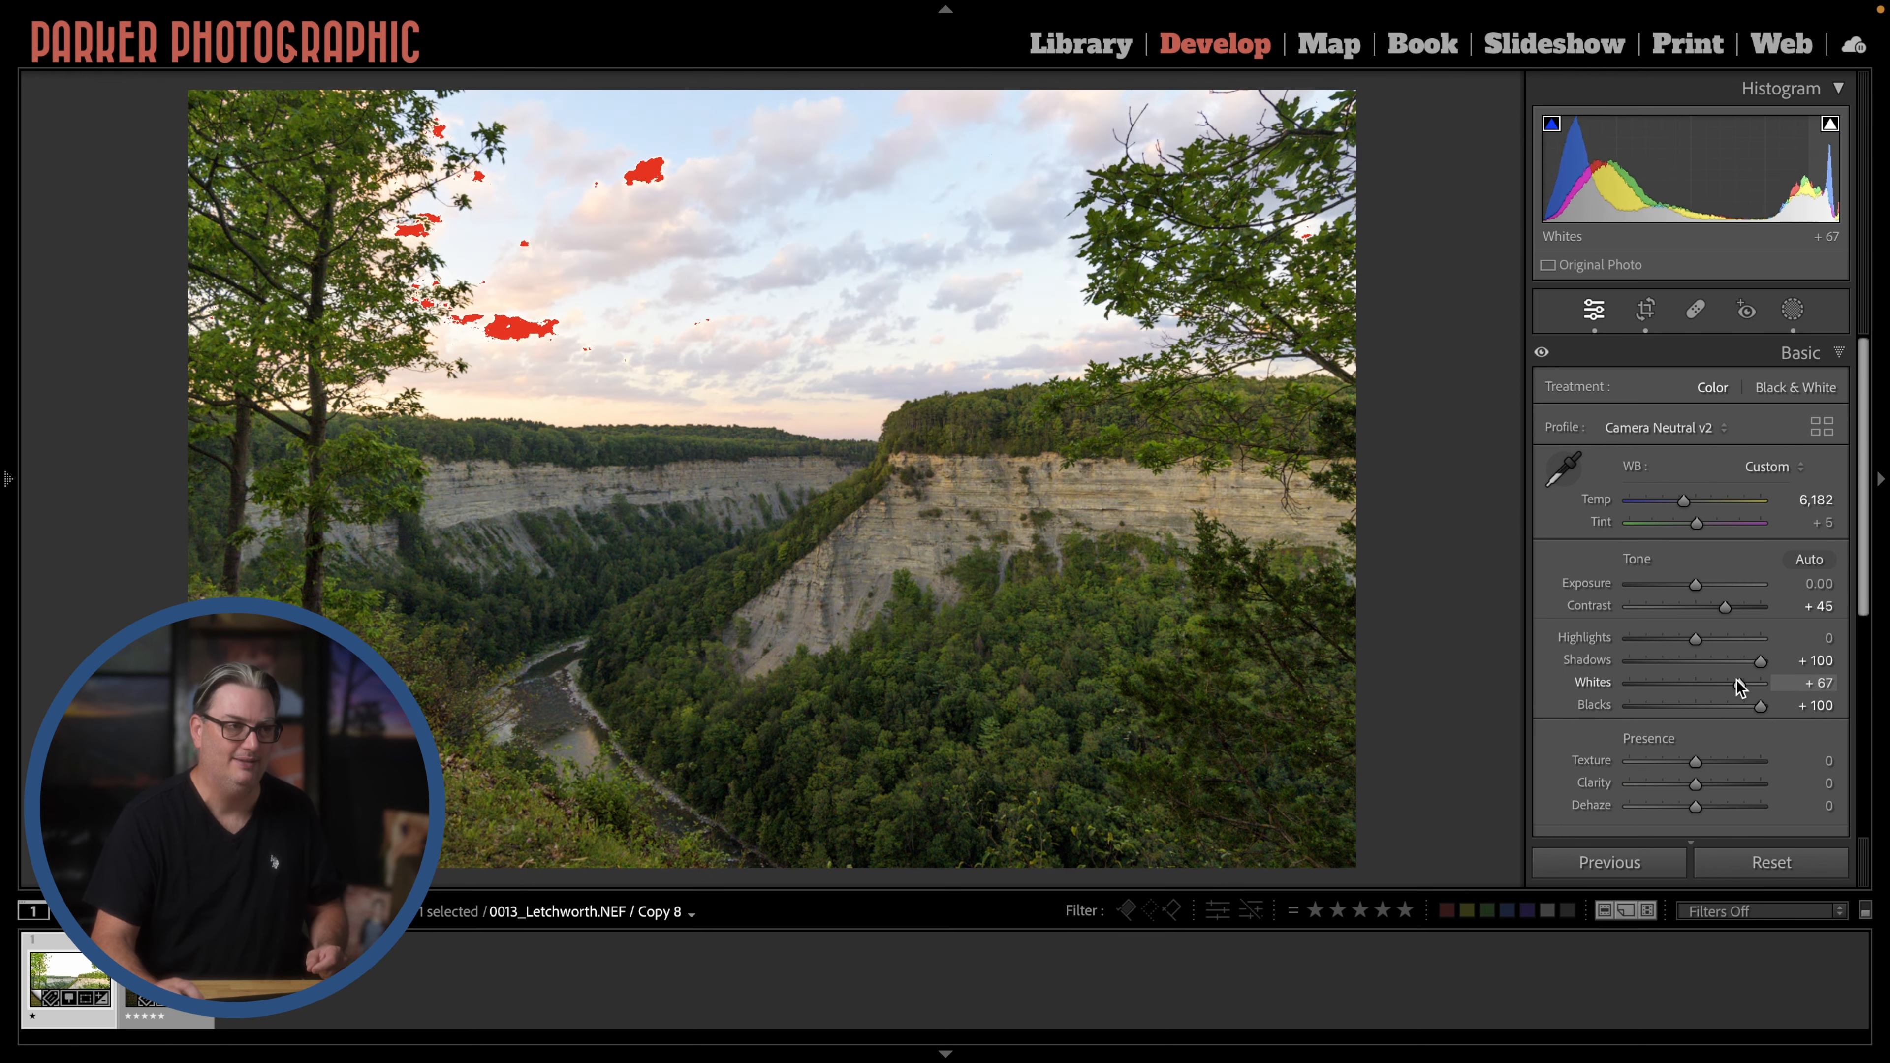
left_click_drag(1749, 682, 1726, 683)
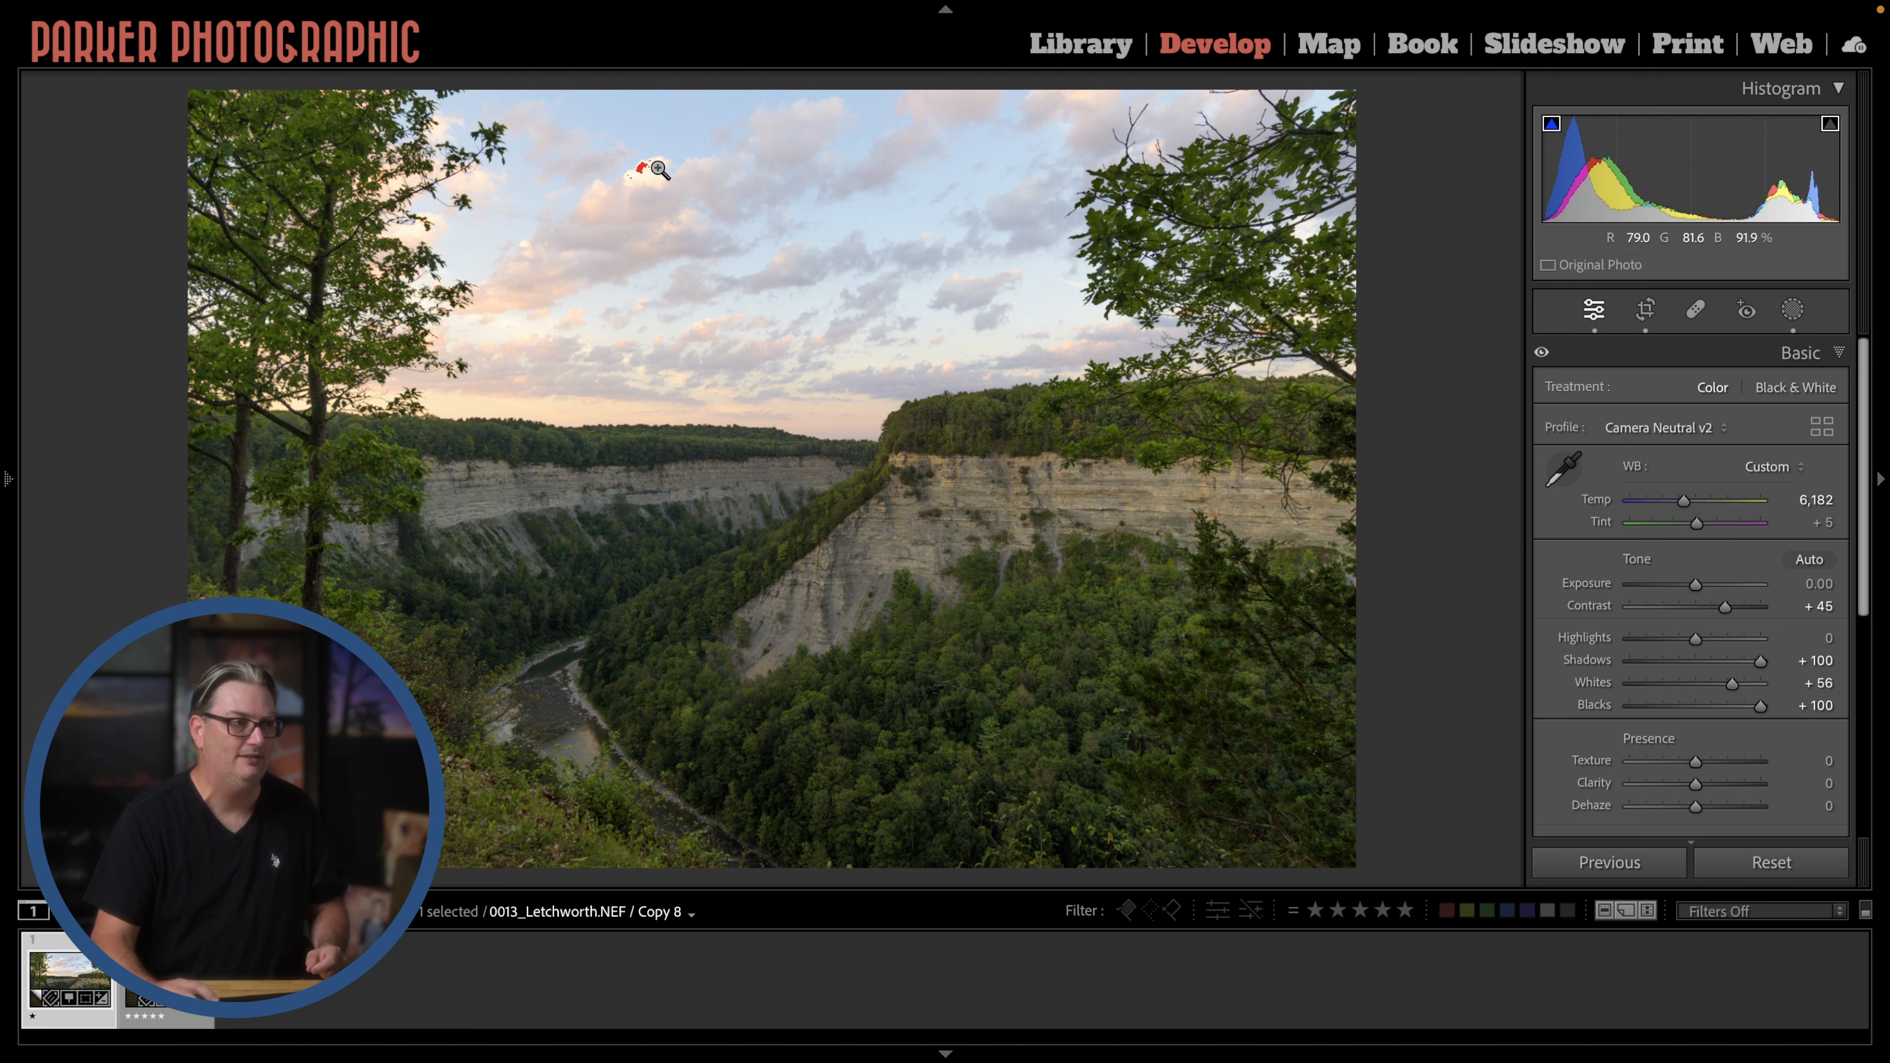
mouse_move(638, 188)
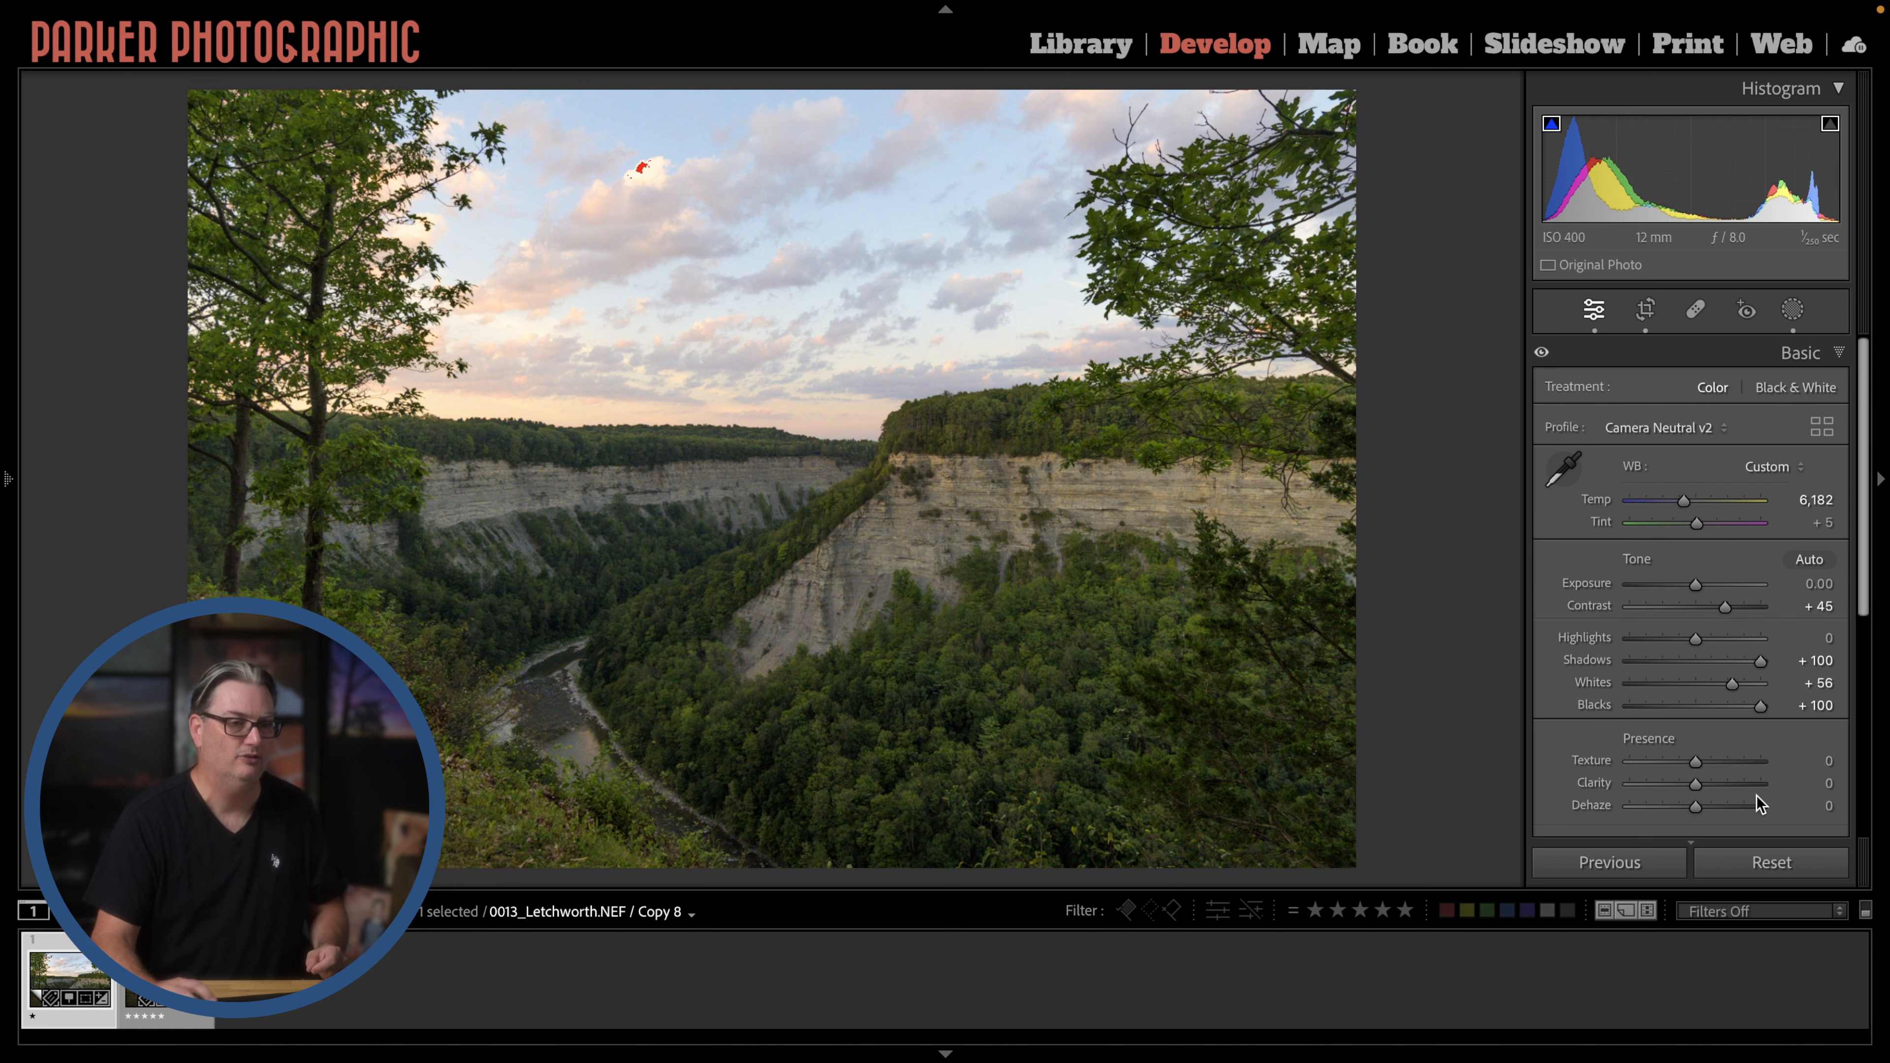
left_click_drag(1734, 683, 1726, 689)
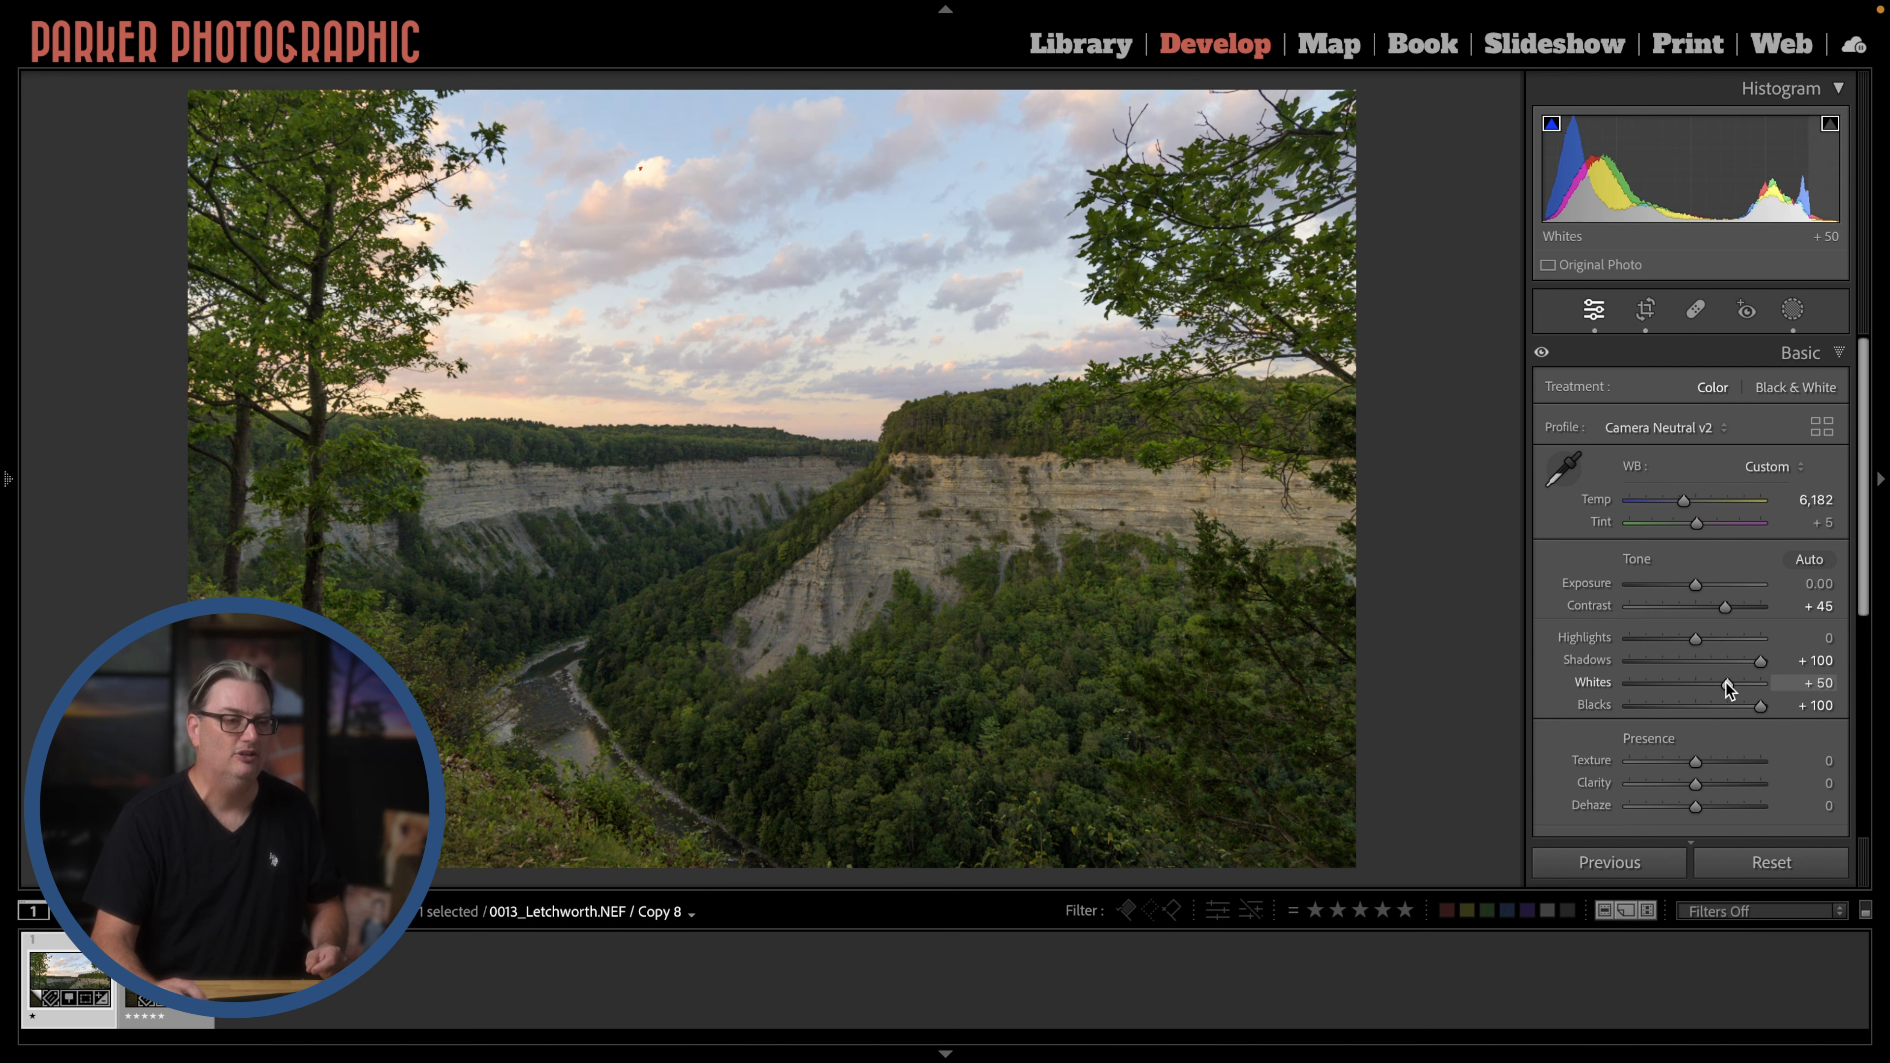
left_click_drag(1726, 683, 1723, 683)
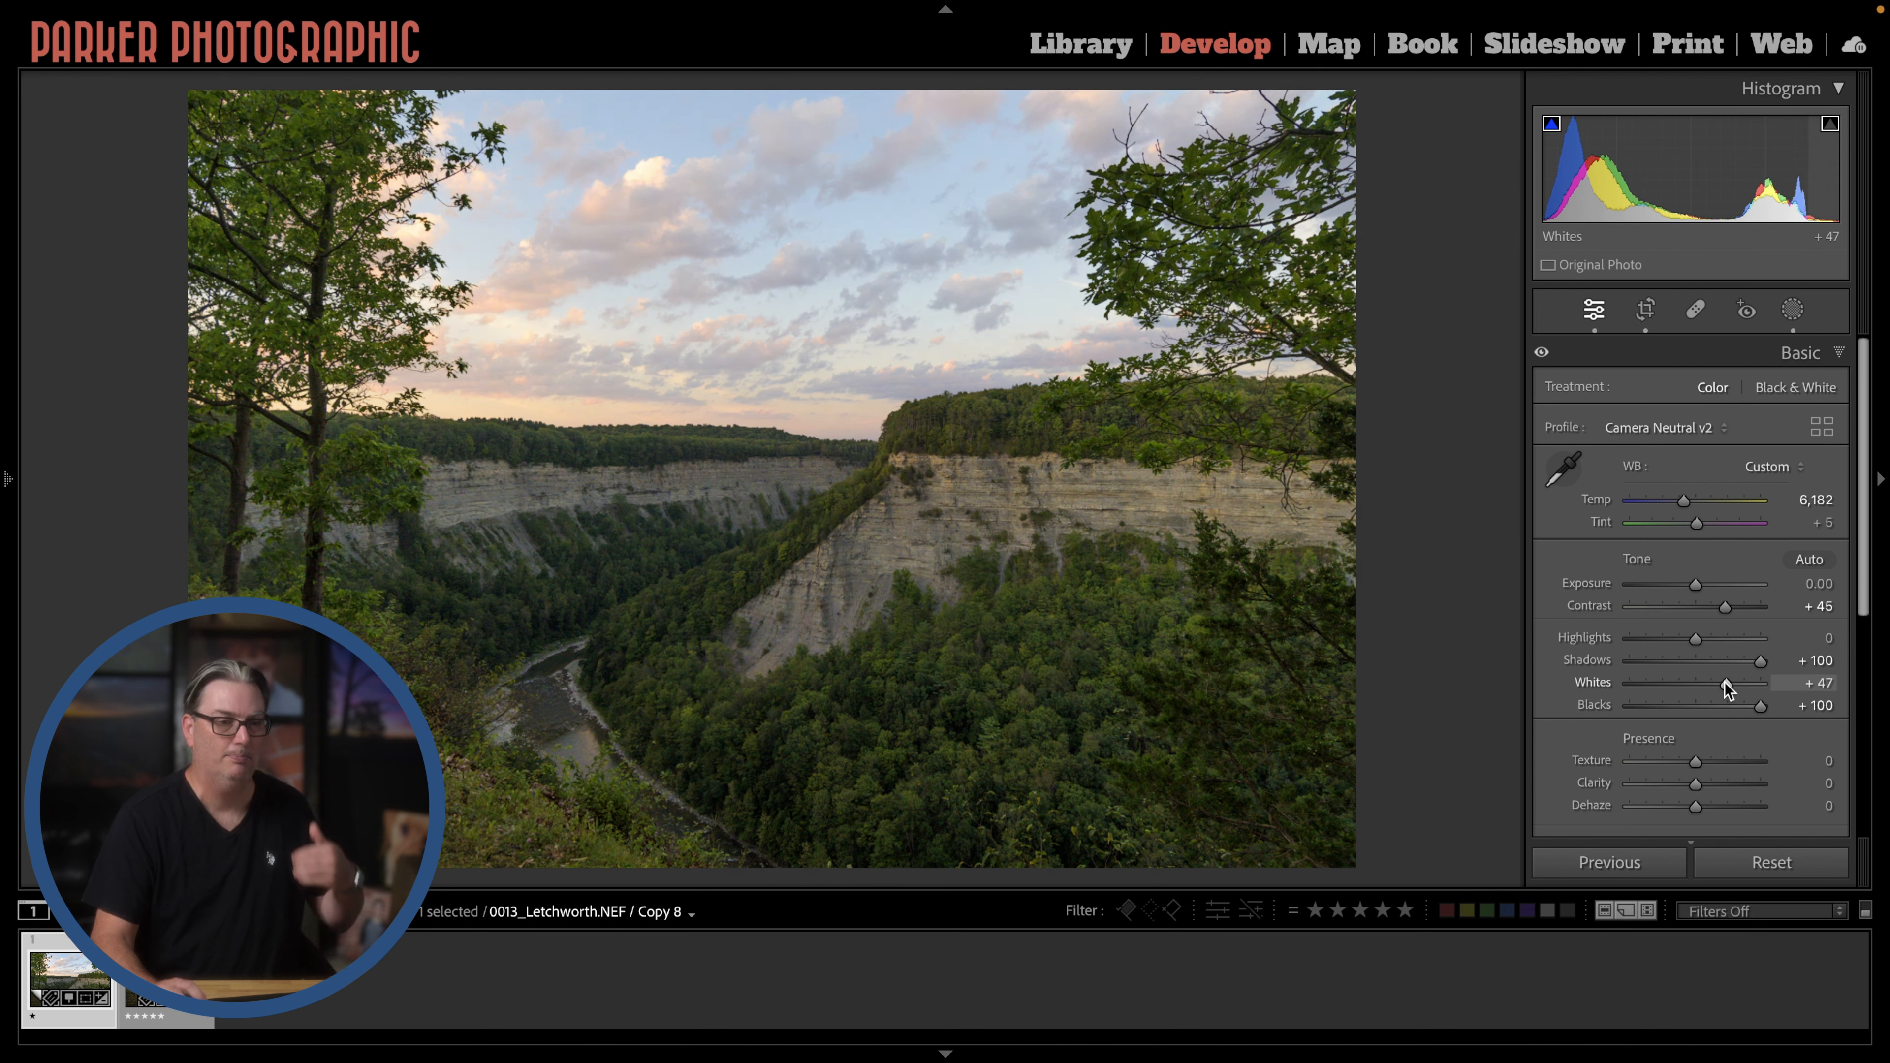
left_click_drag(1763, 683, 1726, 683)
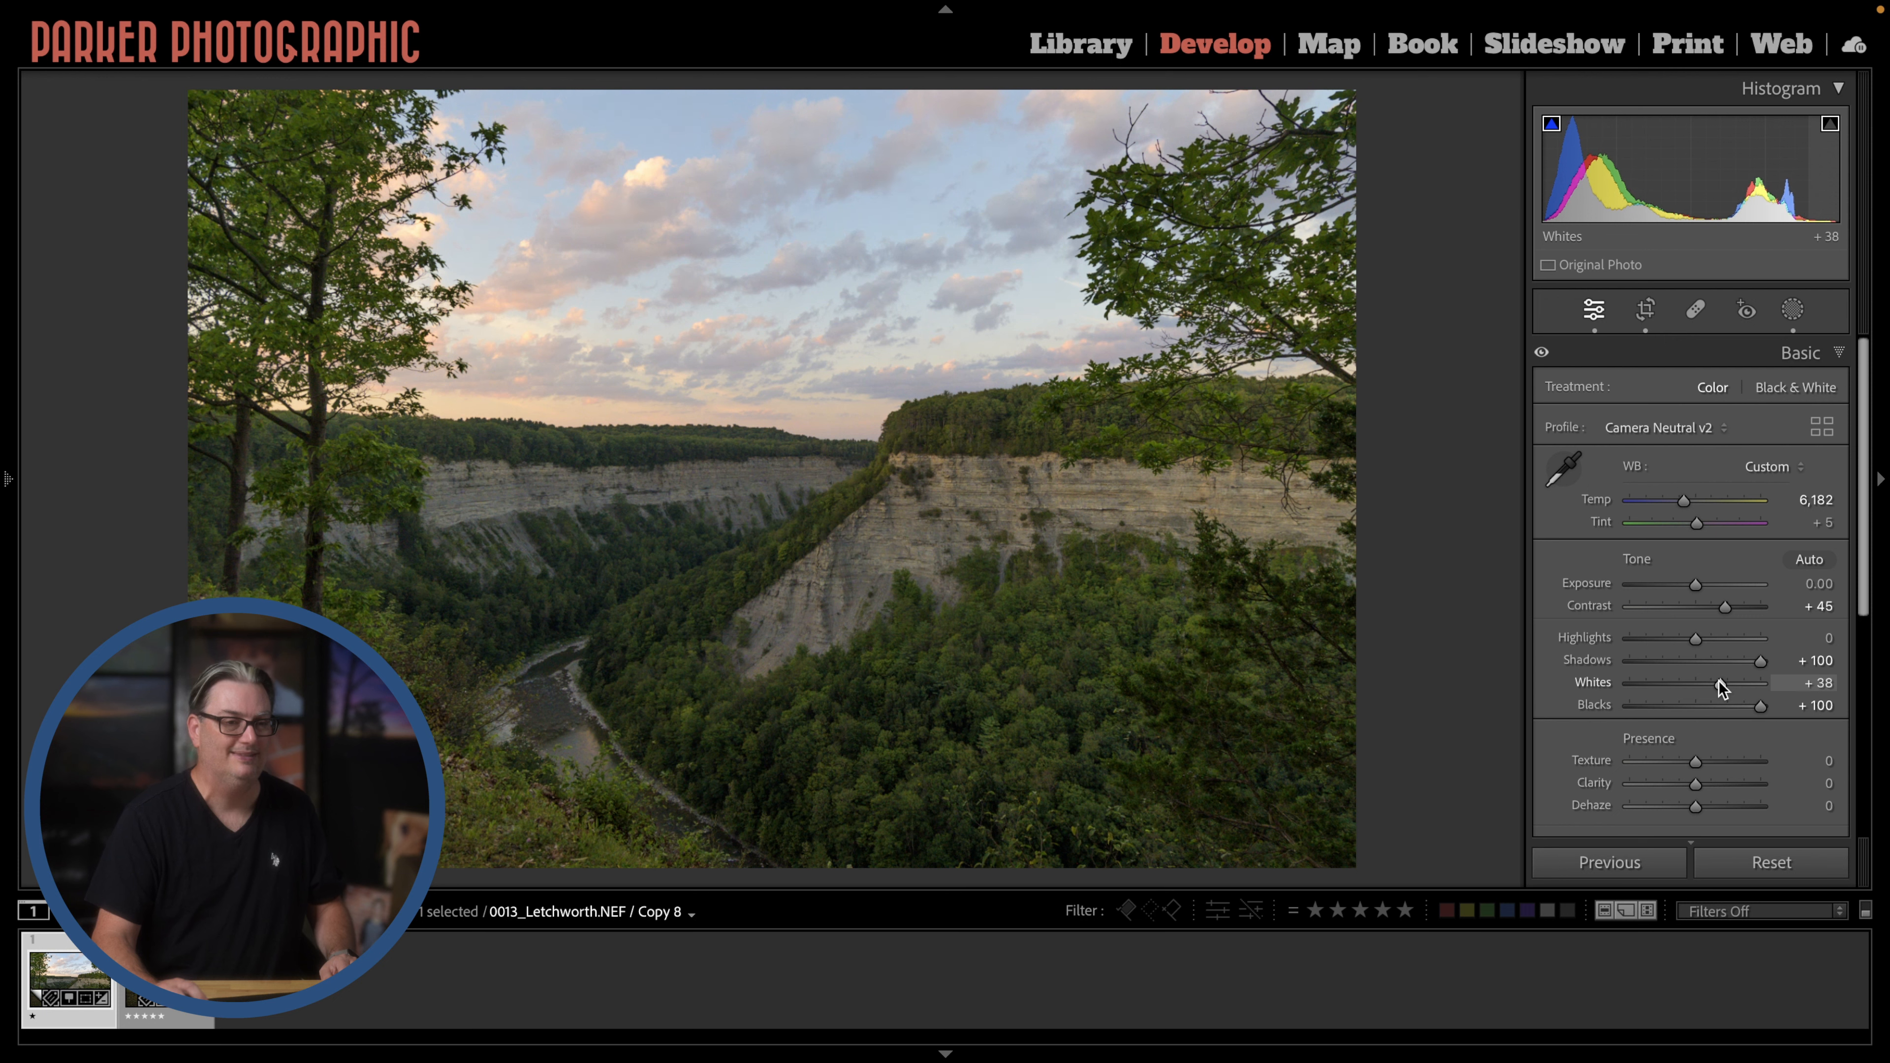
left_click_drag(1761, 682, 1756, 682)
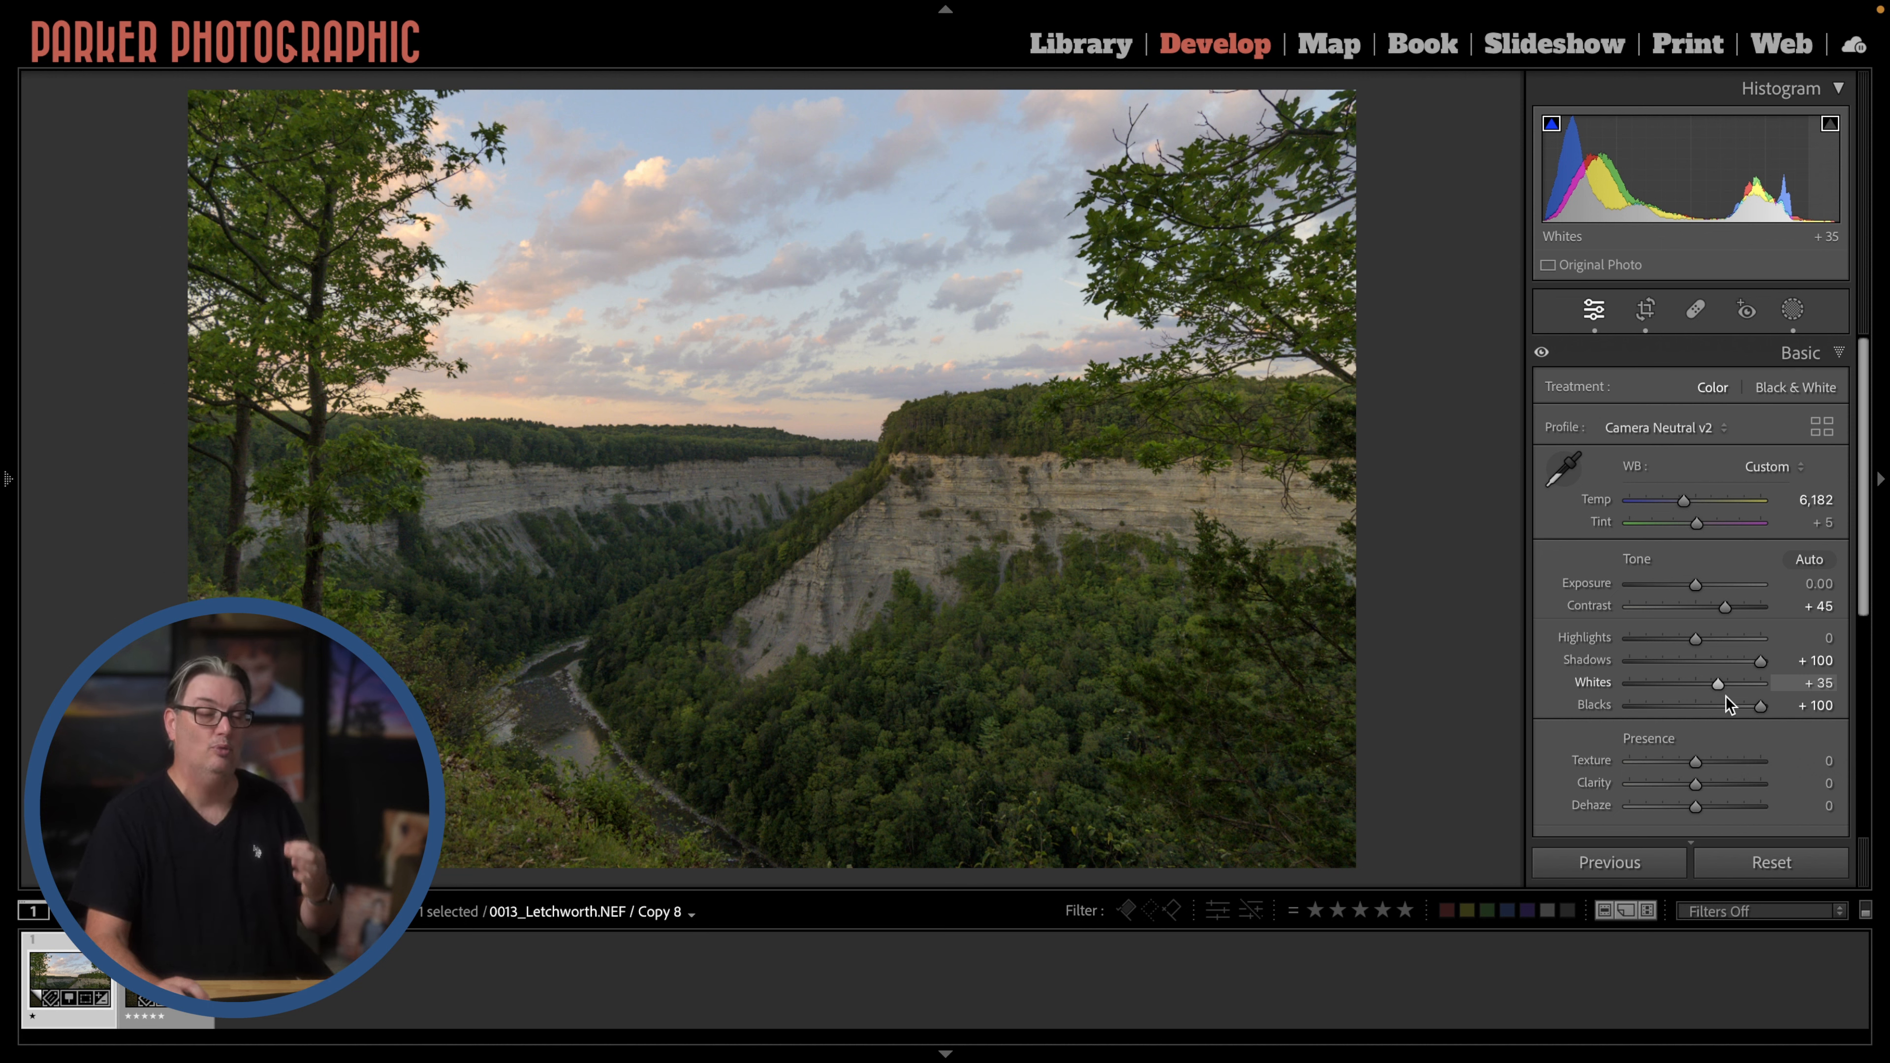
Test a lower Blacks value, then restore Blacks to +100
left_click_drag(1761, 705, 1740, 705)
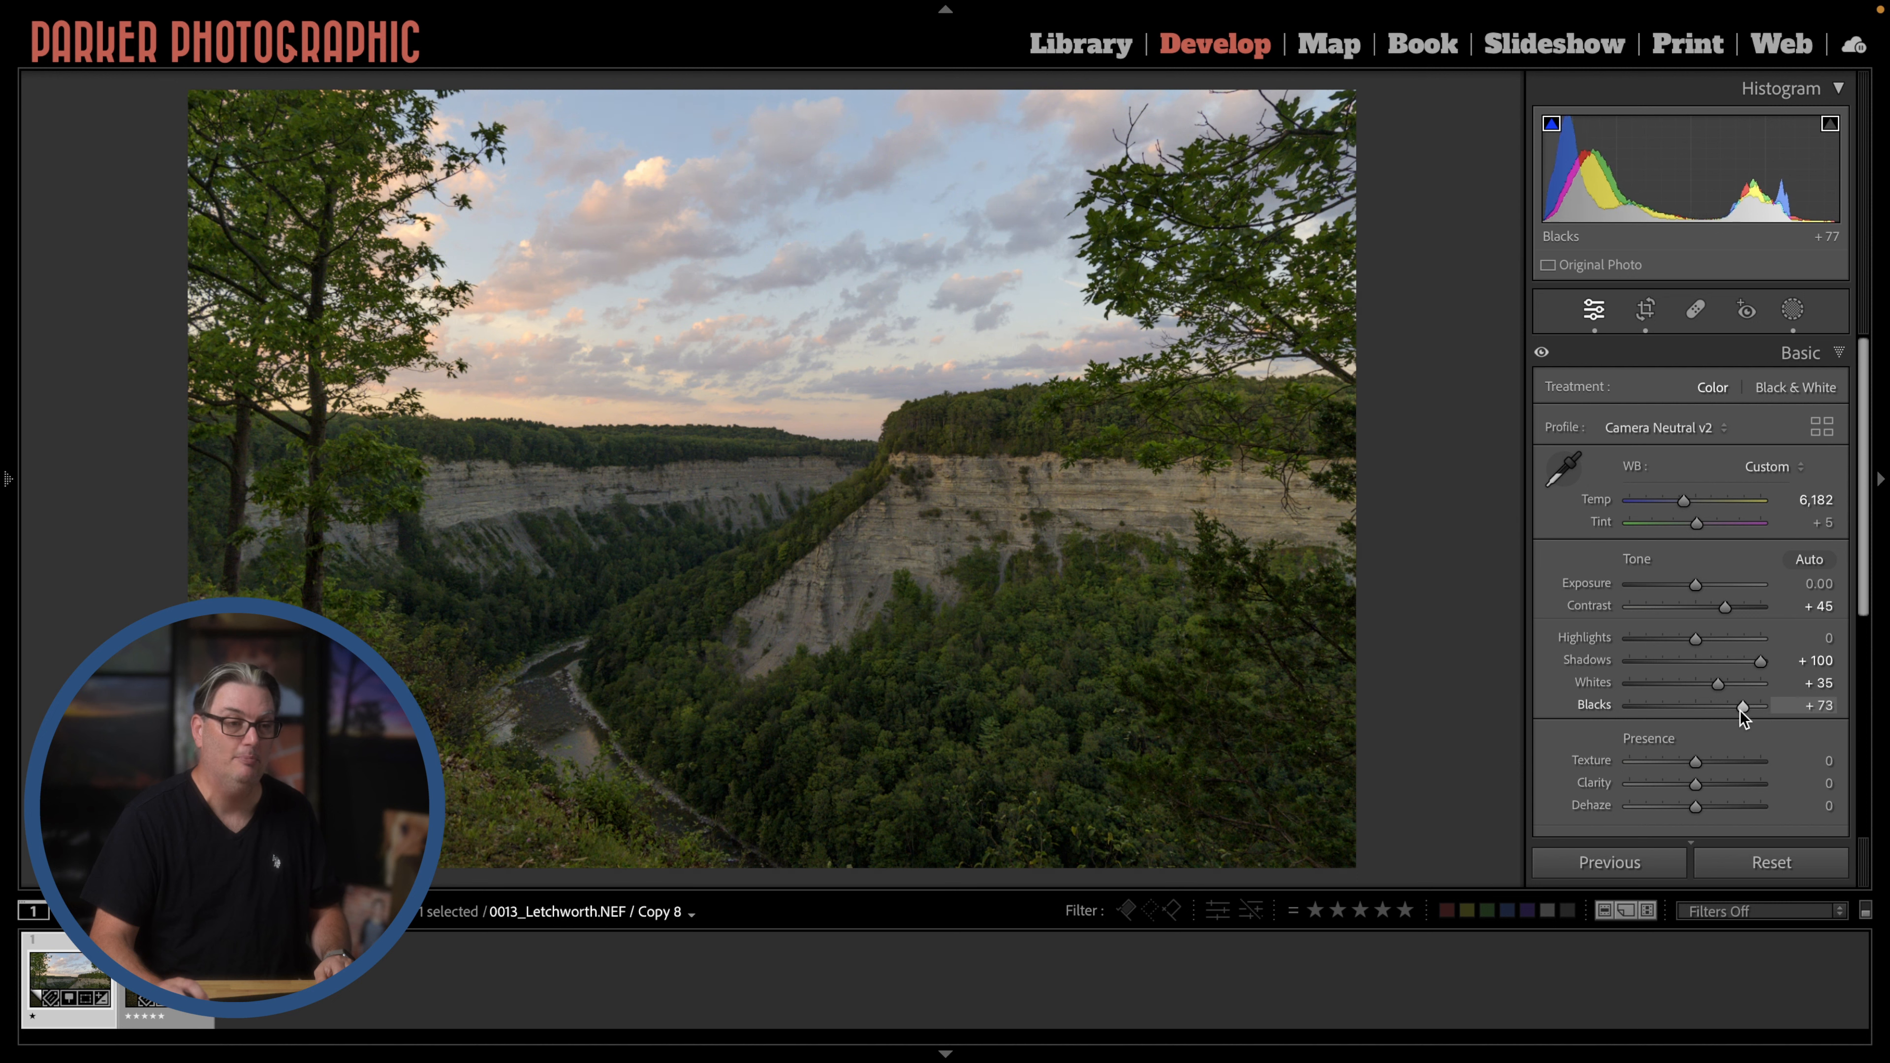
left_click_drag(1742, 705, 1773, 705)
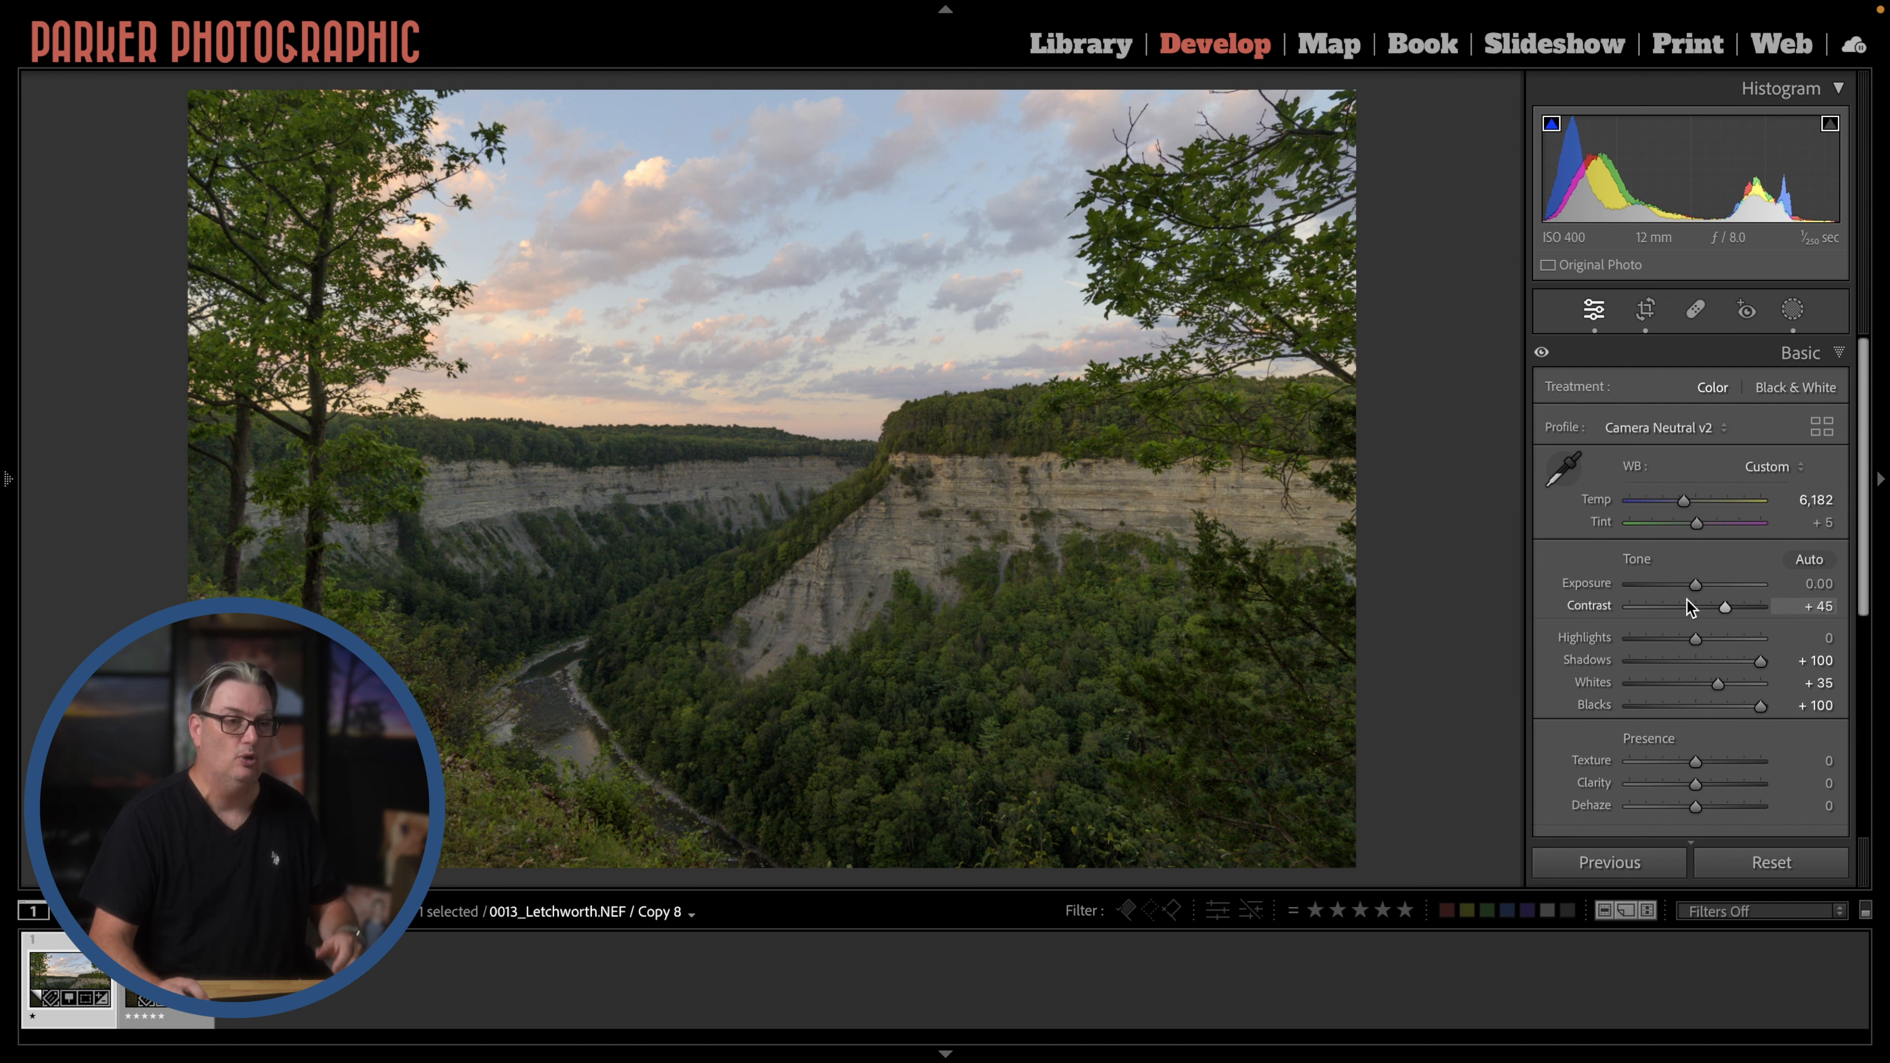
mouse_move(1726, 611)
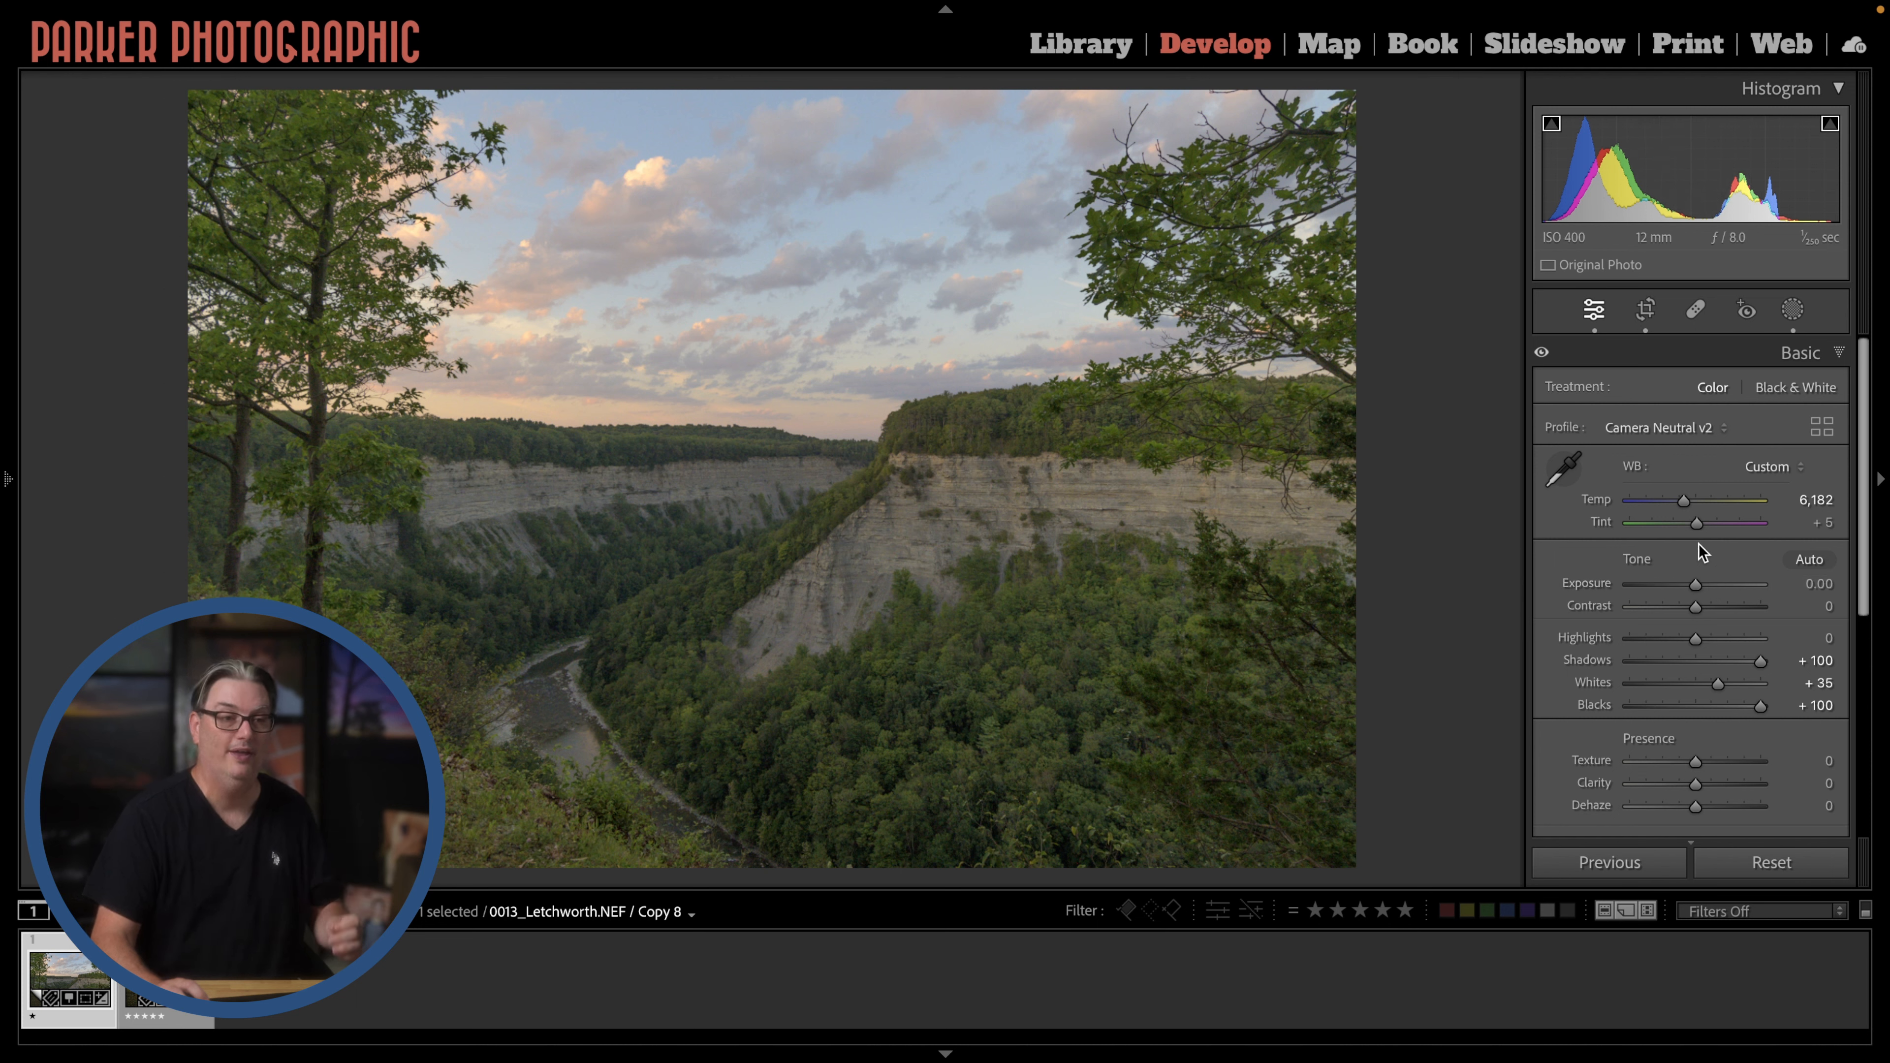
Try Contrast at +26 and zero, then settle it at +34
left_click_drag(1694, 605, 1713, 605)
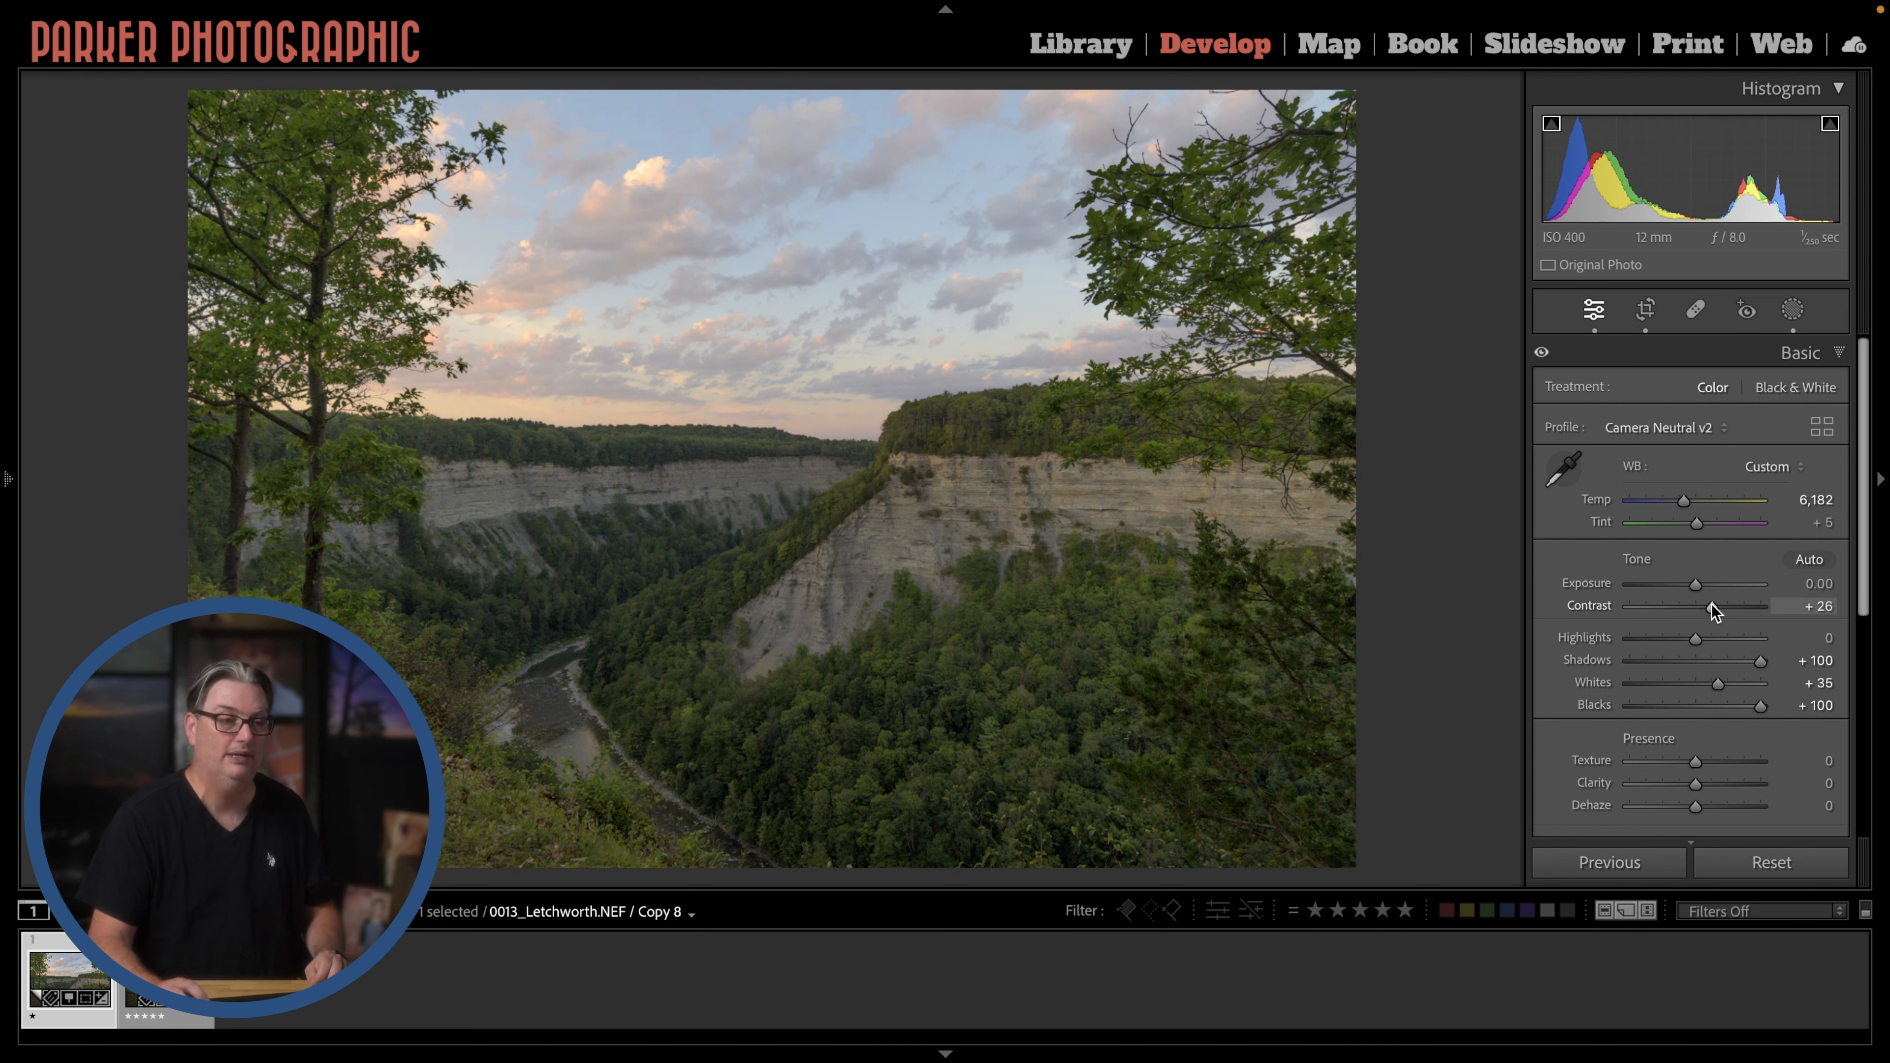
left_click_drag(1712, 606, 1698, 606)
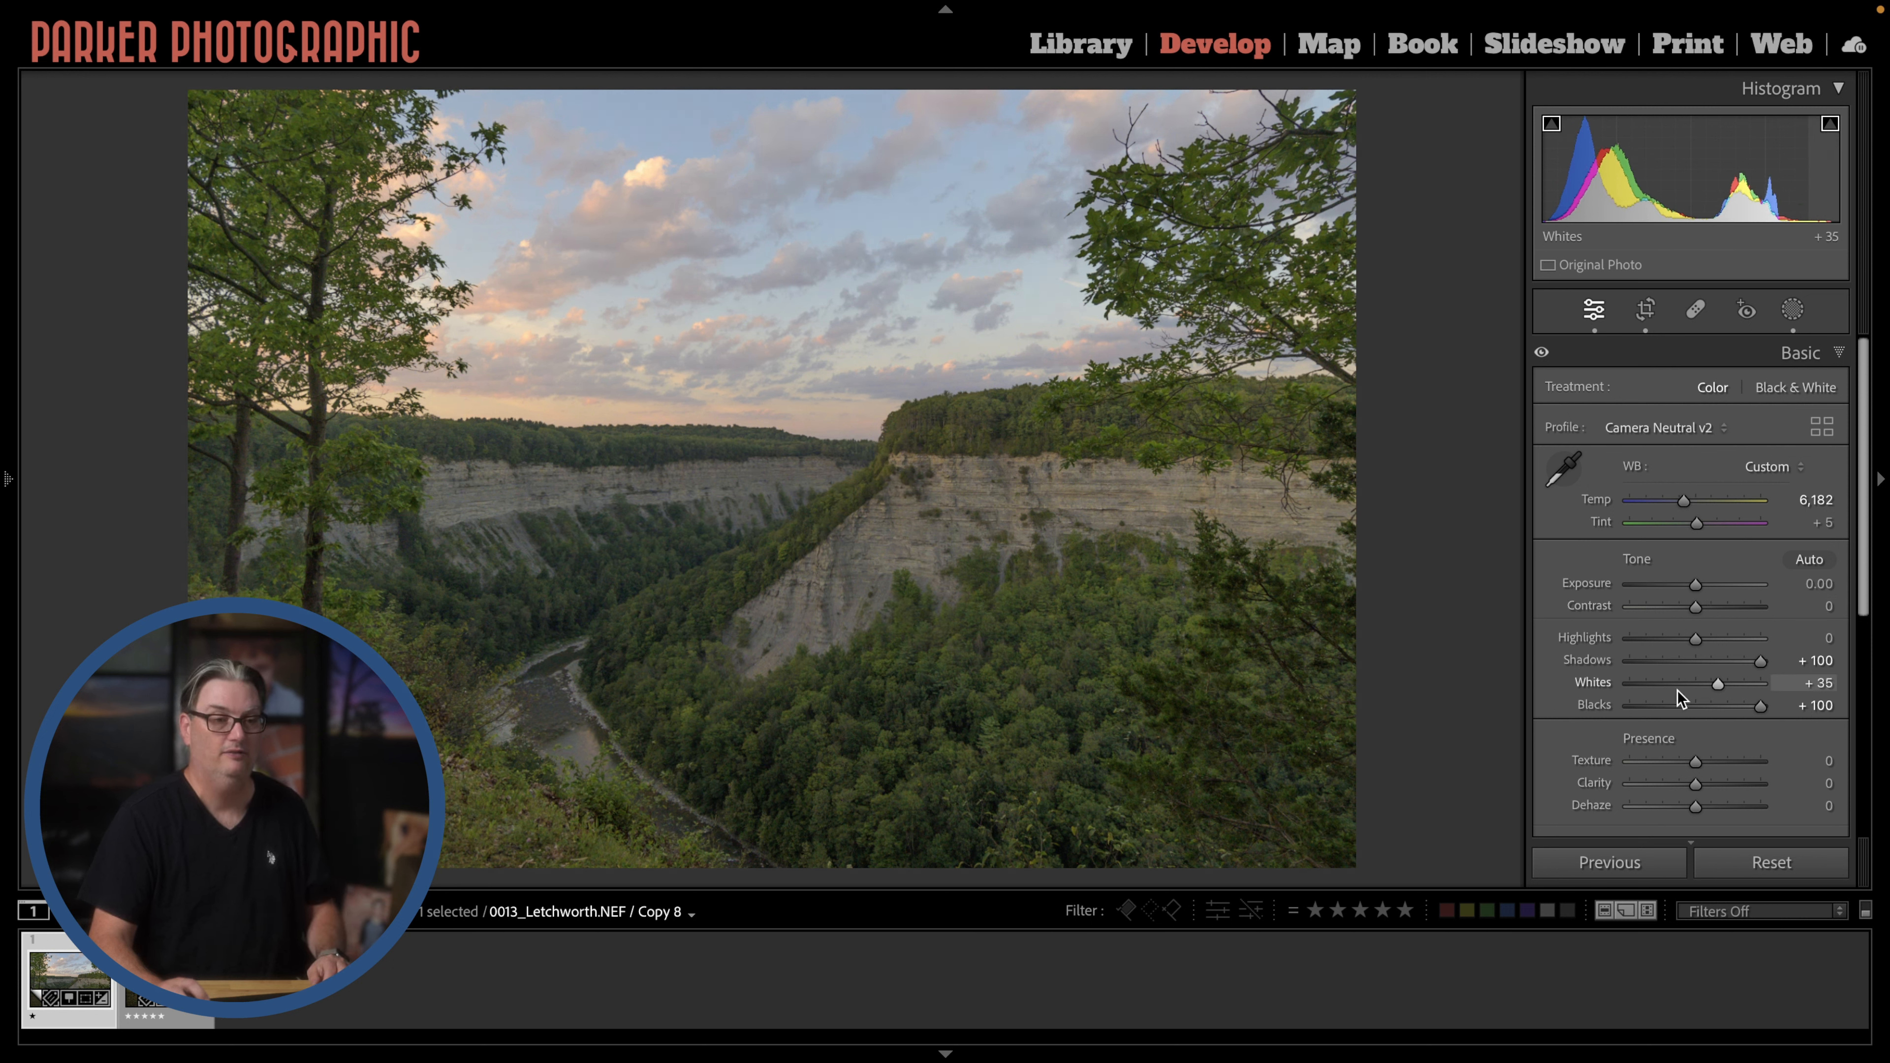
left_click_drag(1694, 606, 1718, 606)
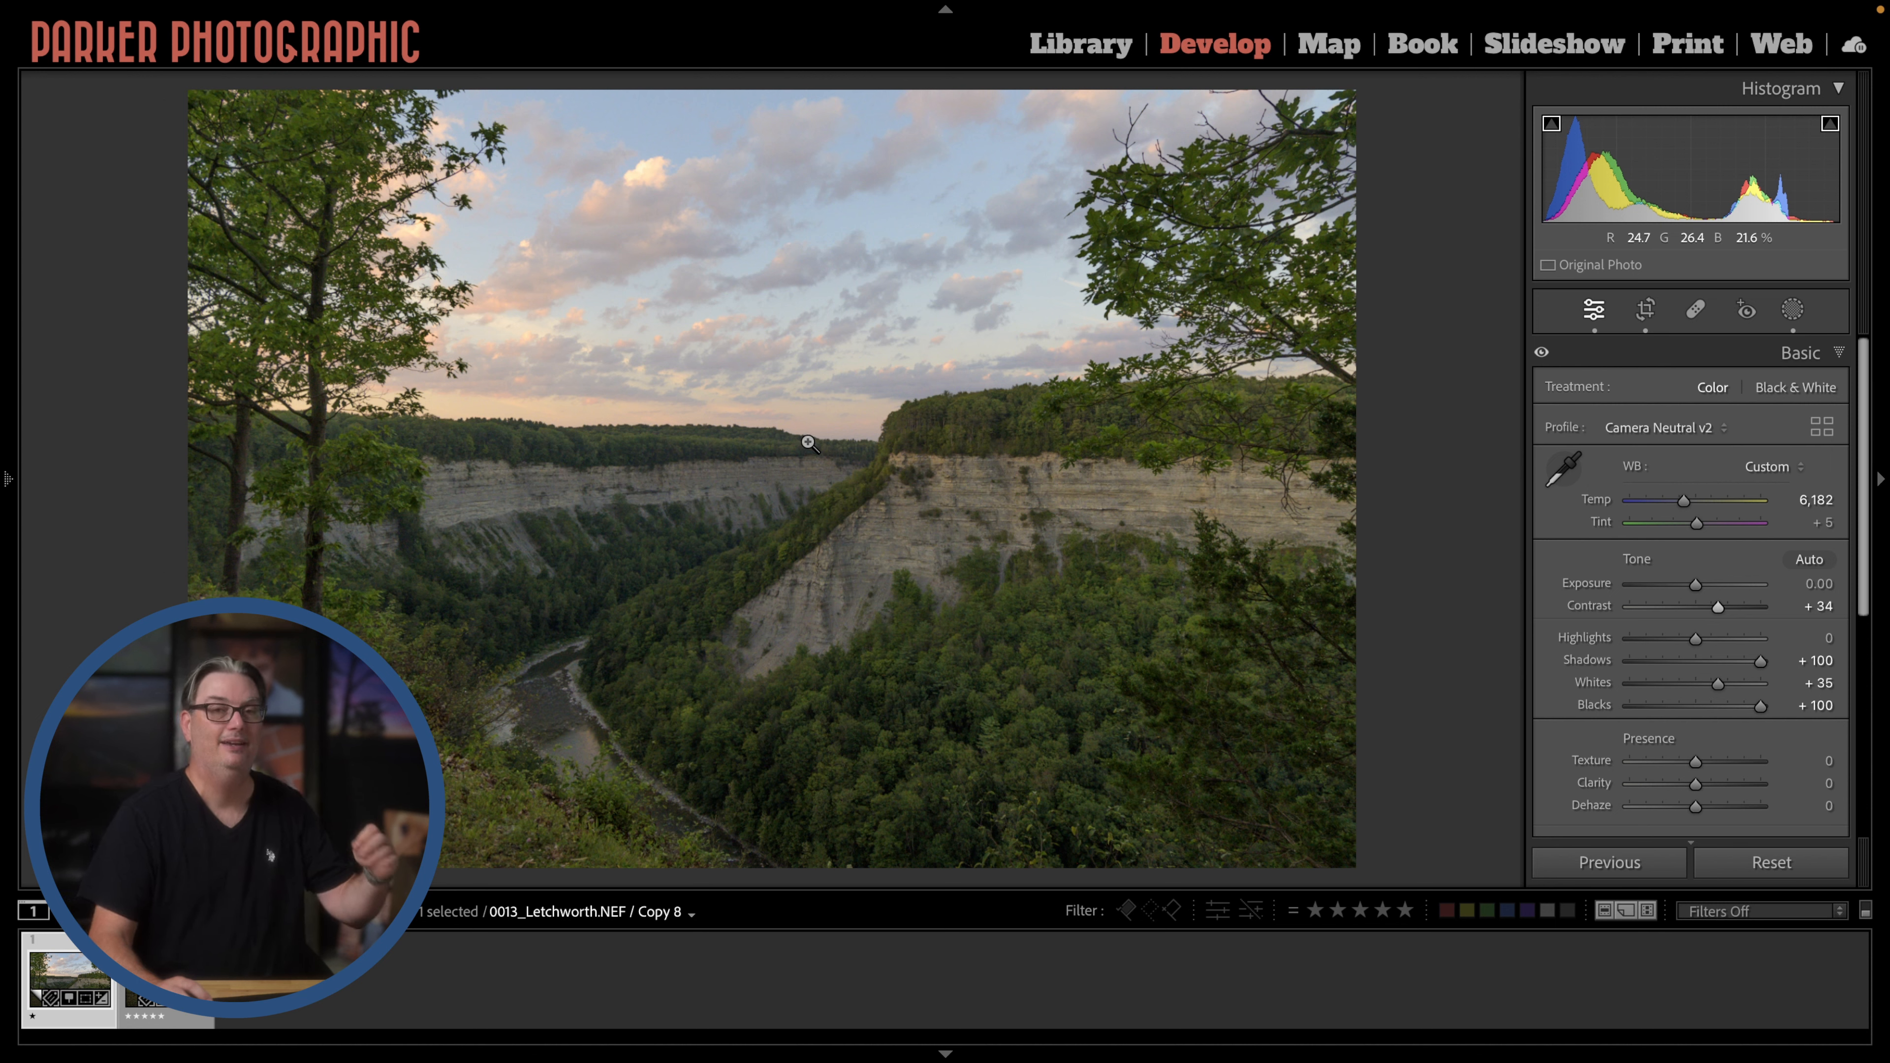
Lower Highlights to -84 to recover sky and cloud detail
left_click_drag(1733, 637, 1736, 637)
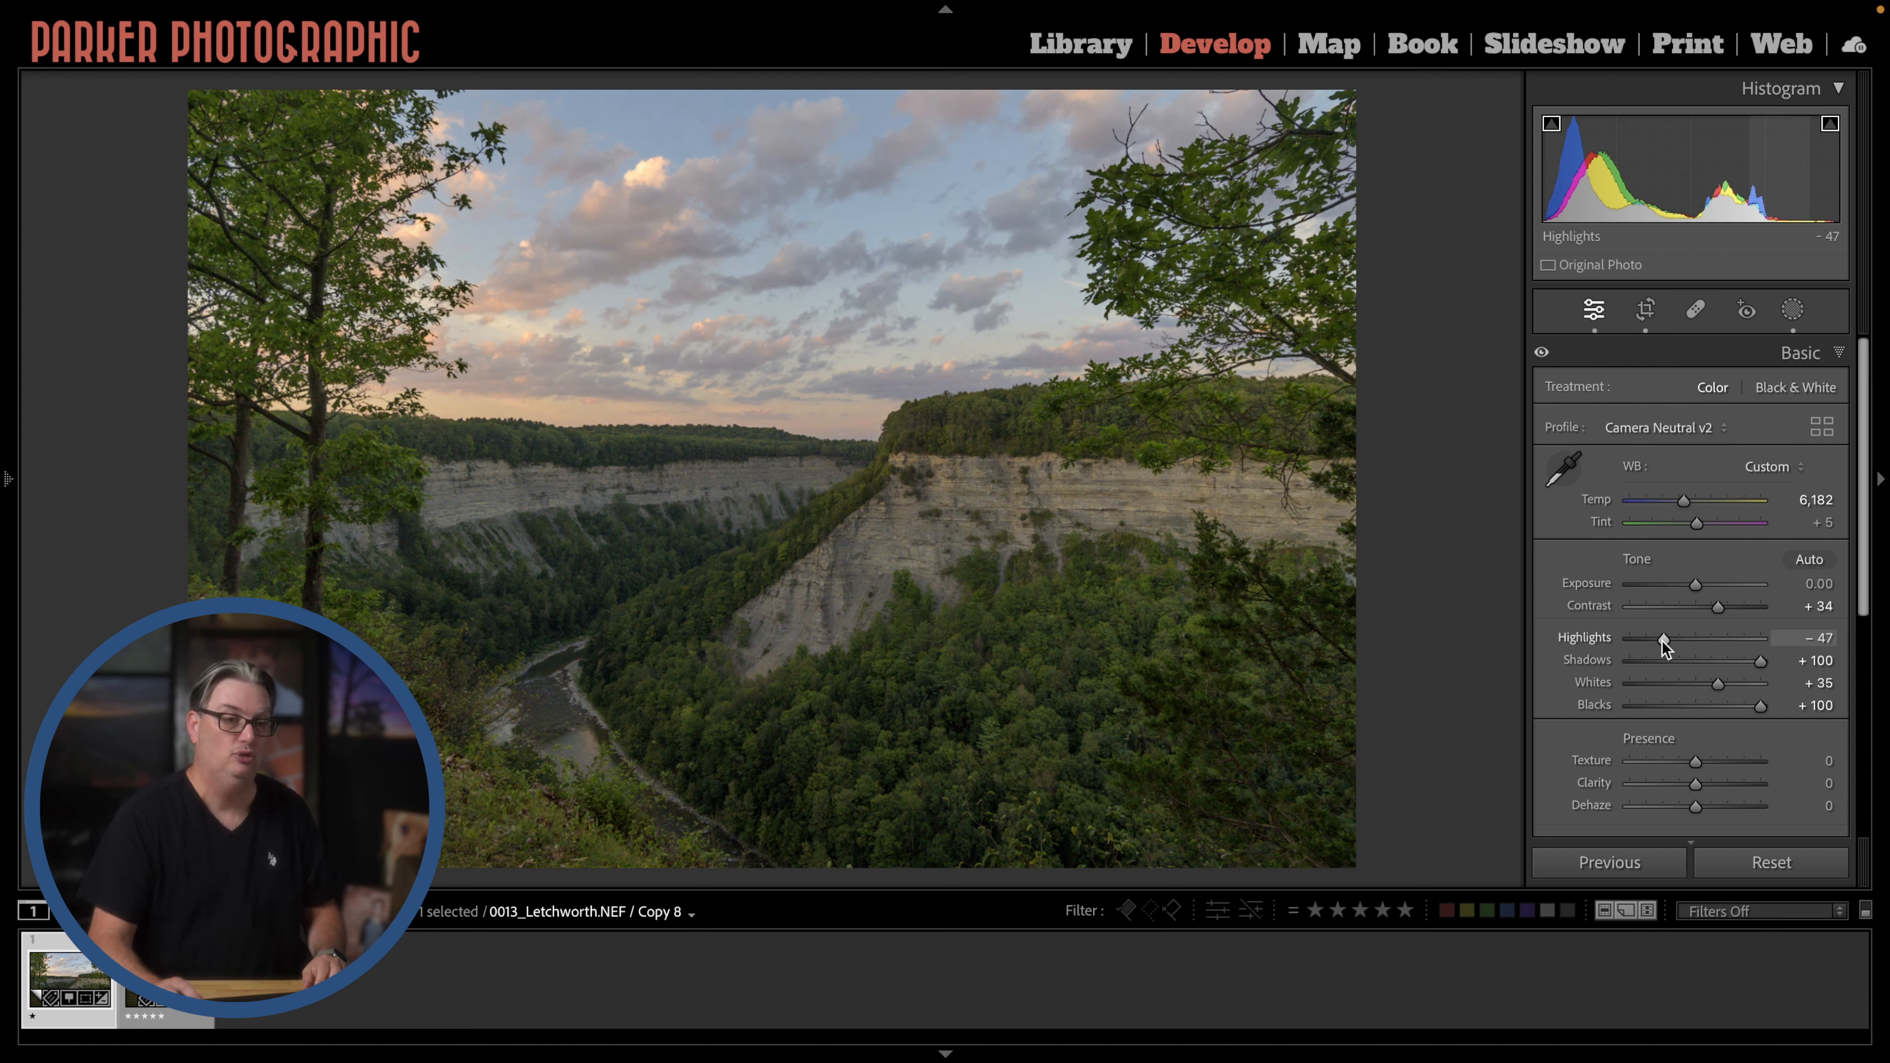
left_click_drag(1661, 637, 1638, 637)
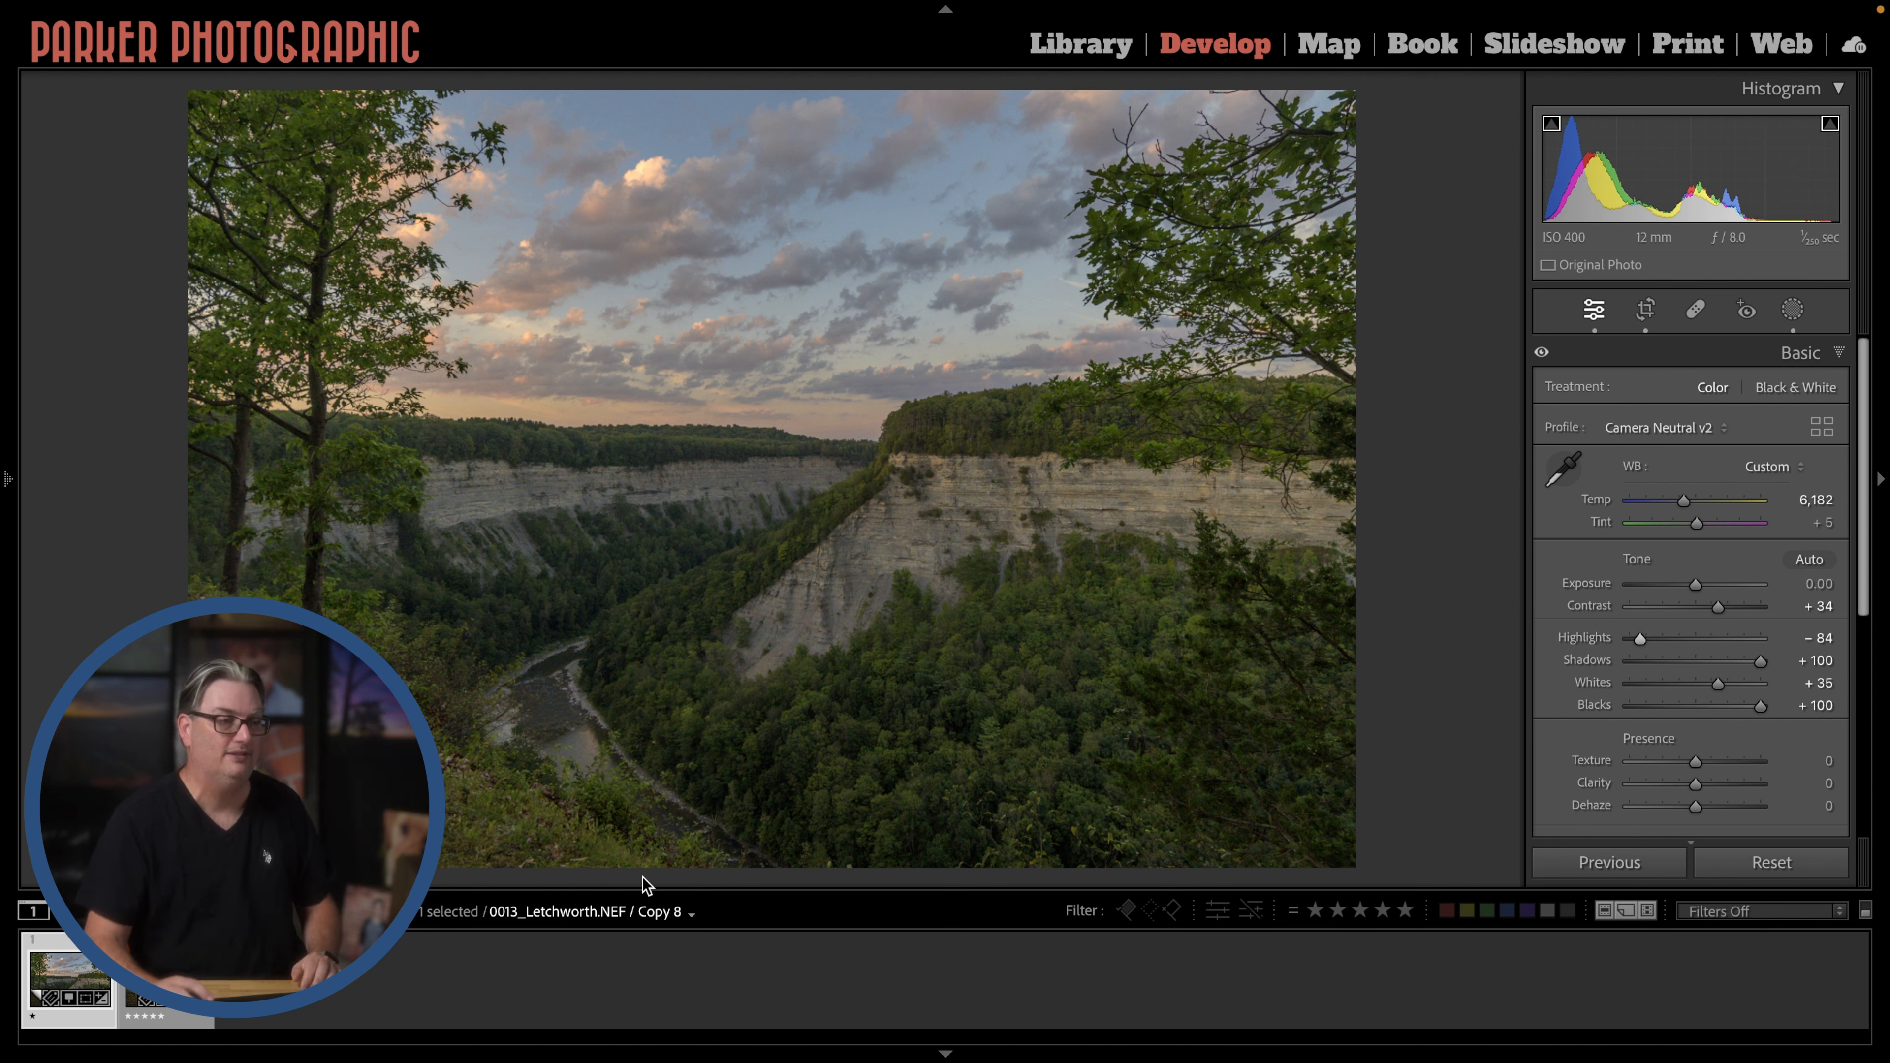
mouse_move(1004, 629)
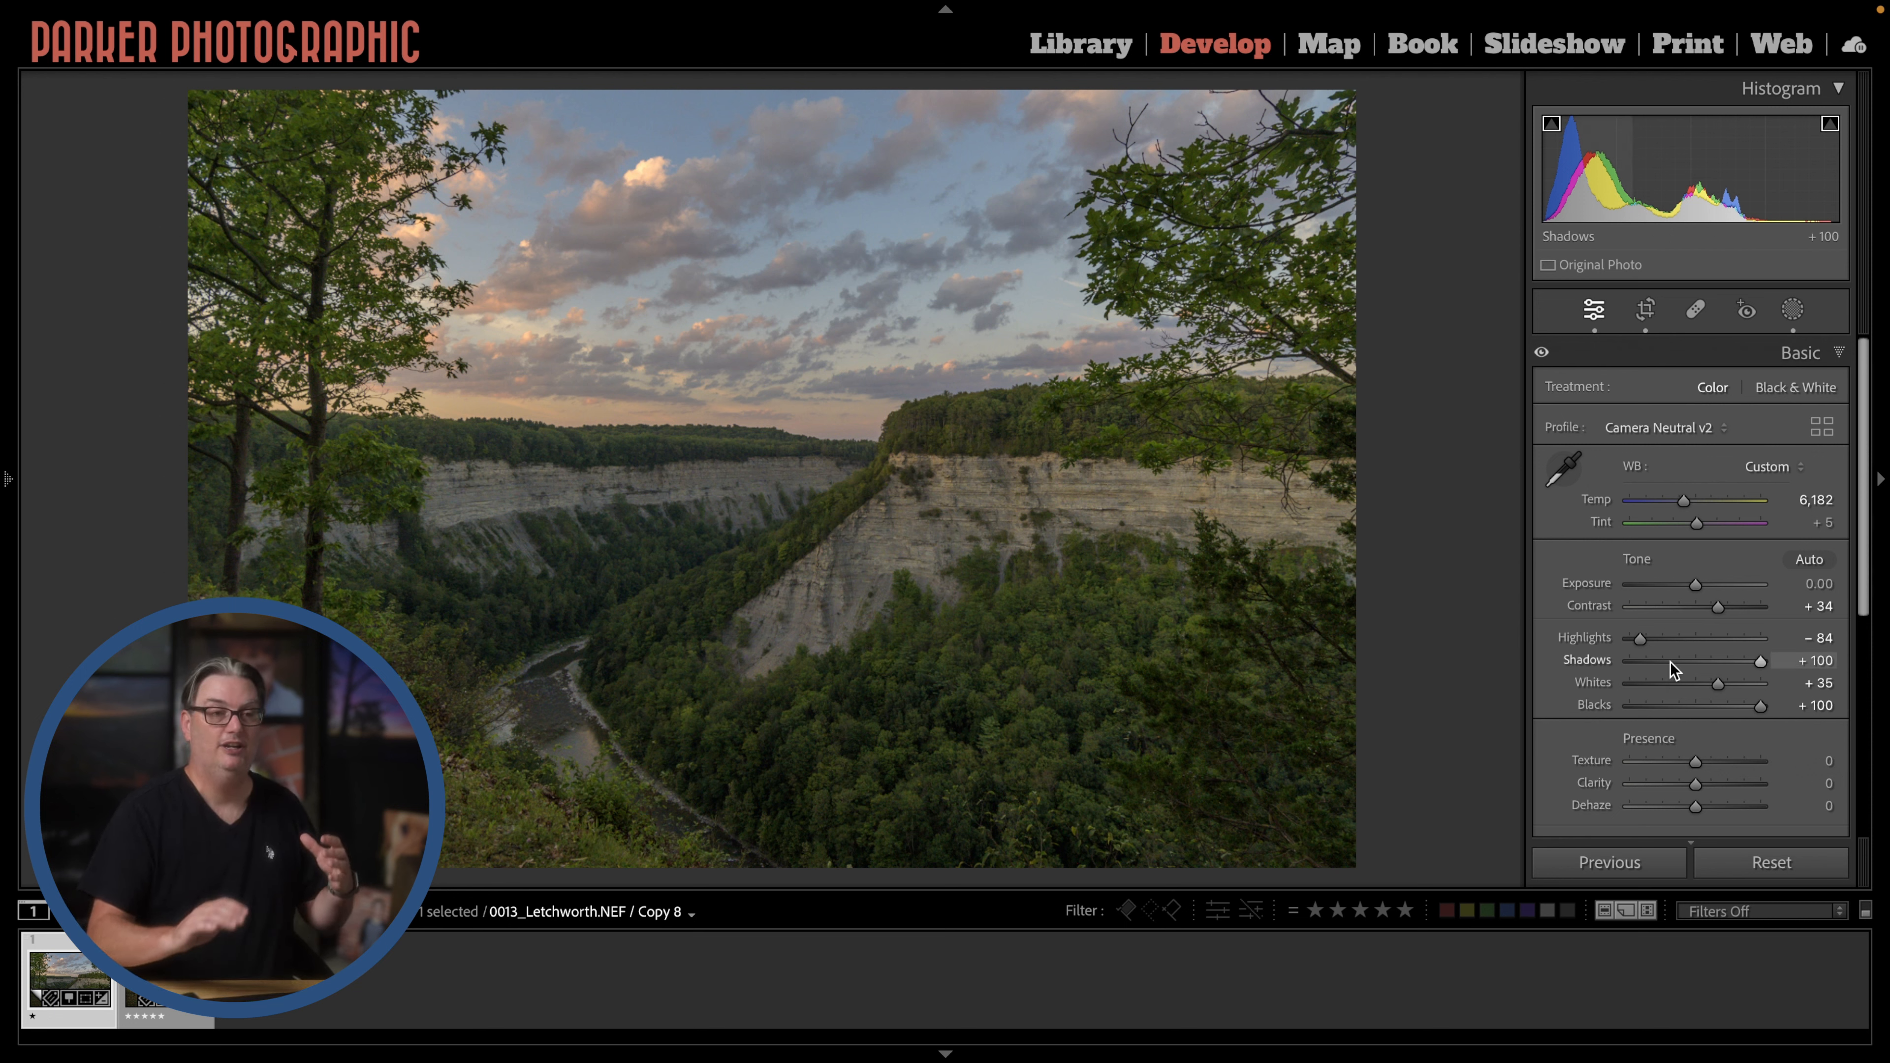
Select the original 0013_Letchworth.NEF in the filmstrip to view its finished edit
scroll("down", 3)
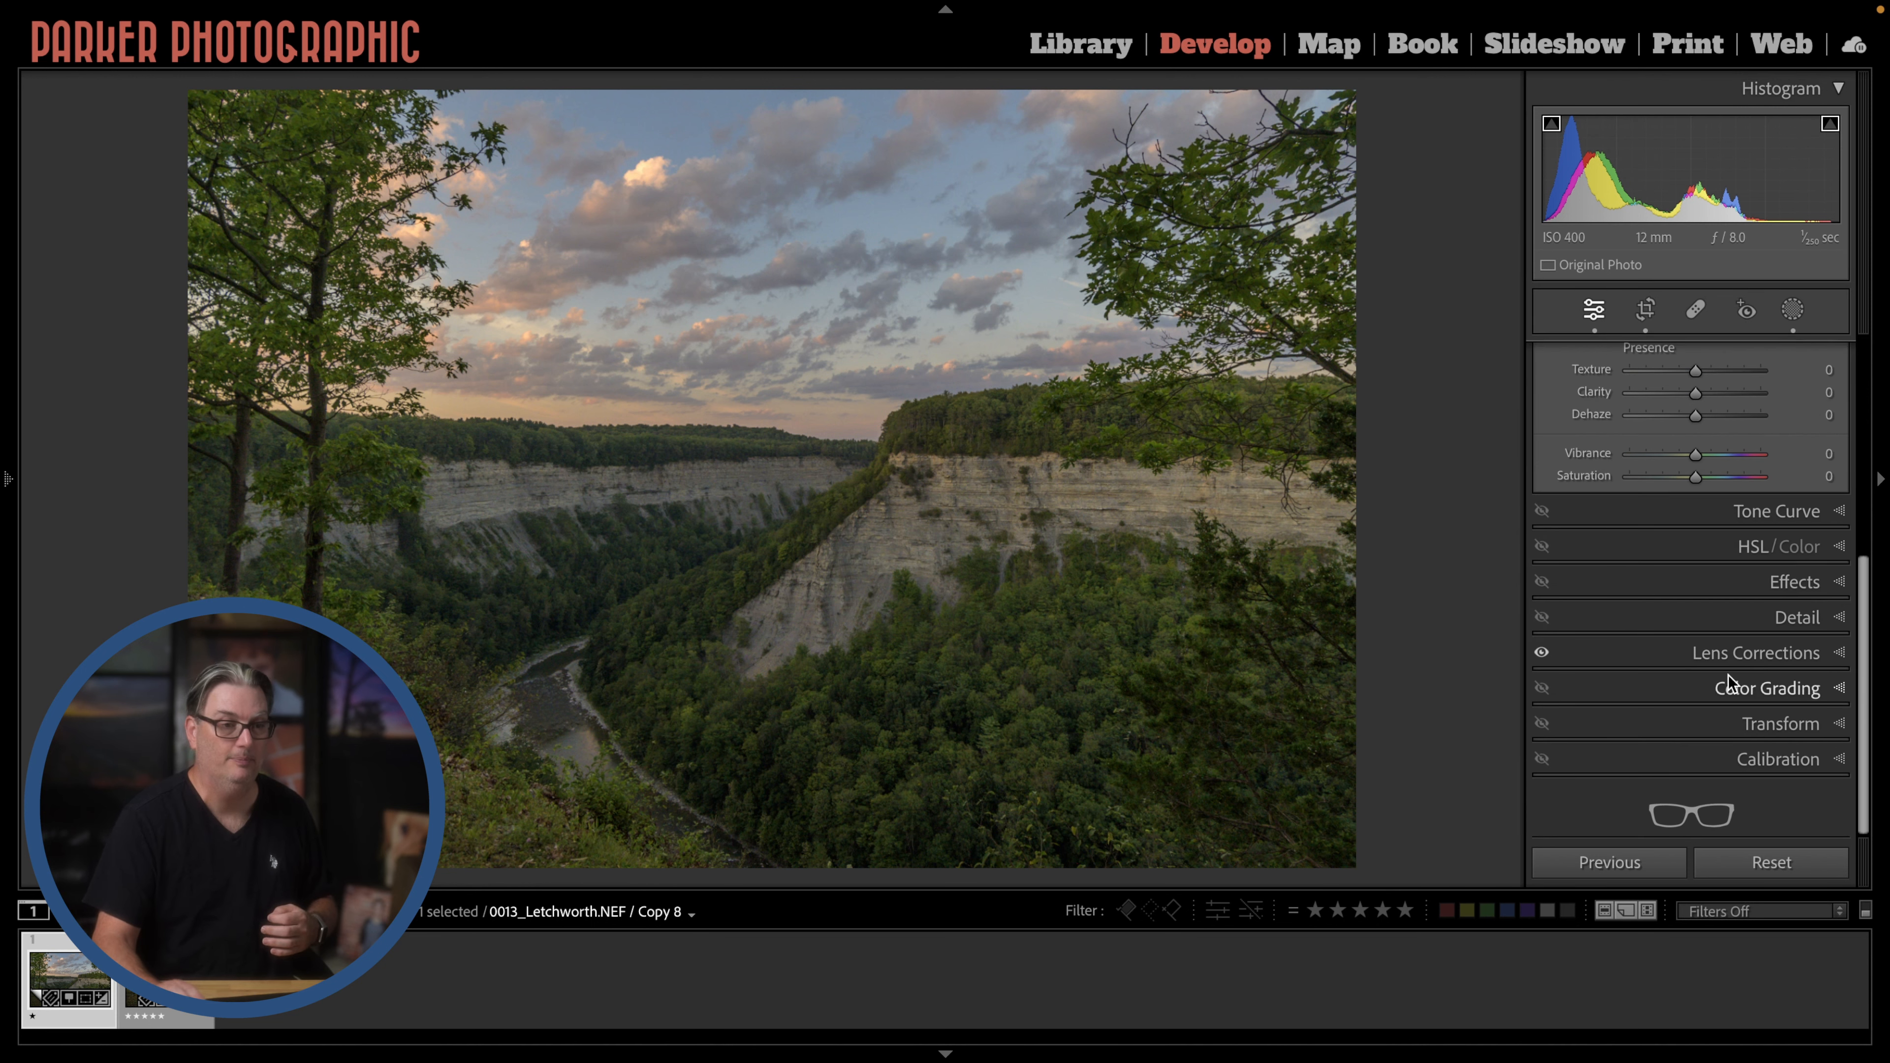
left_click(1800, 353)
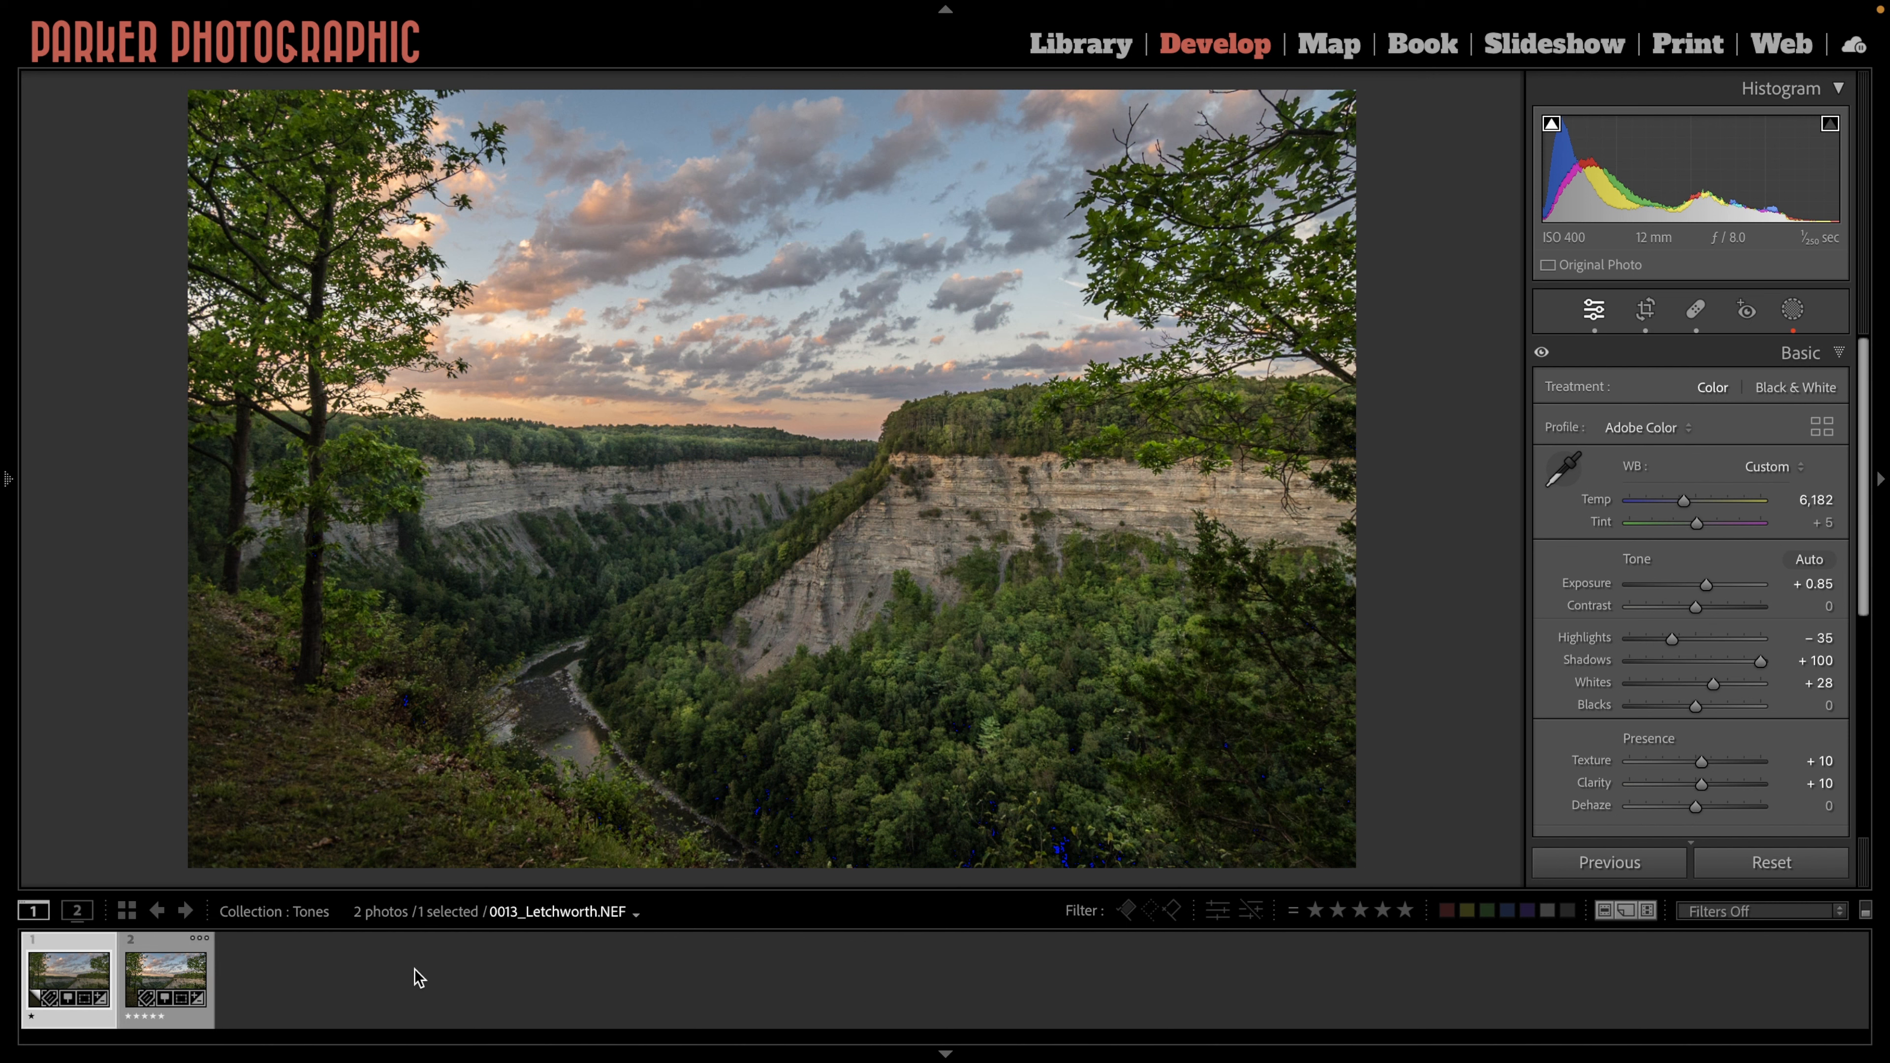
left_click(1648, 426)
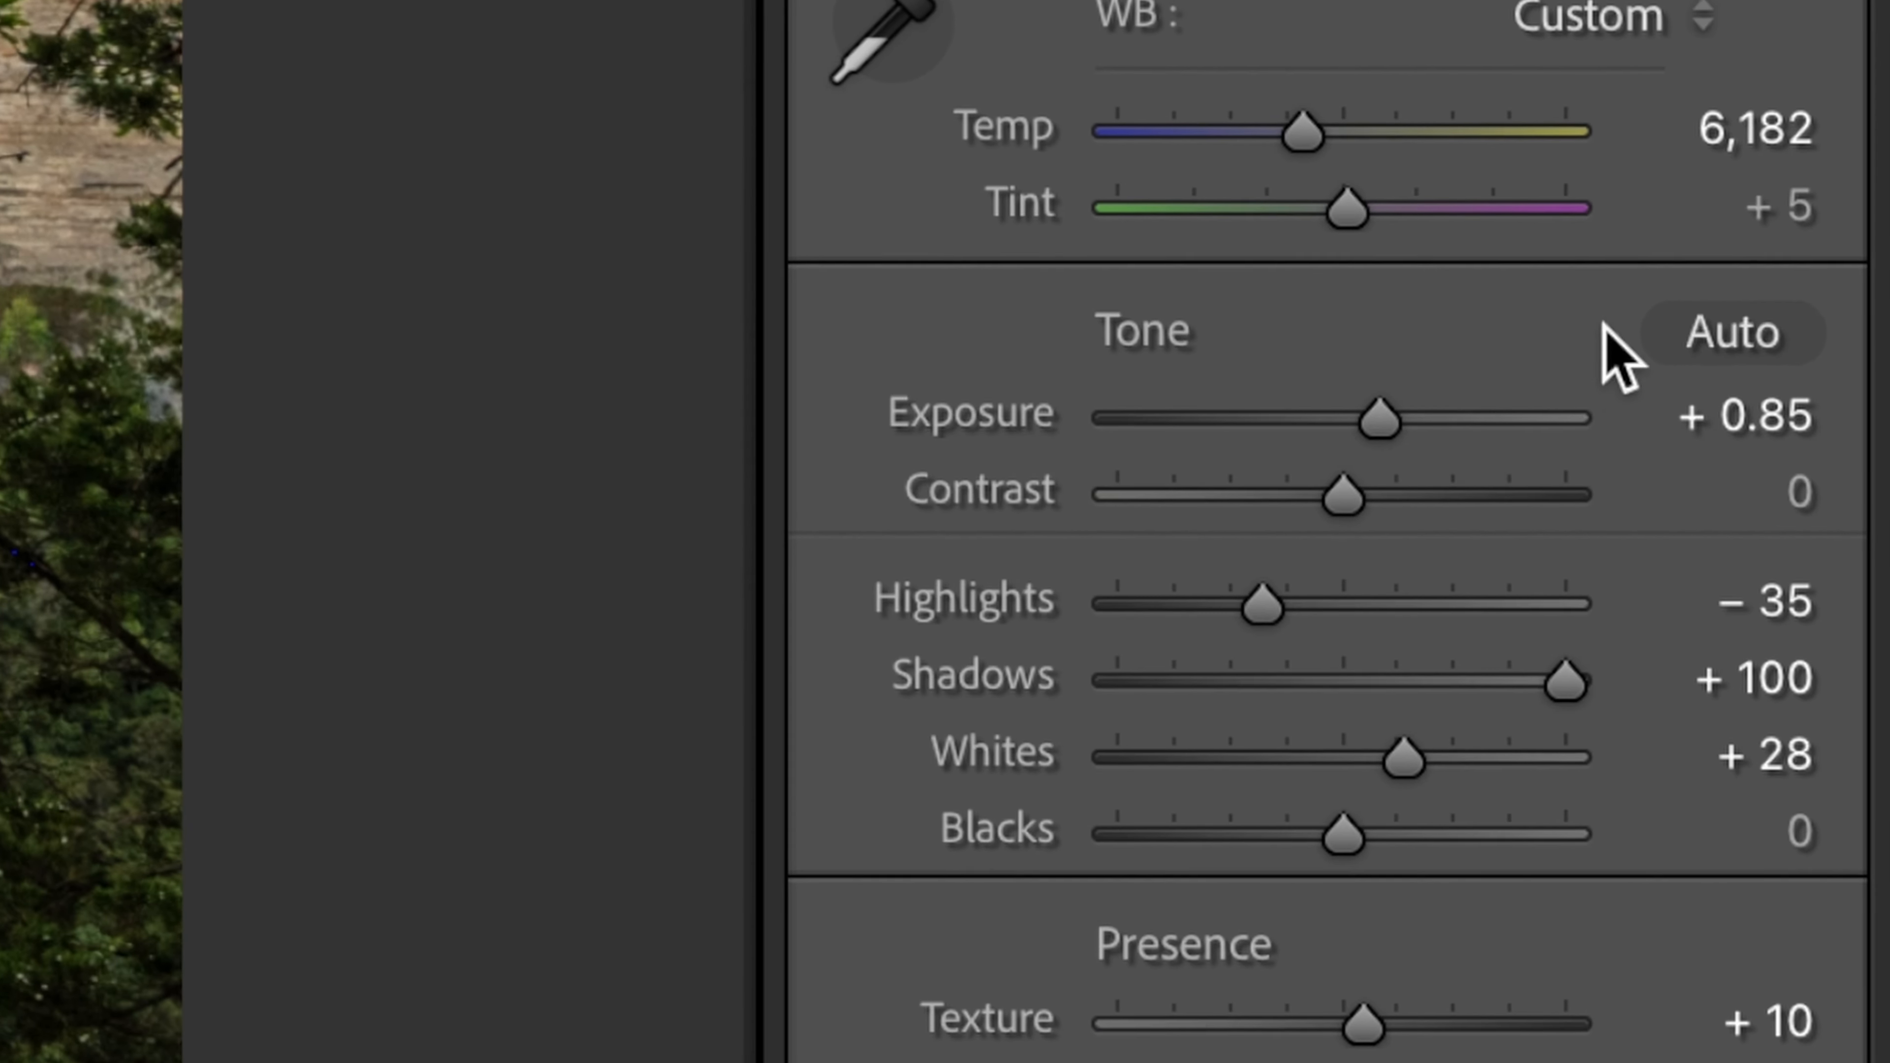
mouse_move(1622, 361)
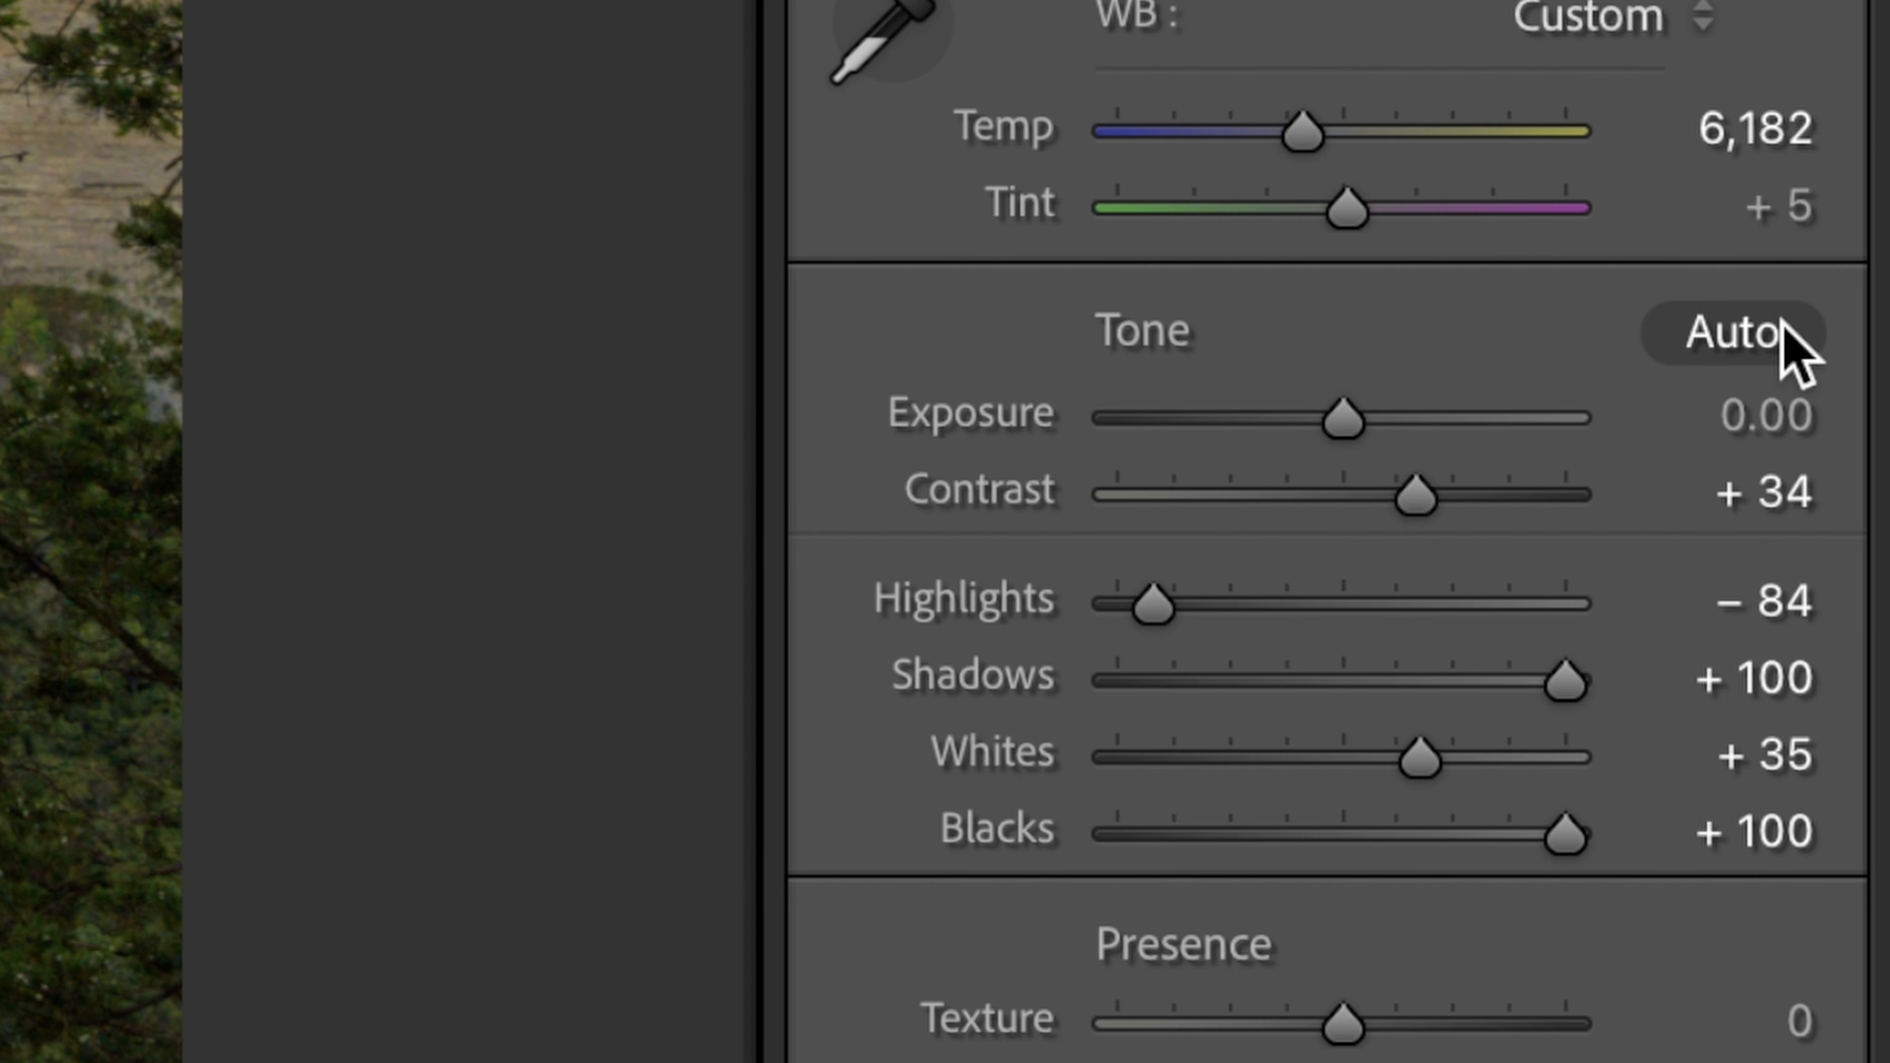
Apply Auto tone to the copy, giving Exposure +1.62, Highlights -76, Shadows +59, Blacks -13
left_click(1733, 334)
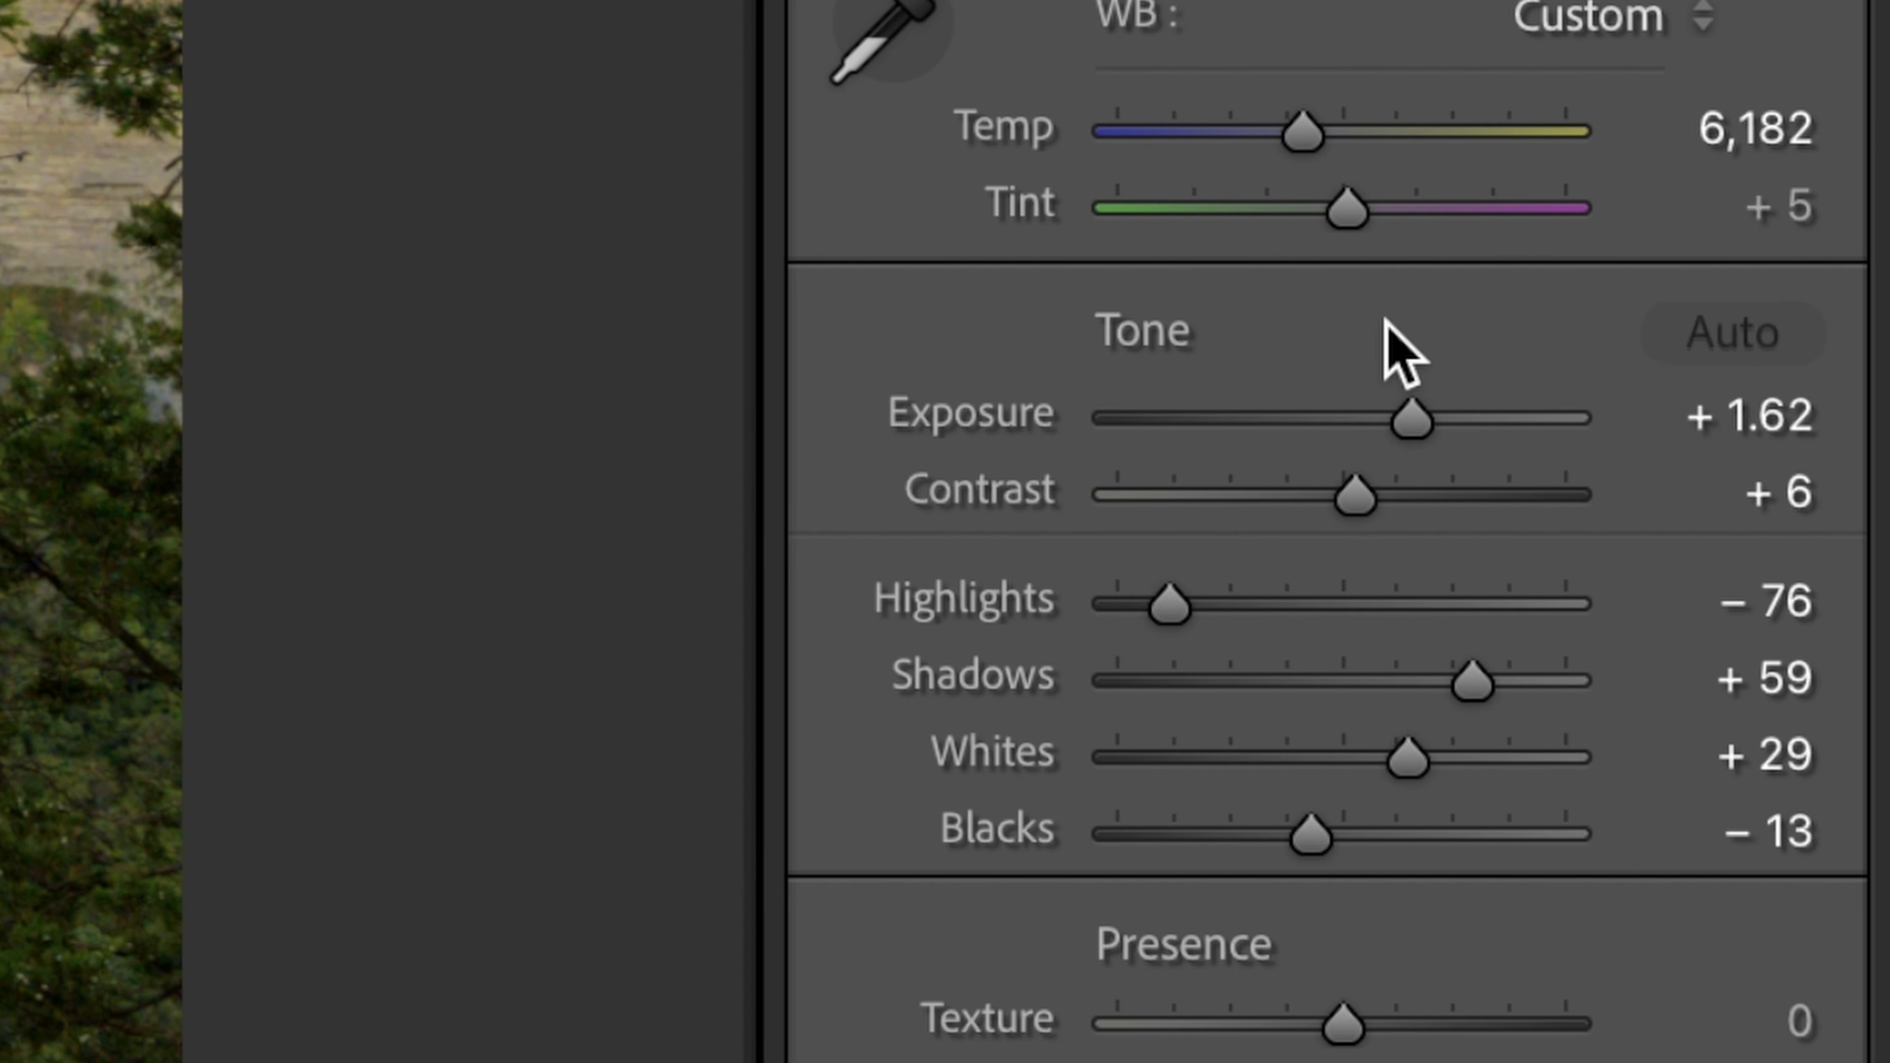